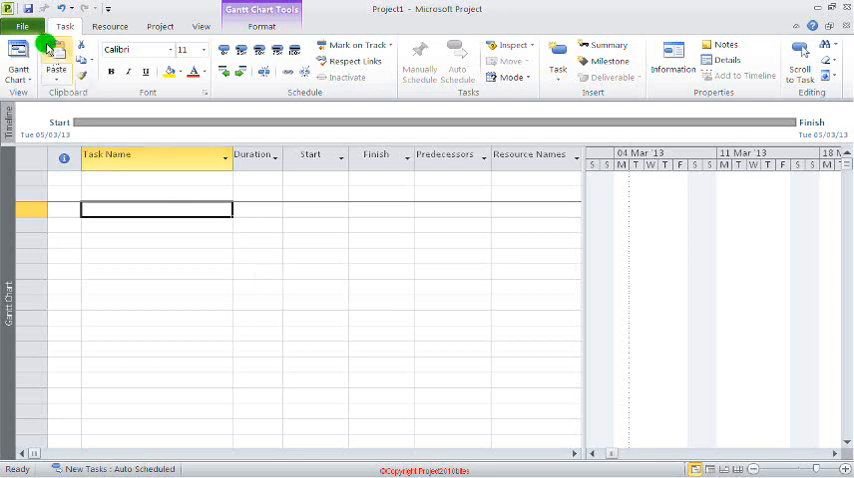
# Step: Open Project Options and keep the date format at Wed 28/01/09
pyautogui.click(22, 25)
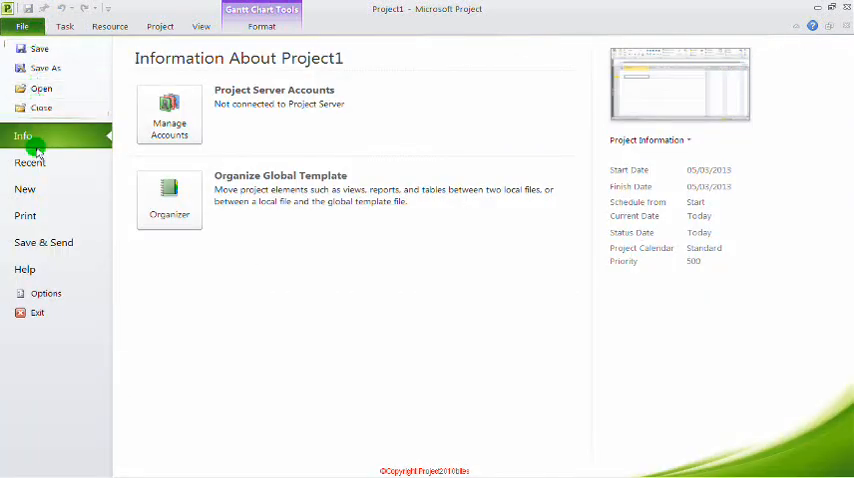
pyautogui.moveTo(46, 293)
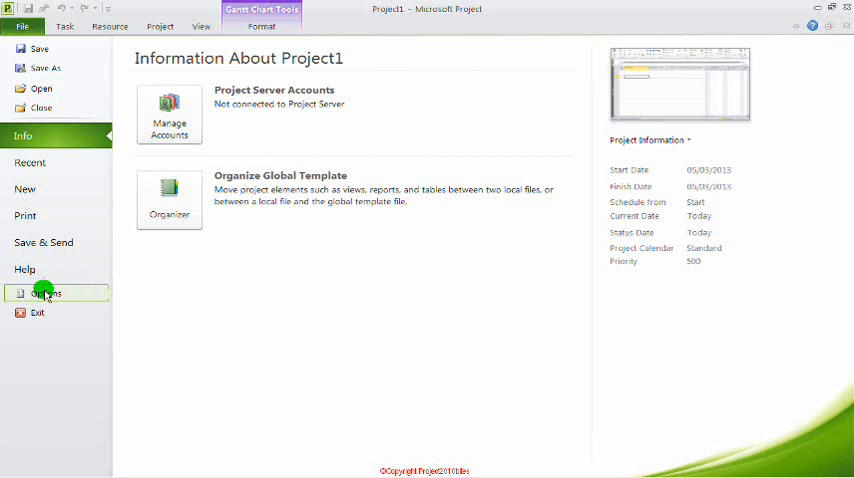
pyautogui.click(46, 293)
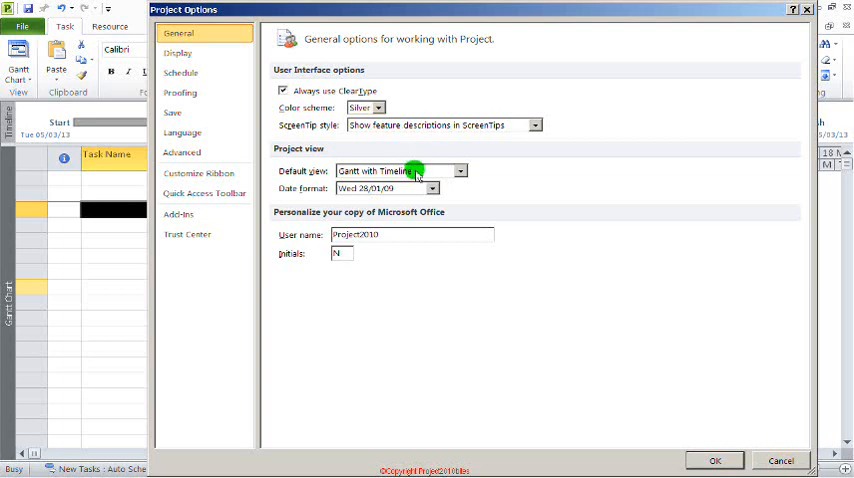
pyautogui.moveTo(418, 192)
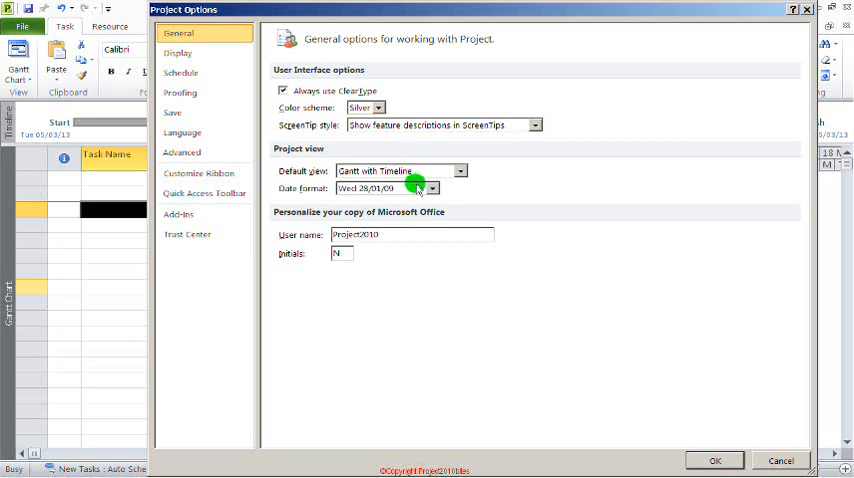
pyautogui.click(432, 189)
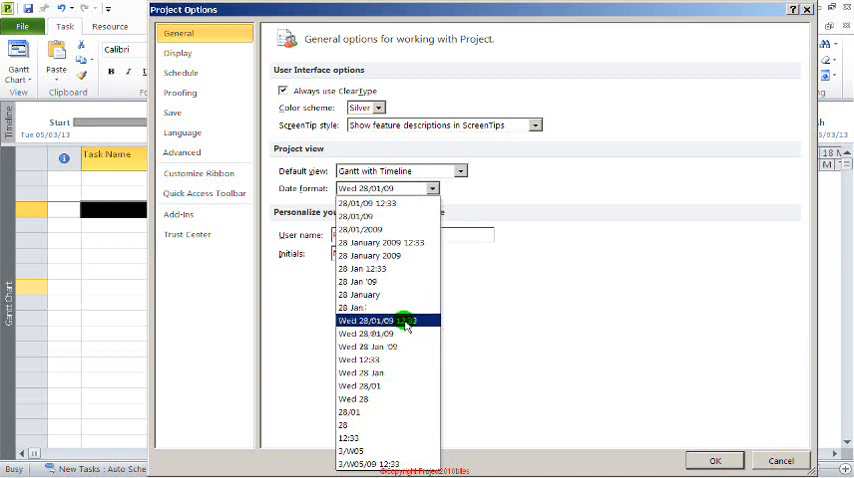
pyautogui.click(383, 320)
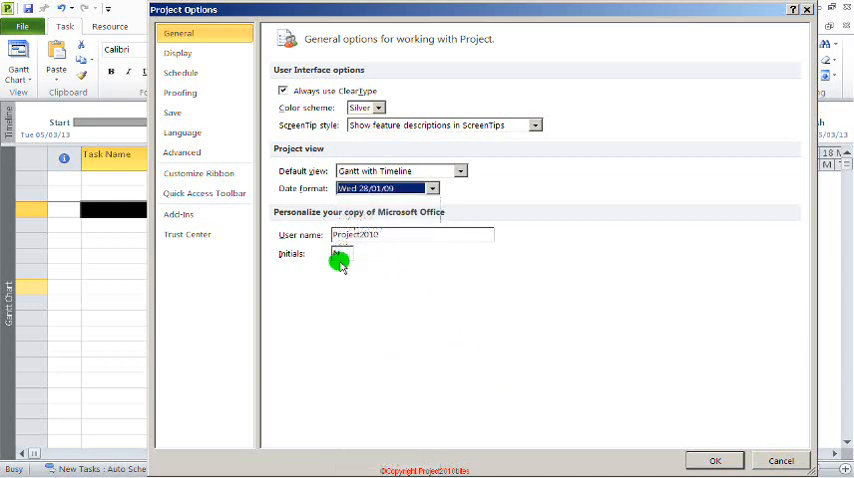
pyautogui.click(181, 72)
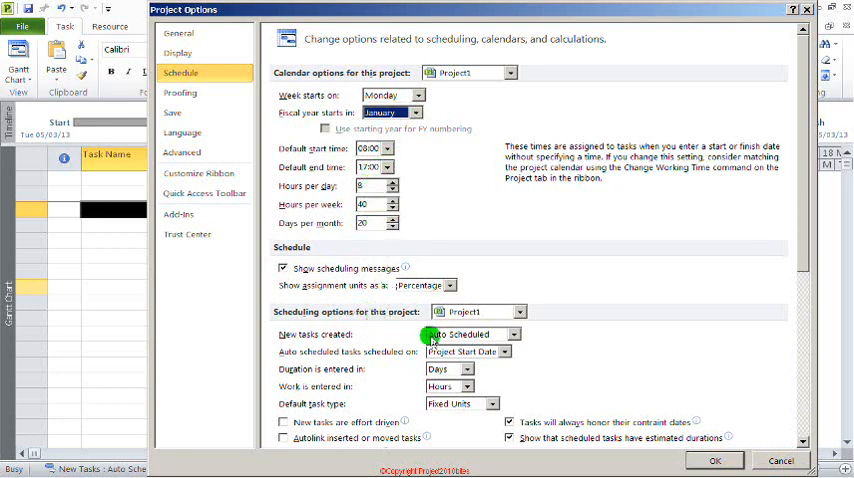
pyautogui.moveTo(360, 336)
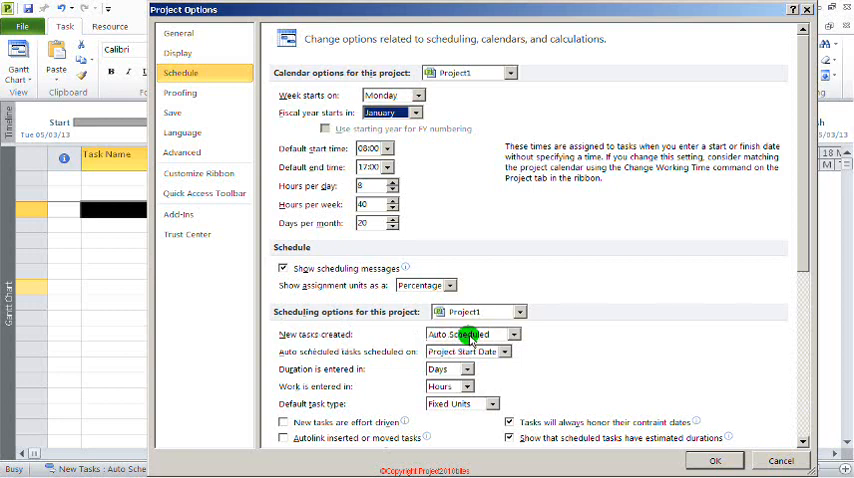
# Step: Confirm new tasks are Auto Scheduled, review the schedule options, and close with OK
pyautogui.click(513, 334)
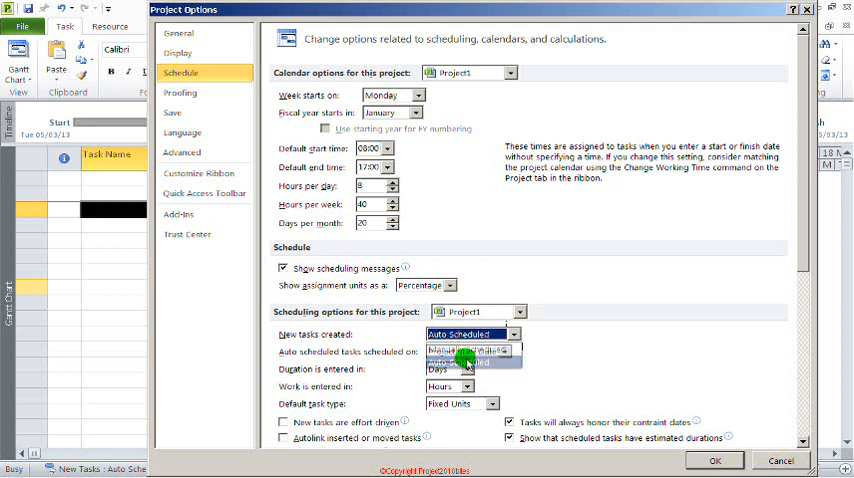
pyautogui.click(465, 363)
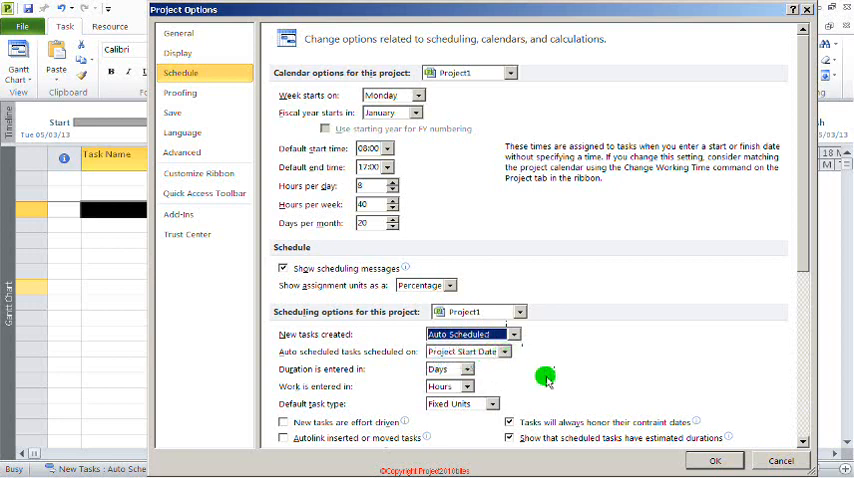
pyautogui.moveTo(797, 261)
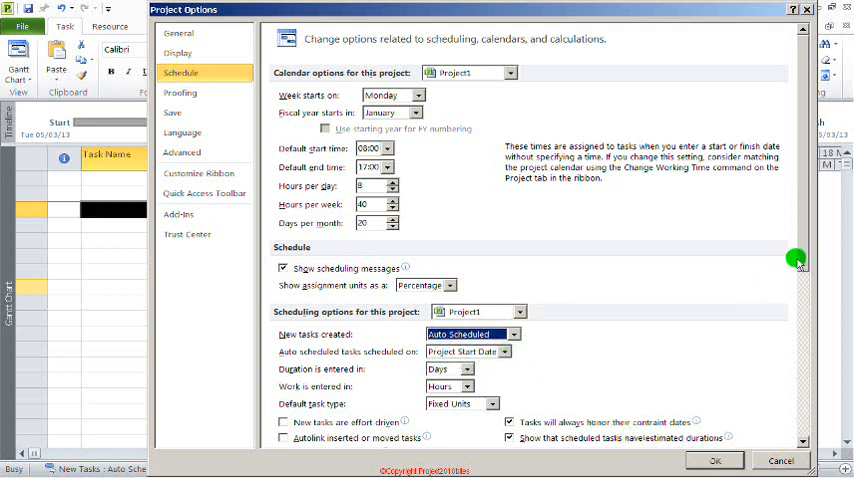
pyautogui.scroll(-3)
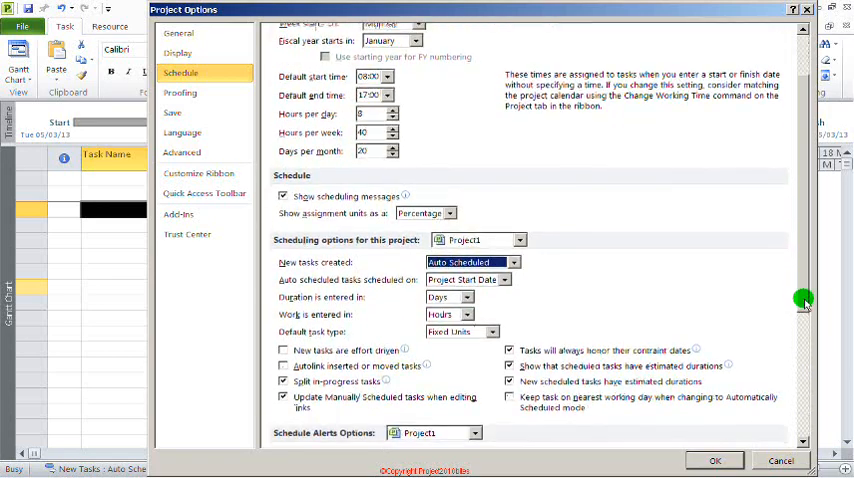
pyautogui.scroll(-3)
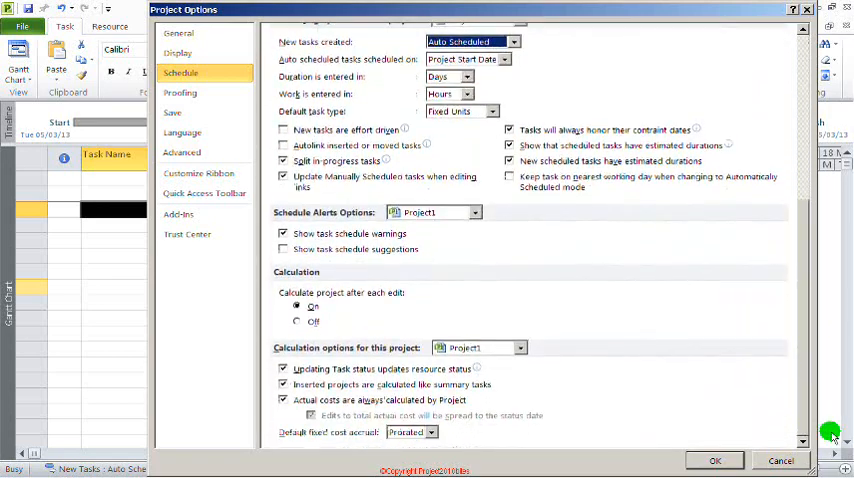
pyautogui.click(714, 460)
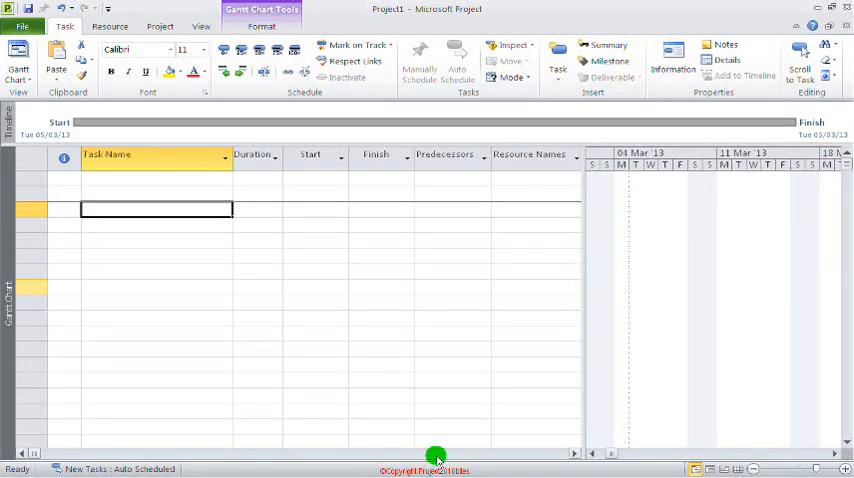
# Step: Enter Phase1- Design as the first task name and start typing Phase2 below it
pyautogui.click(156, 181)
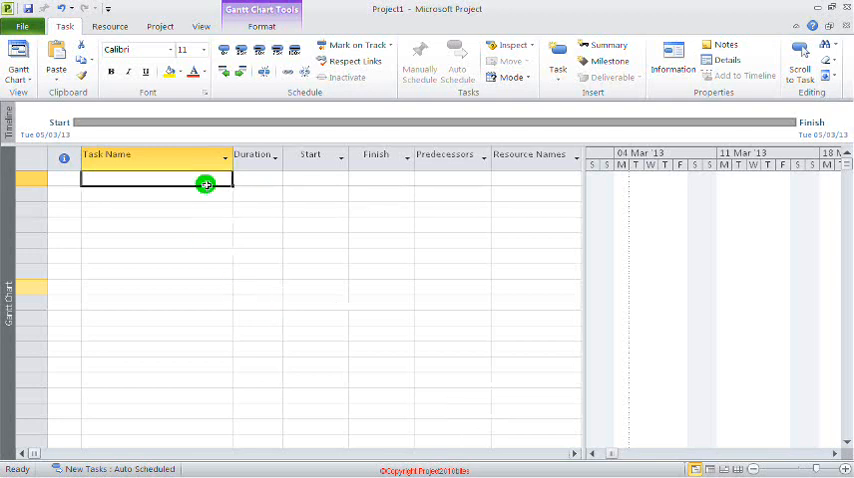
pyautogui.write('P')
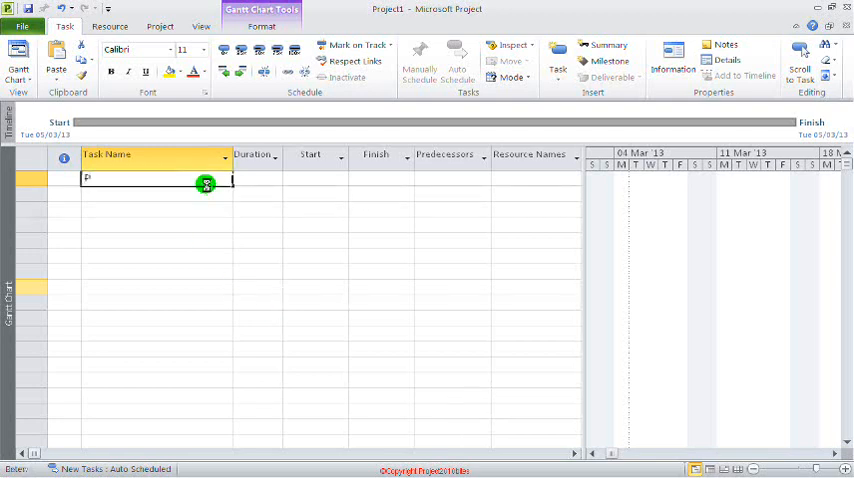
pyautogui.write('hase')
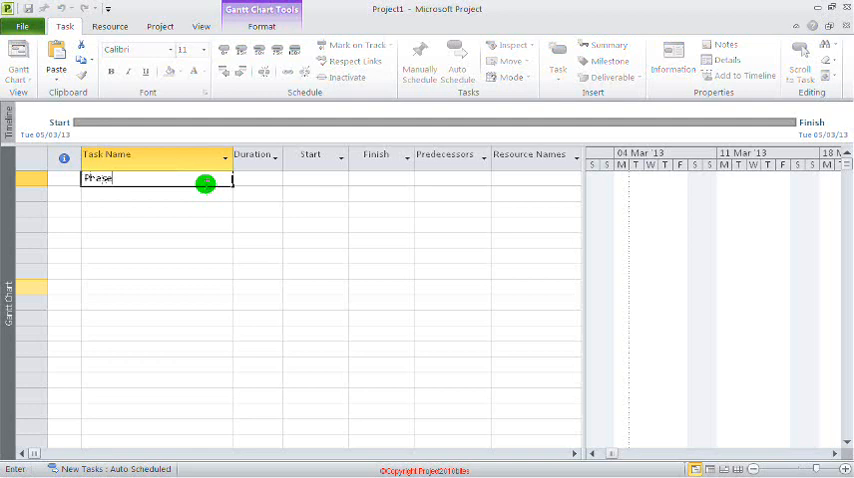
pyautogui.write('1-')
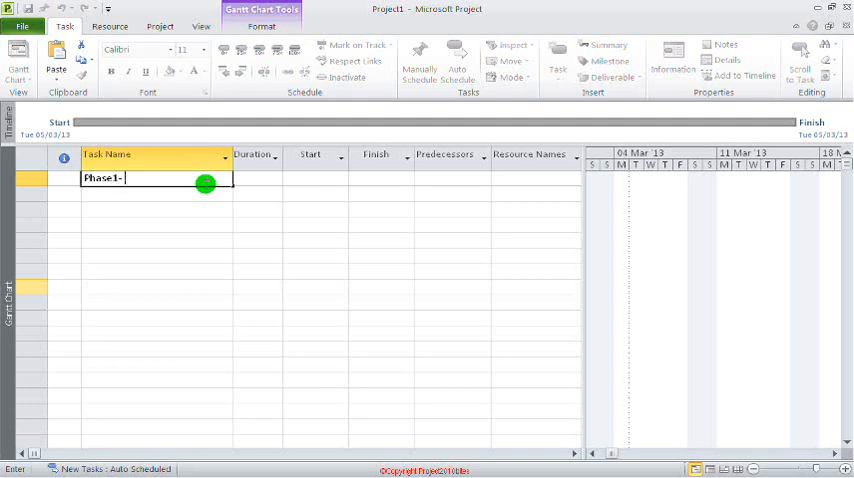
pyautogui.write('Design')
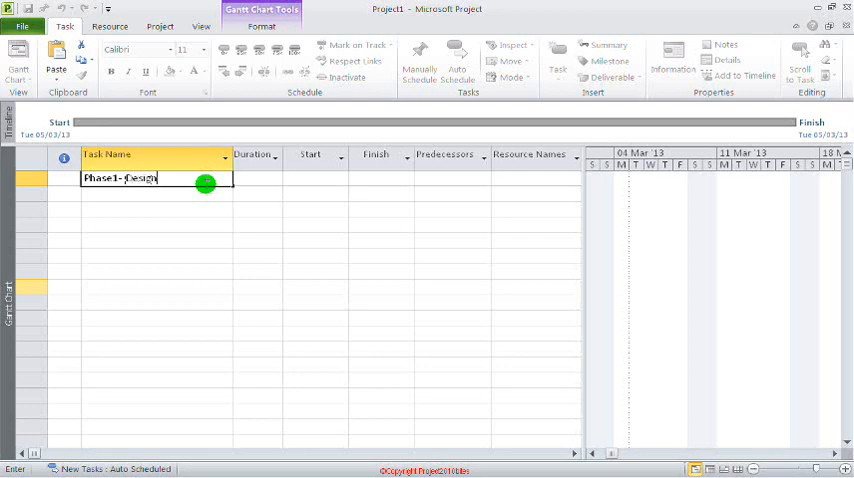
pyautogui.press('Return')
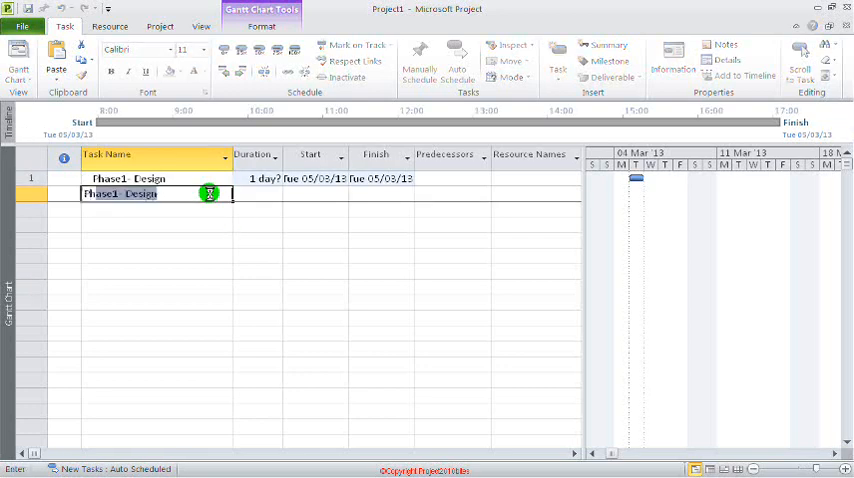
pyautogui.write('Phase2')
pyautogui.click(157, 208)
pyautogui.write('Phase3-Implement')
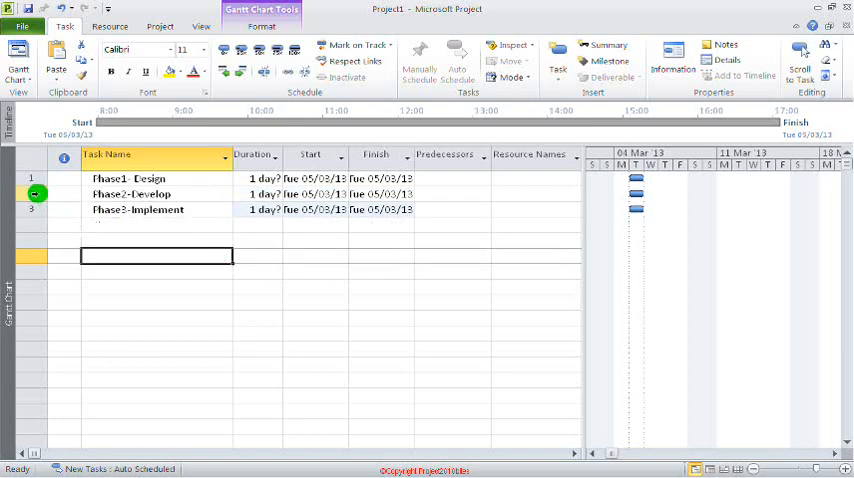
# Step: Widen the Task Name column and set the task name text to size 9
pyautogui.click(130, 194)
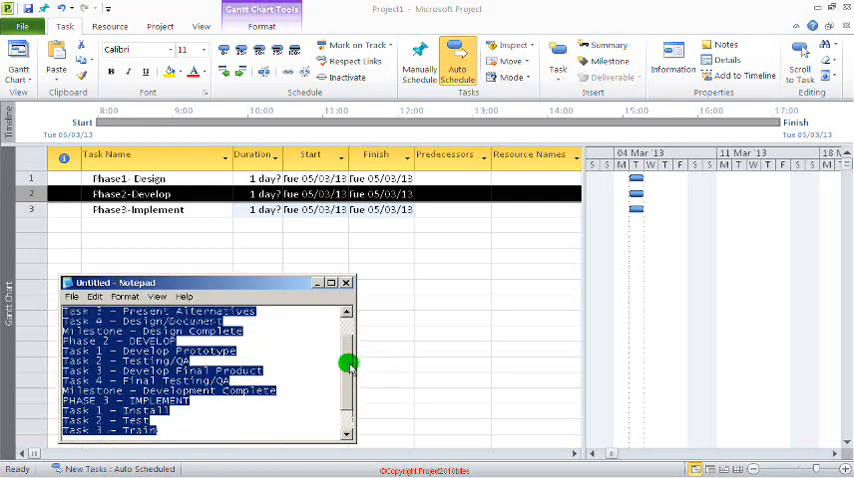
pyautogui.scroll(-3)
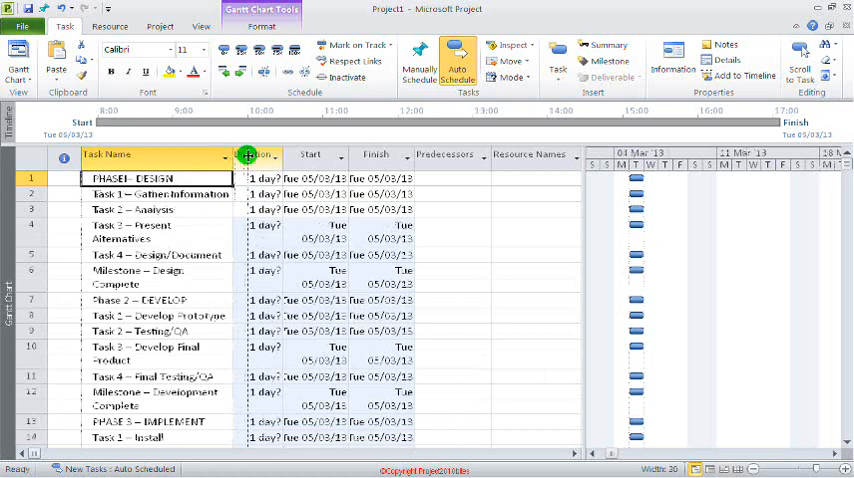
pyautogui.moveTo(240, 155); pyautogui.dragTo(263, 155)
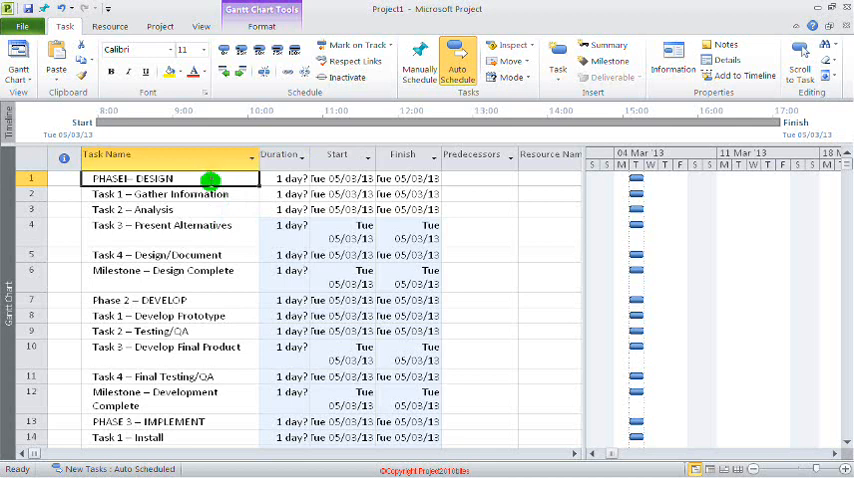
pyautogui.click(170, 193)
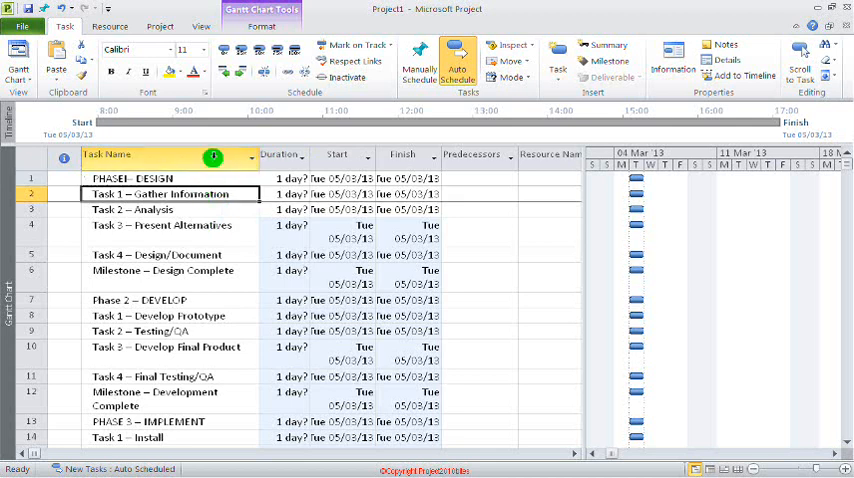
pyautogui.click(196, 49)
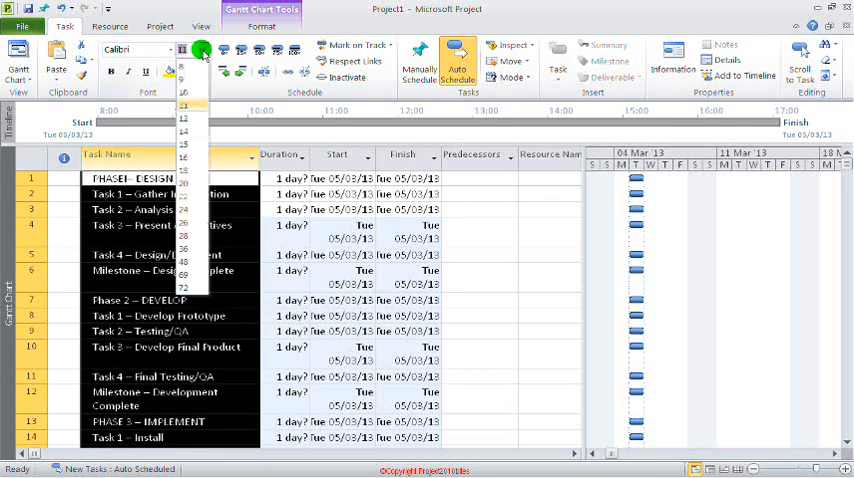
pyautogui.click(184, 104)
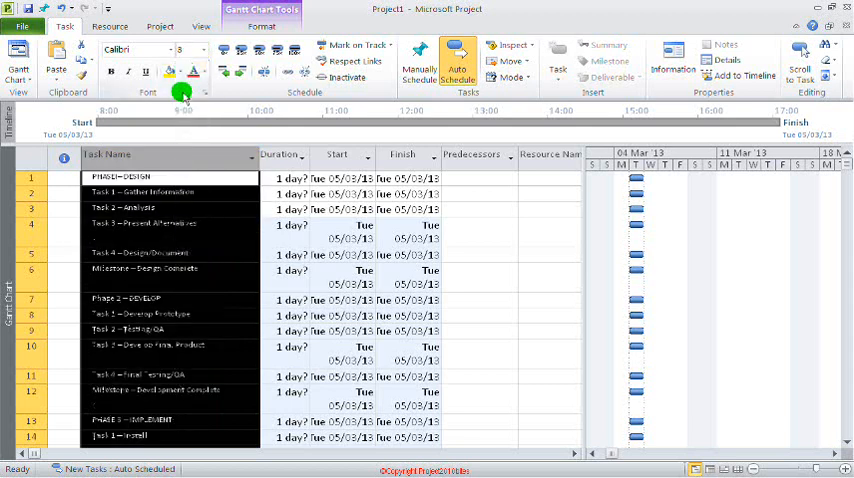
pyautogui.click(189, 49)
pyautogui.write('9')
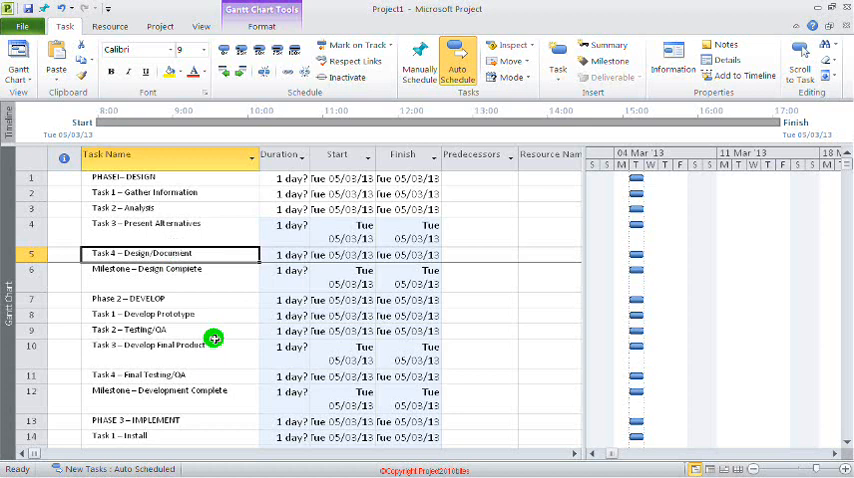
# Step: Review the Gather Information and Design/Document rows and select the design phase tasks
pyautogui.click(170, 192)
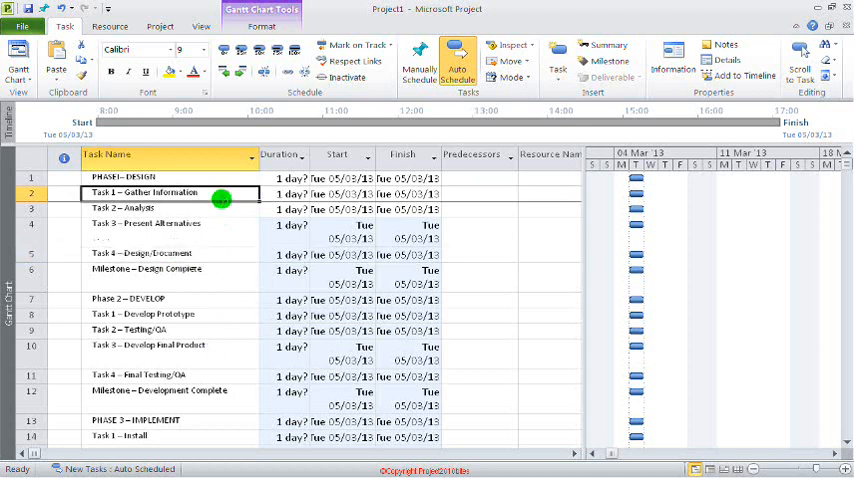
pyautogui.click(160, 254)
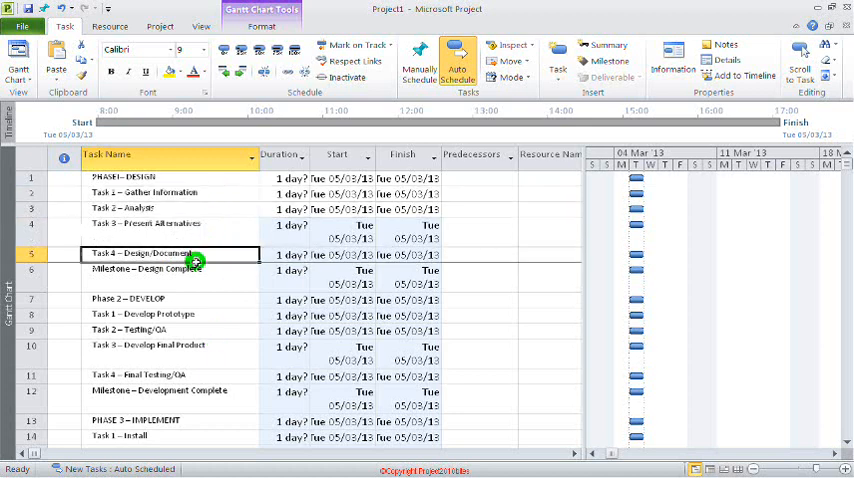
pyautogui.click(150, 192)
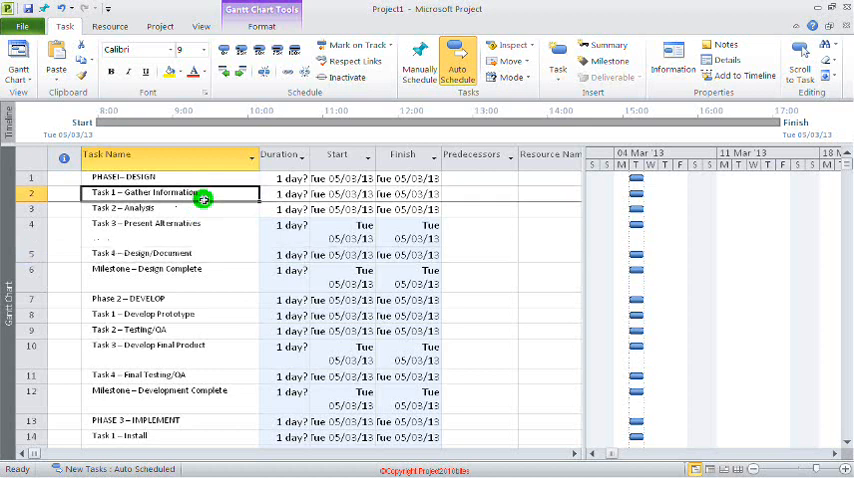
pyautogui.click(244, 71)
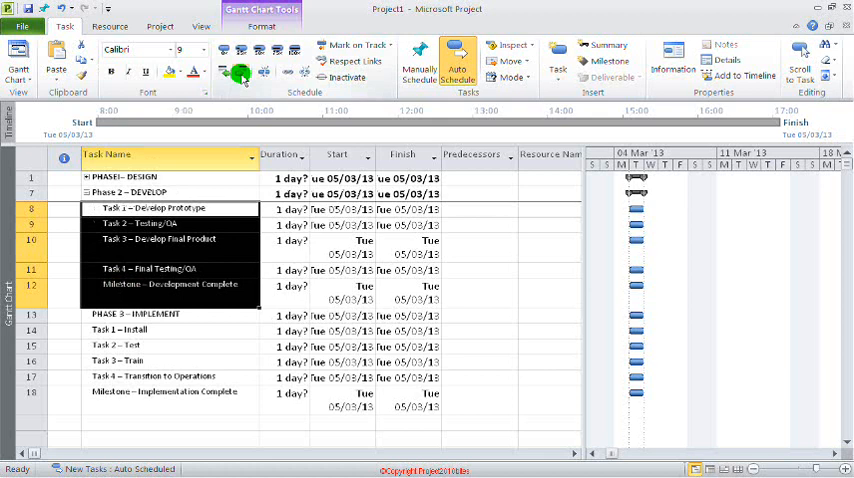
# Step: Indent the Phase 2 and Phase 3 tasks under Develop and Implement, then expand all phases
pyautogui.click(87, 193)
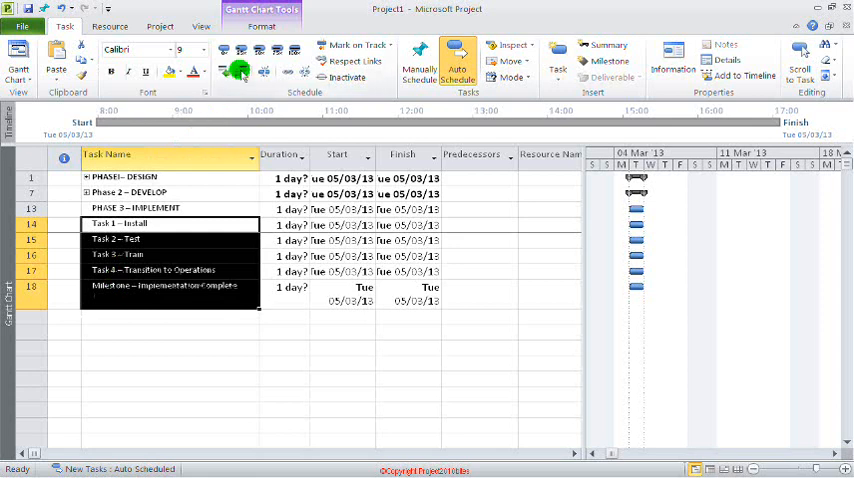
pyautogui.click(86, 208)
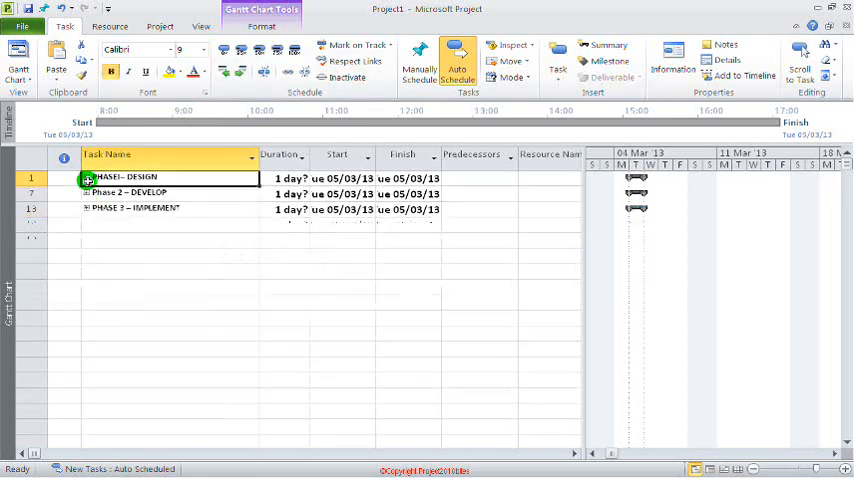
pyautogui.click(87, 178)
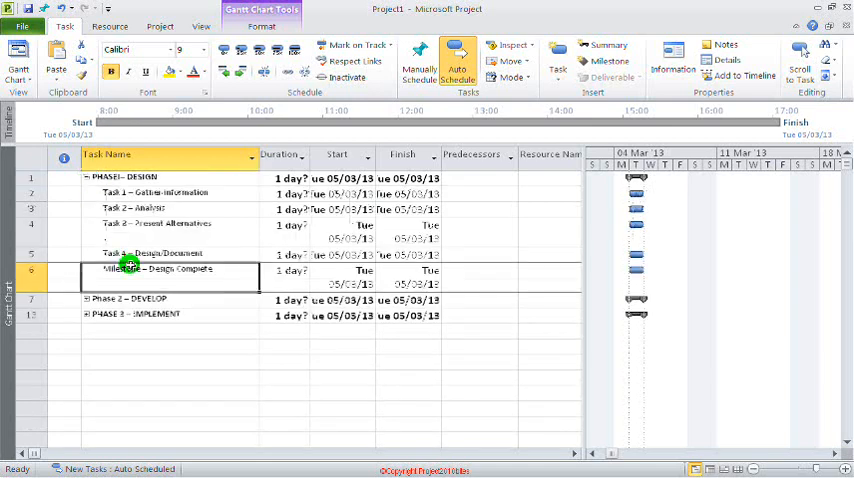
pyautogui.click(87, 298)
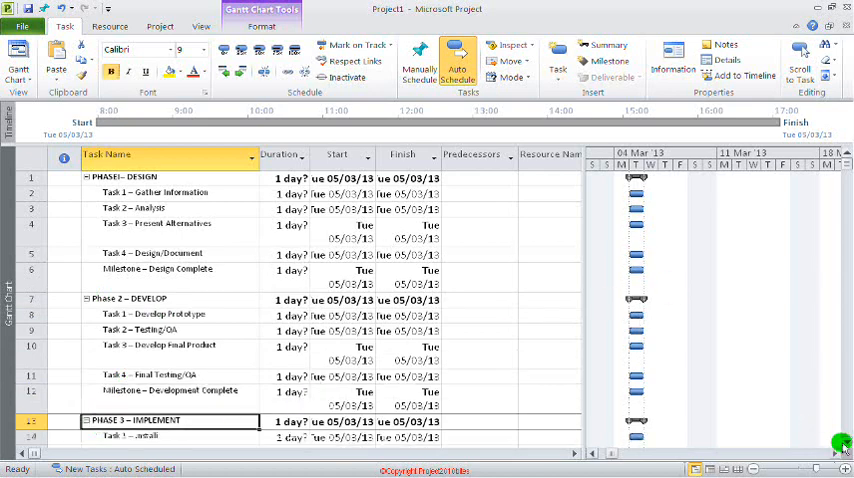
pyautogui.scroll(-3)
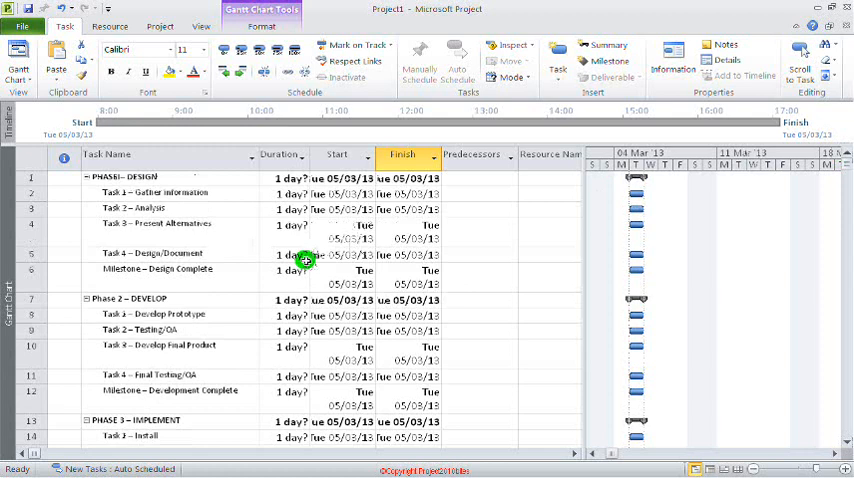
# Step: Set Design Complete and Development Complete durations to 0 days and dismiss the Planning Wizard
pyautogui.click(285, 277)
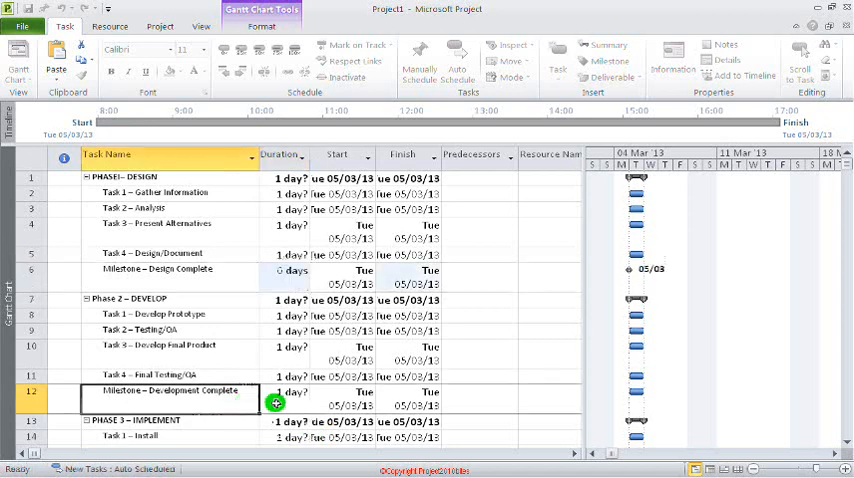
pyautogui.click(280, 391)
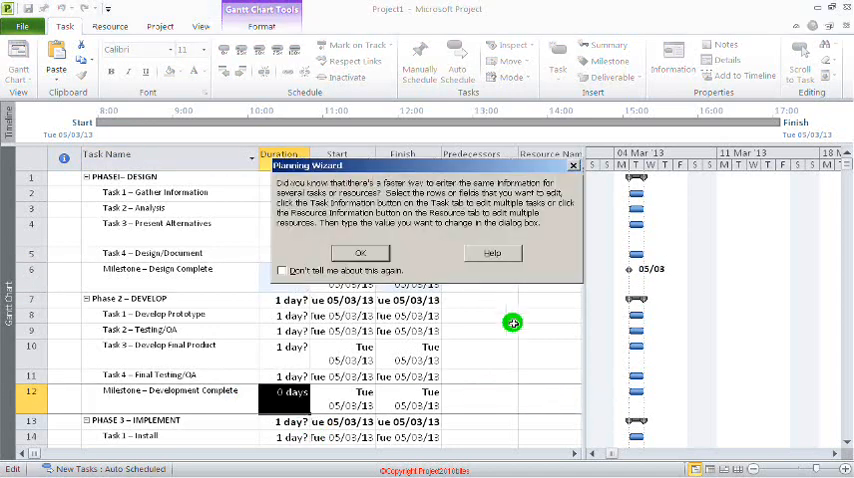
pyautogui.click(360, 252)
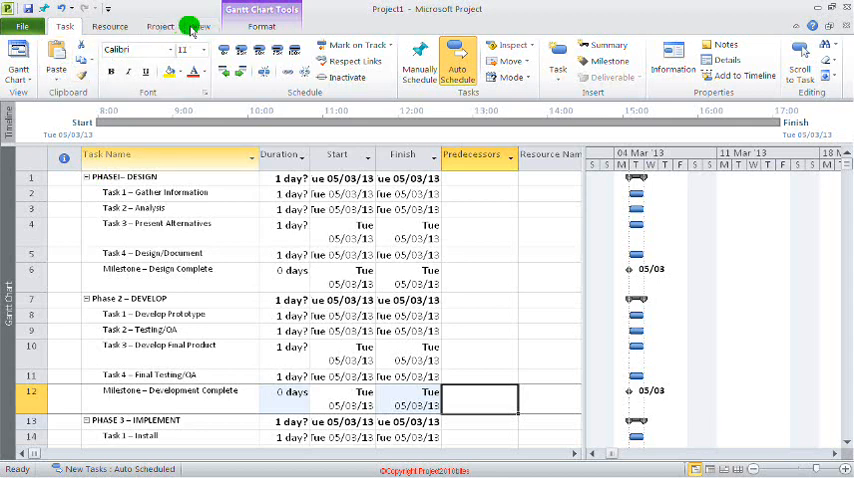
# Step: Turn on Outline Number from the Gantt Chart Tools Format tab
pyautogui.click(201, 26)
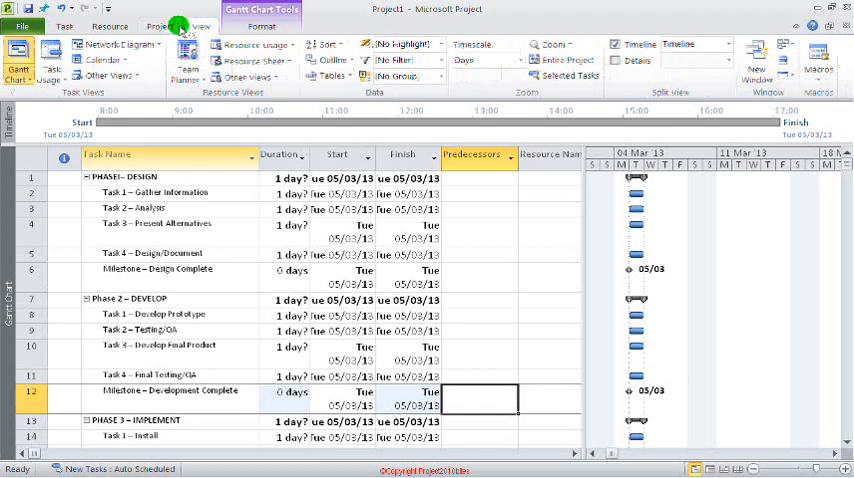
pyautogui.click(160, 26)
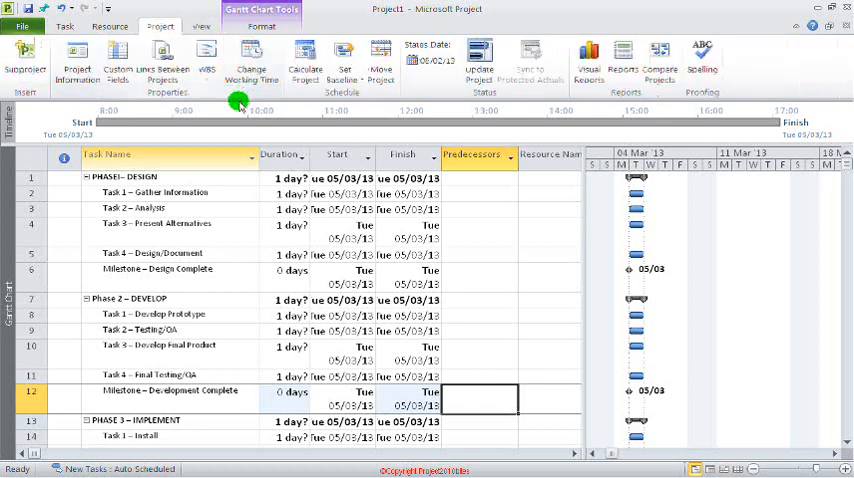
pyautogui.click(65, 26)
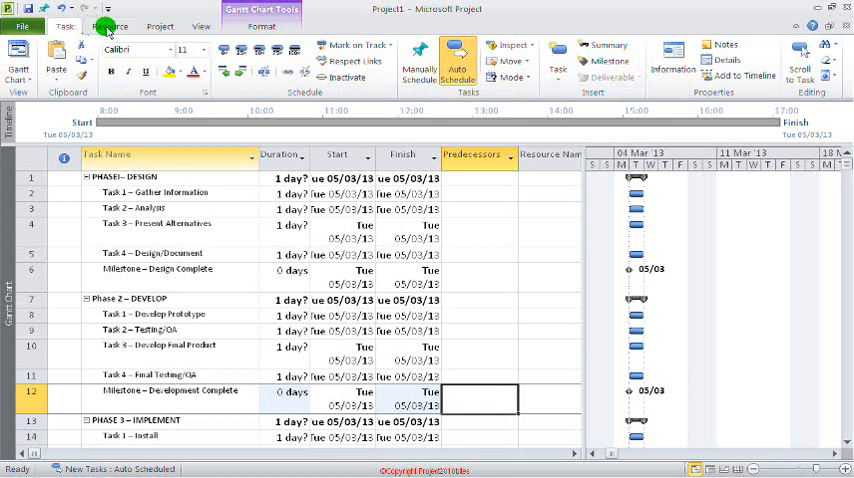
pyautogui.click(261, 26)
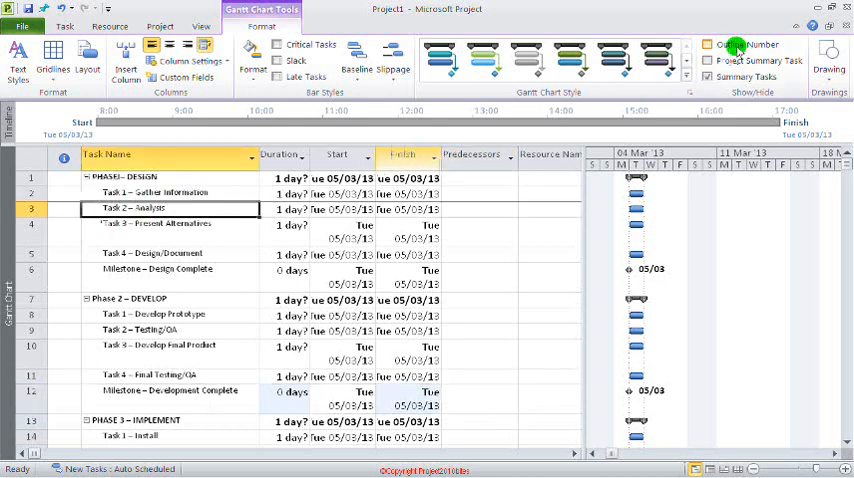
pyautogui.click(709, 44)
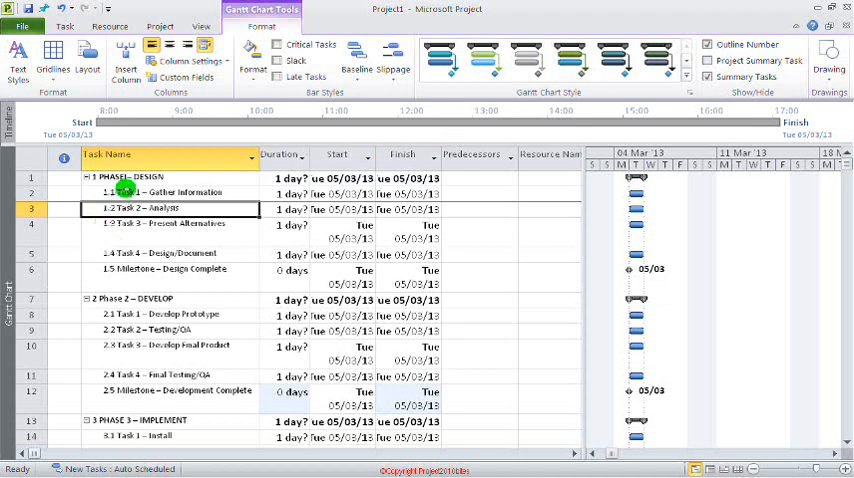
# Step: Add a Project Summary Task row at the top of the plan
pyautogui.click(130, 178)
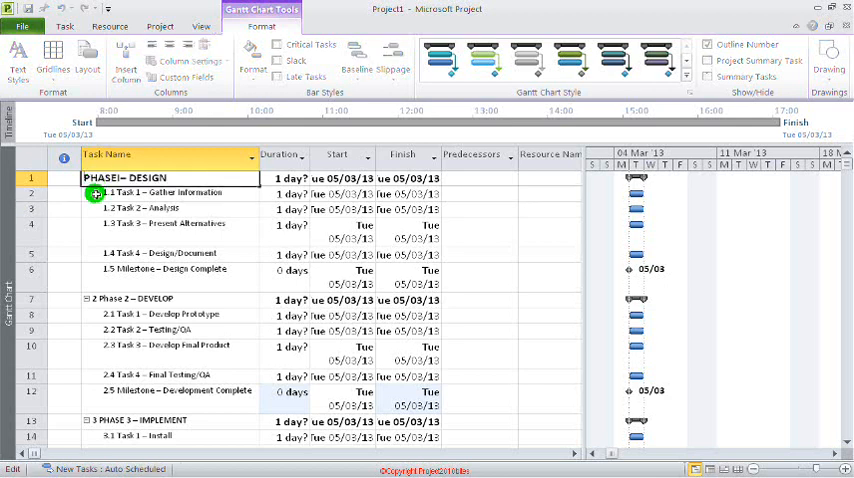
pyautogui.click(175, 192)
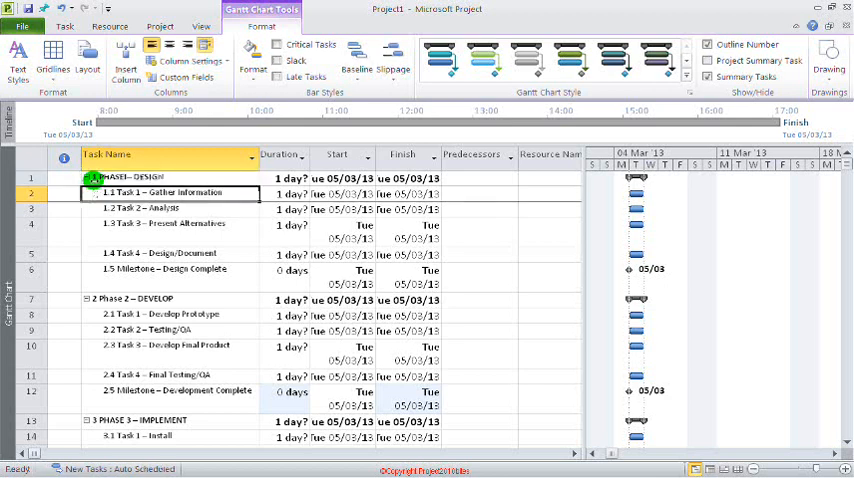
pyautogui.click(170, 224)
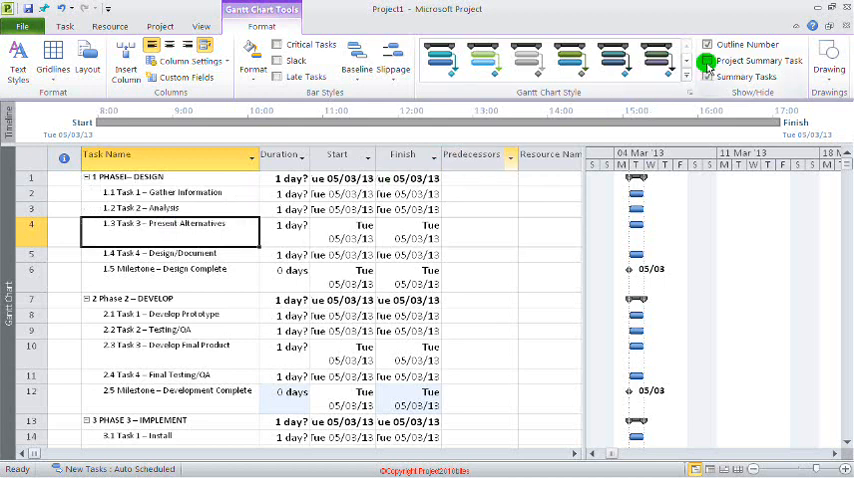
pyautogui.click(708, 61)
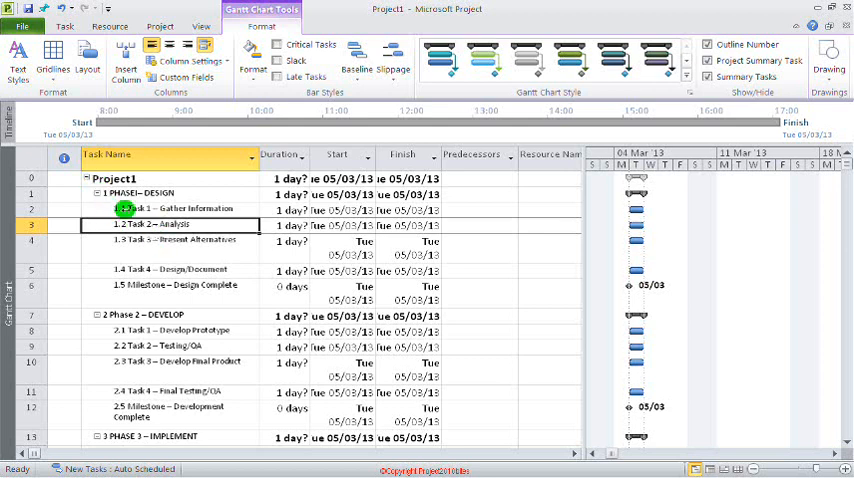
pyautogui.click(87, 178)
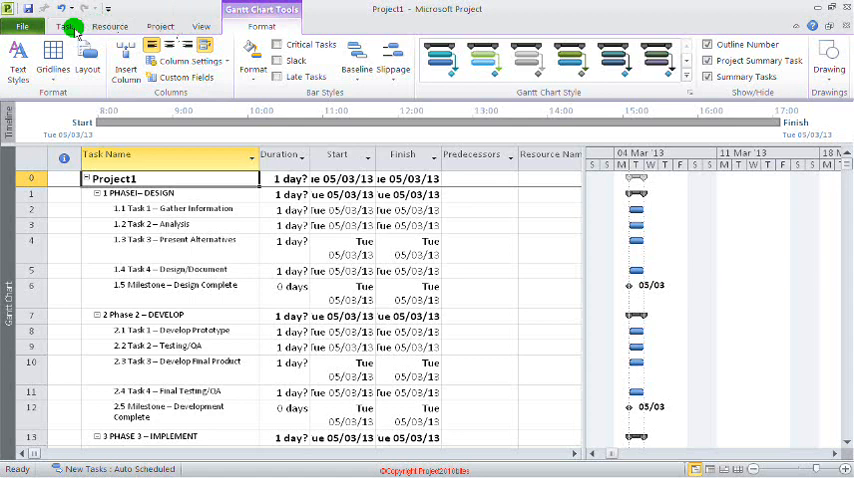
pyautogui.click(64, 26)
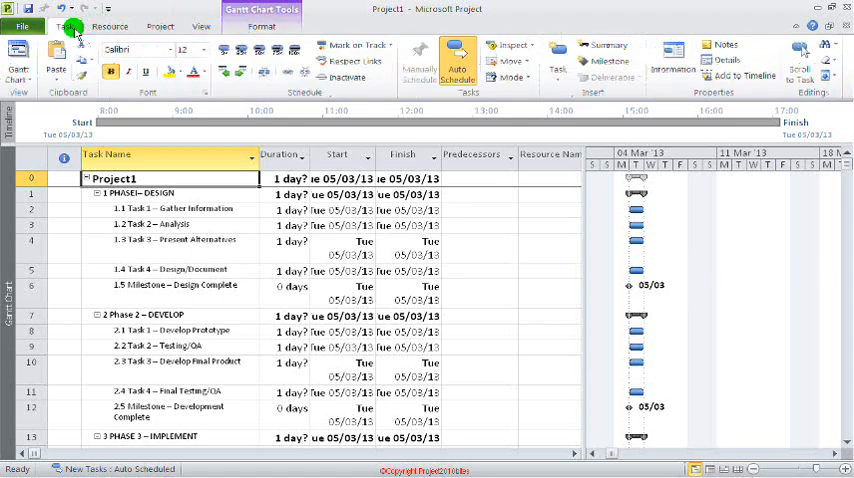
pyautogui.moveTo(204, 26)
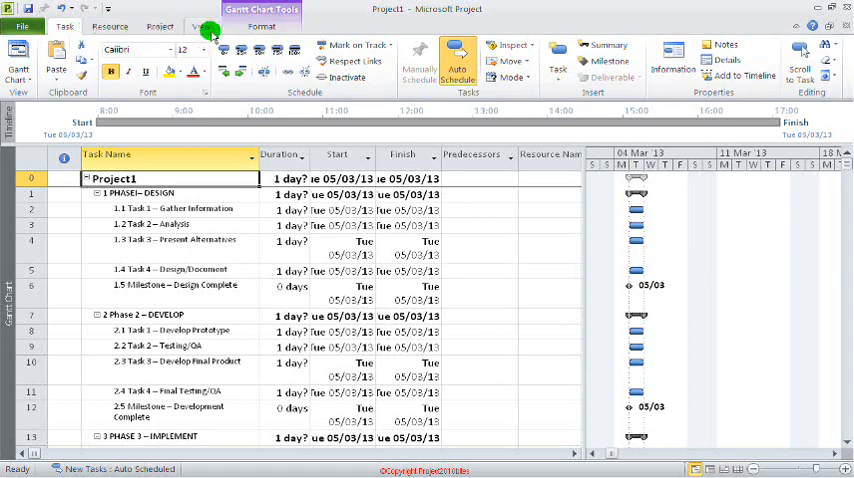
pyautogui.click(201, 26)
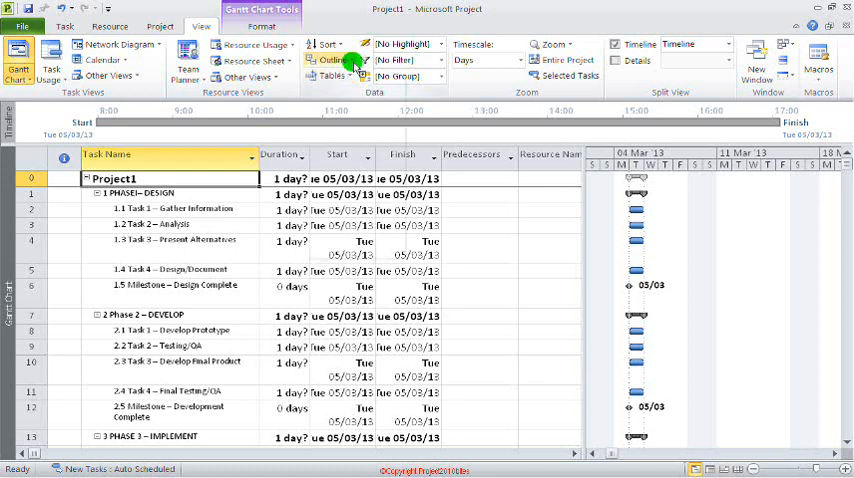
pyautogui.click(330, 60)
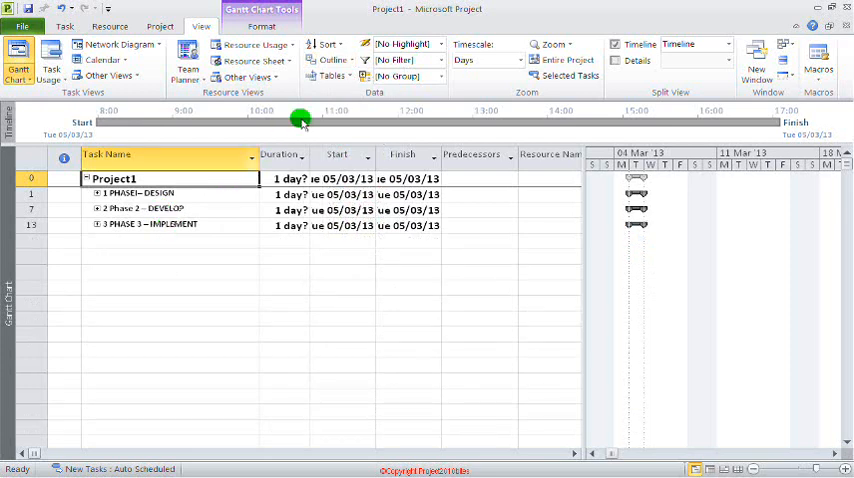
pyautogui.click(334, 60)
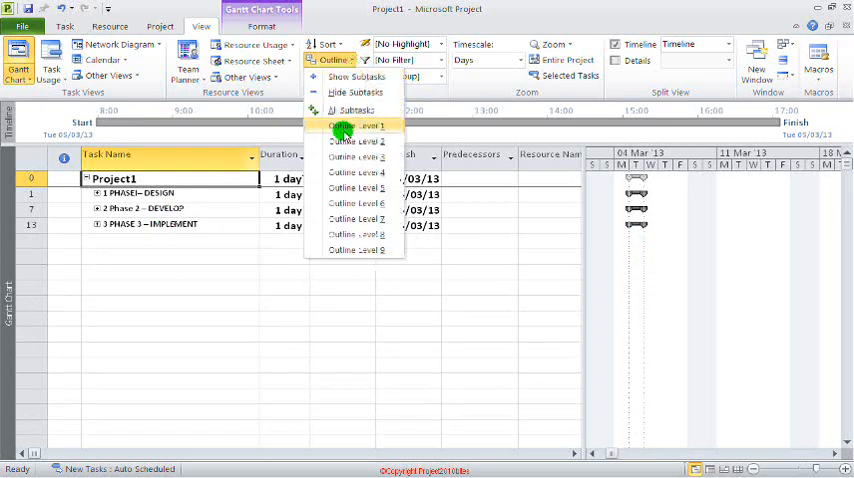
pyautogui.click(350, 125)
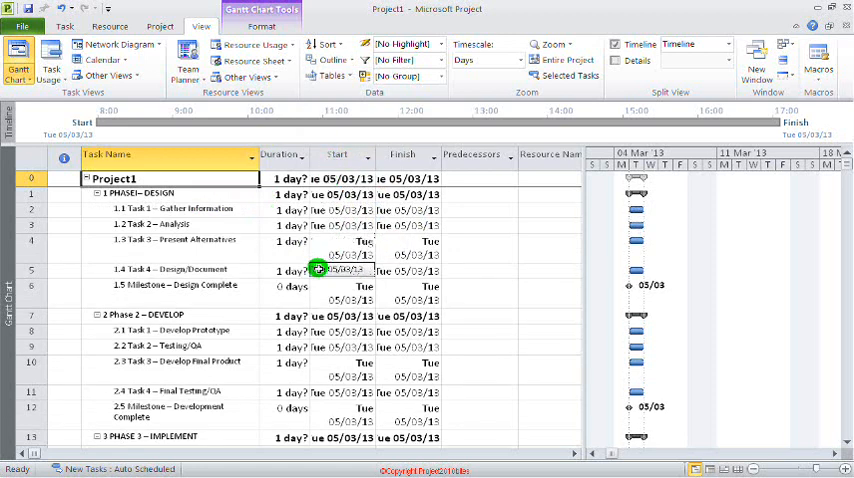
# Step: Enter the day durations for the Phase 1 Design tasks
pyautogui.click(290, 287)
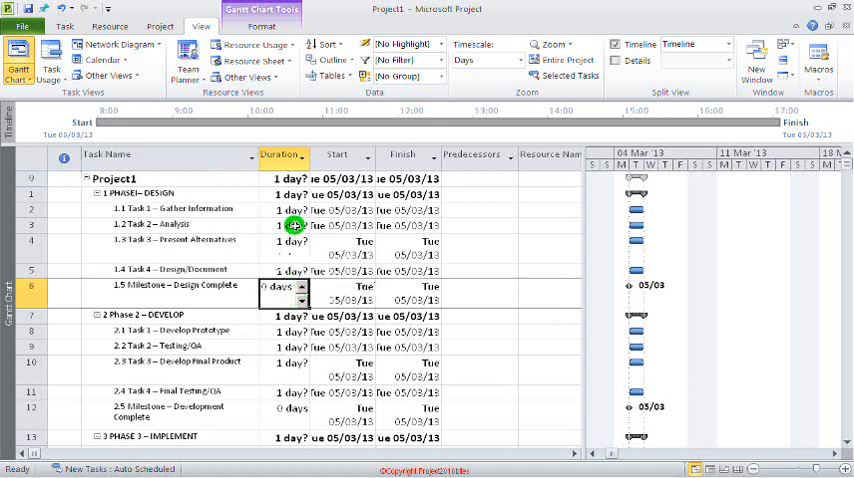
pyautogui.click(283, 210)
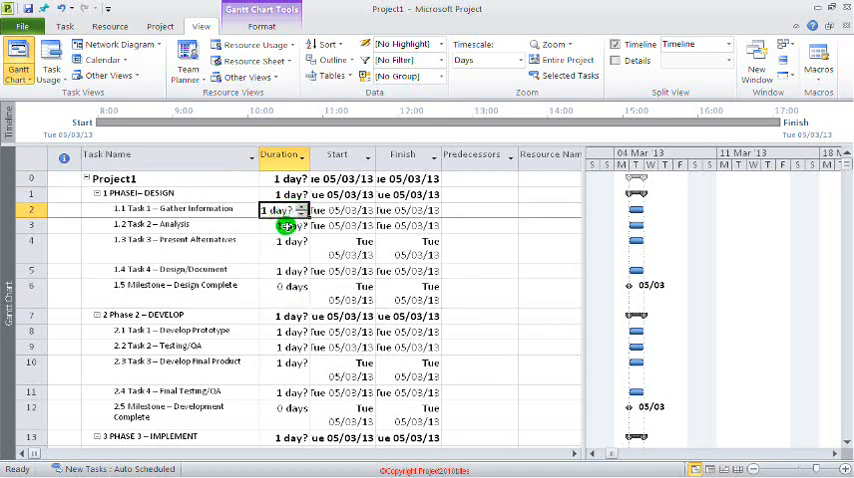
pyautogui.click(285, 245)
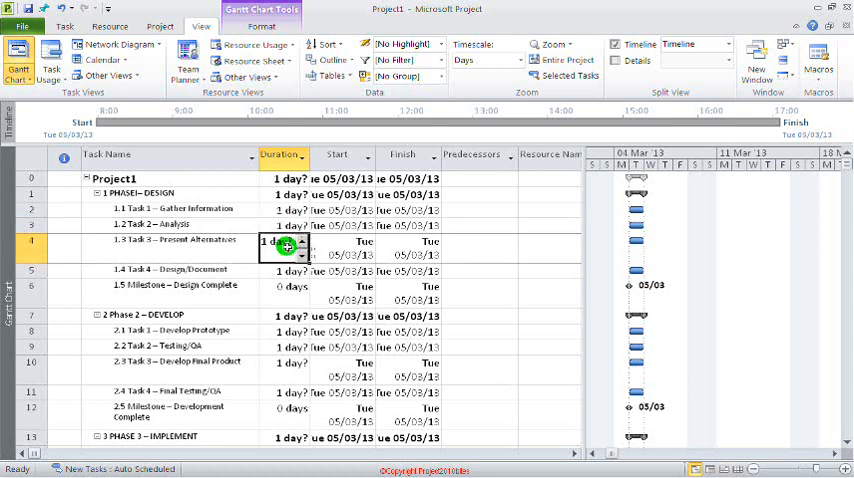
pyautogui.click(285, 270)
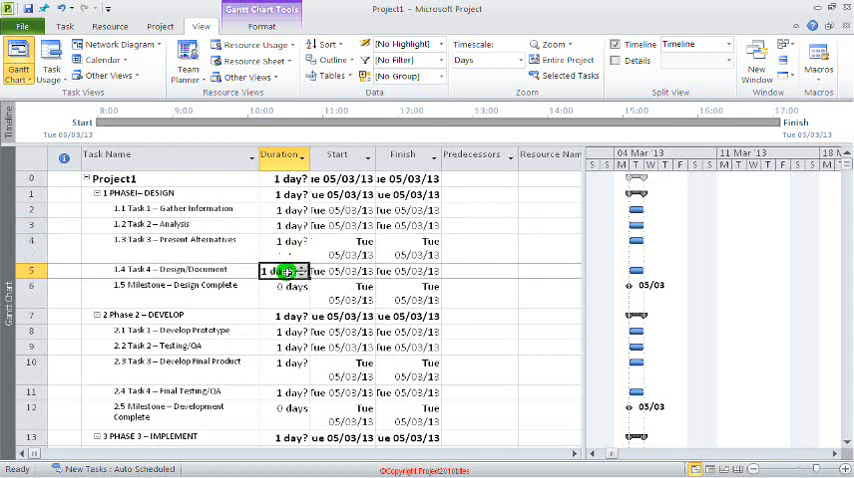
pyautogui.click(283, 209)
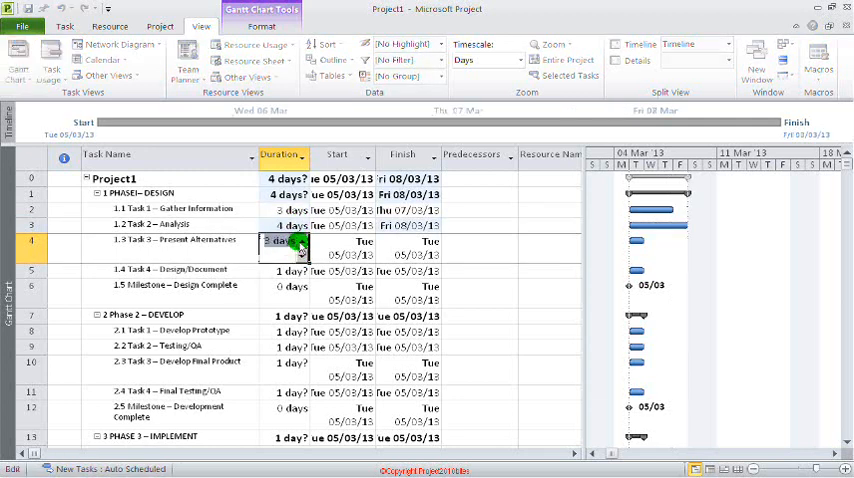
pyautogui.click(283, 270)
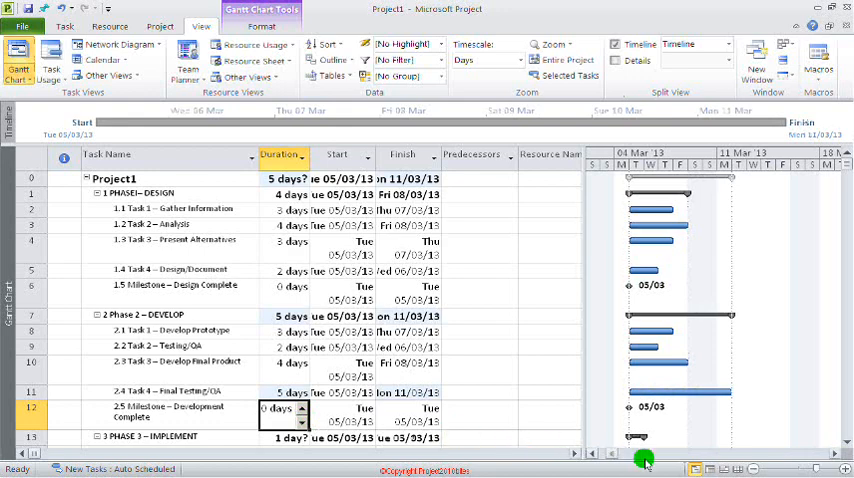
# Step: Enter the day durations for the Phase 3 Implement tasks
pyautogui.scroll(-3)
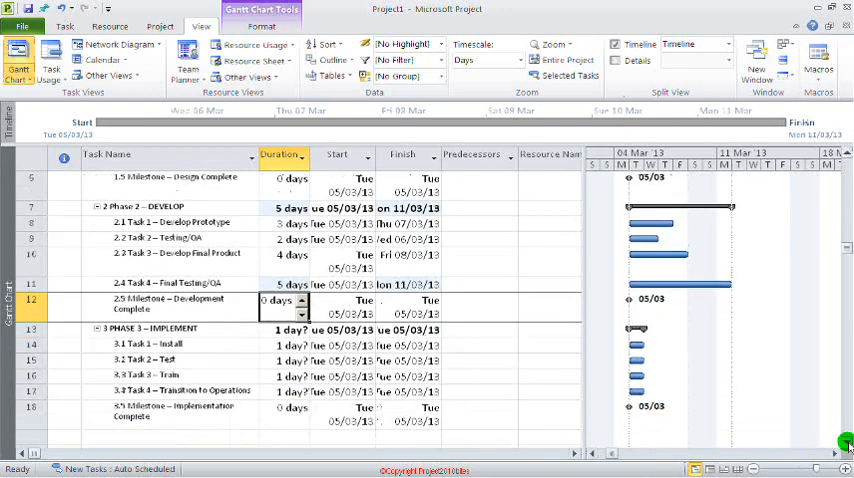
pyautogui.click(285, 345)
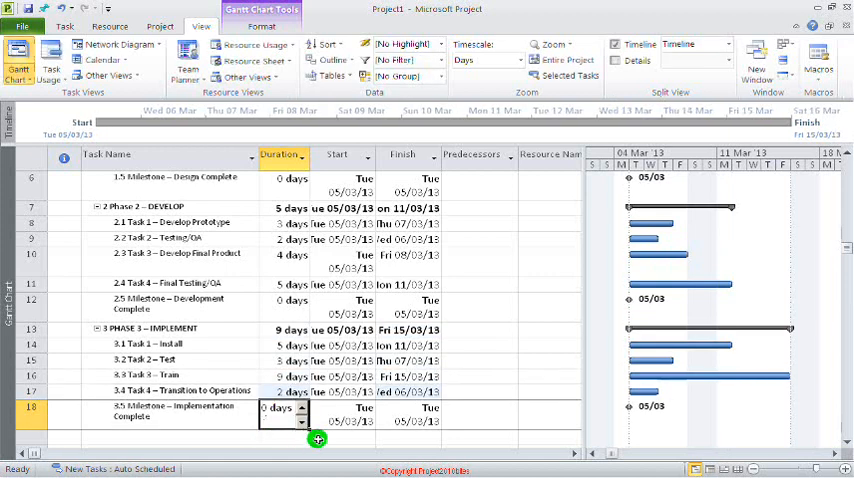
pyautogui.moveTo(846, 252)
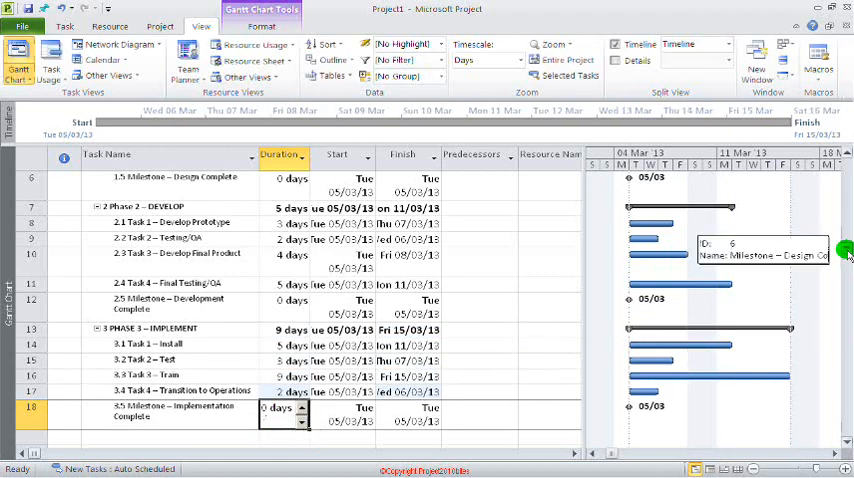
pyautogui.scroll(3)
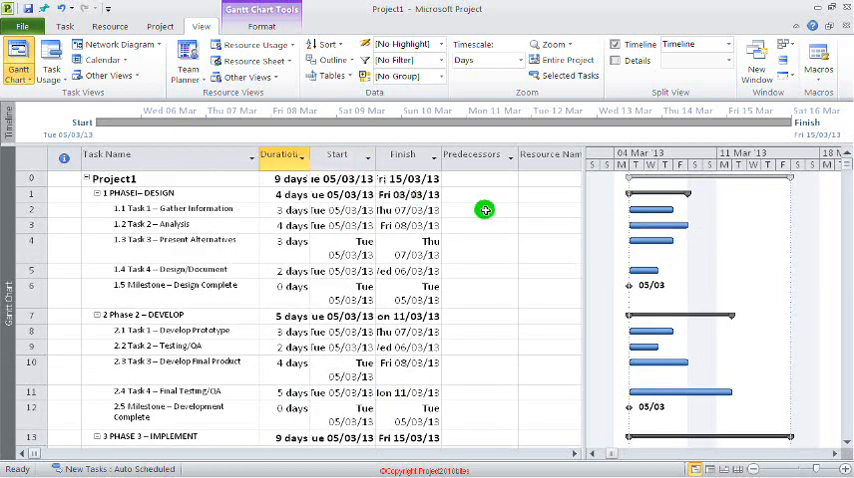
# Step: Link Gather Information, Analysis and Present Alternatives in sequence using Link Tasks
pyautogui.click(478, 209)
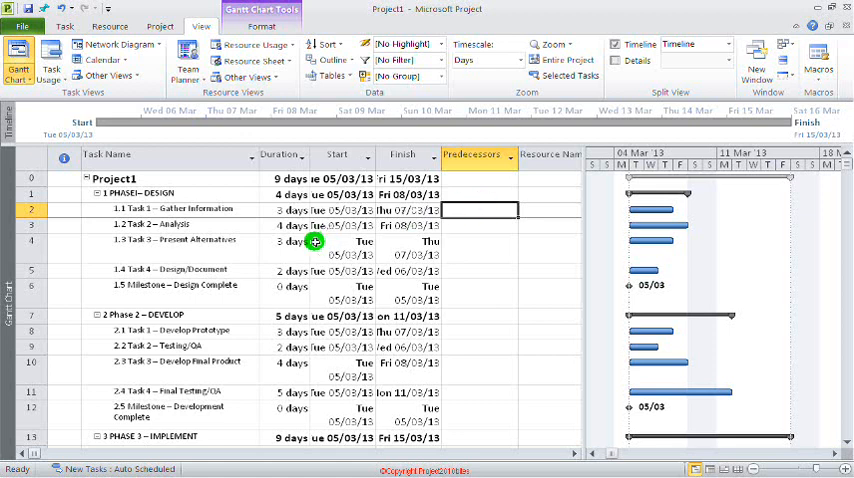
pyautogui.click(175, 240)
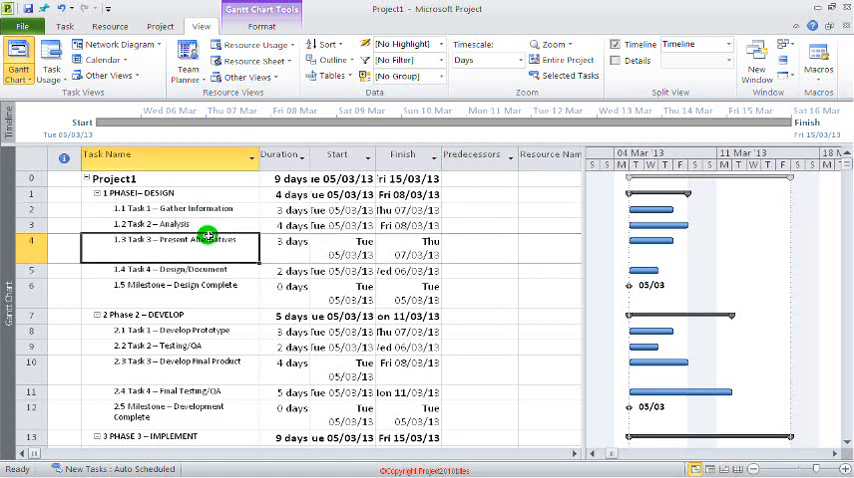
pyautogui.moveTo(200, 208)
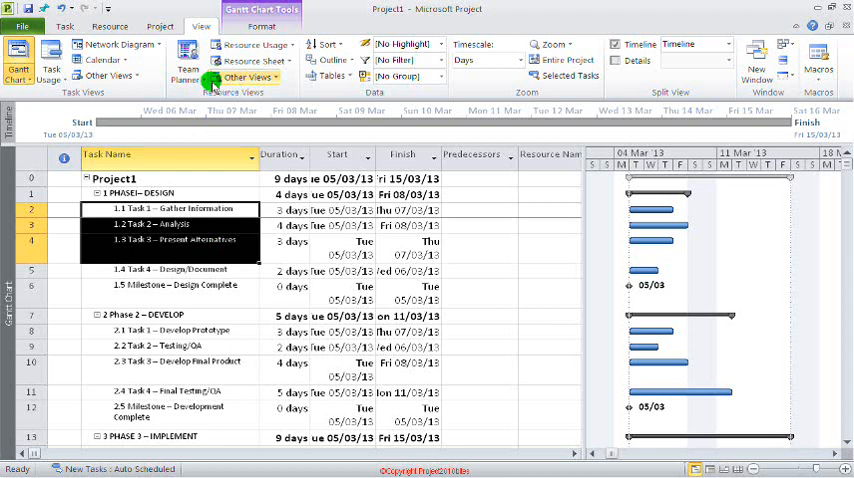
pyautogui.click(64, 25)
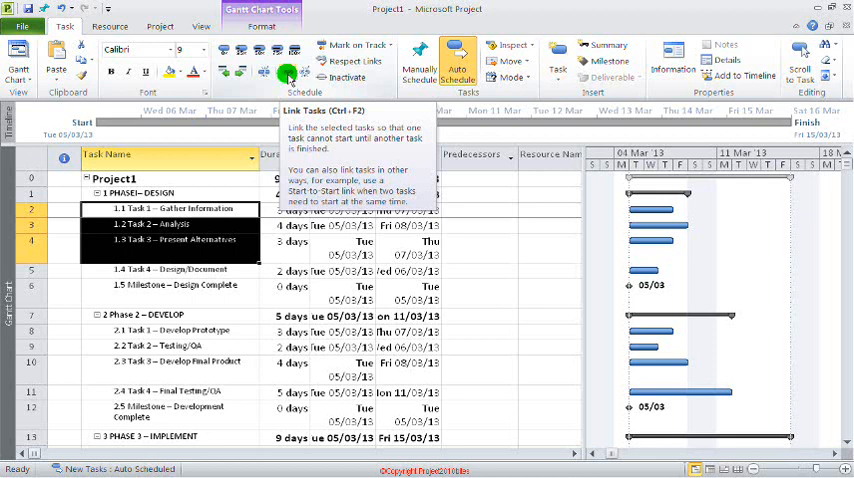
pyautogui.click(263, 72)
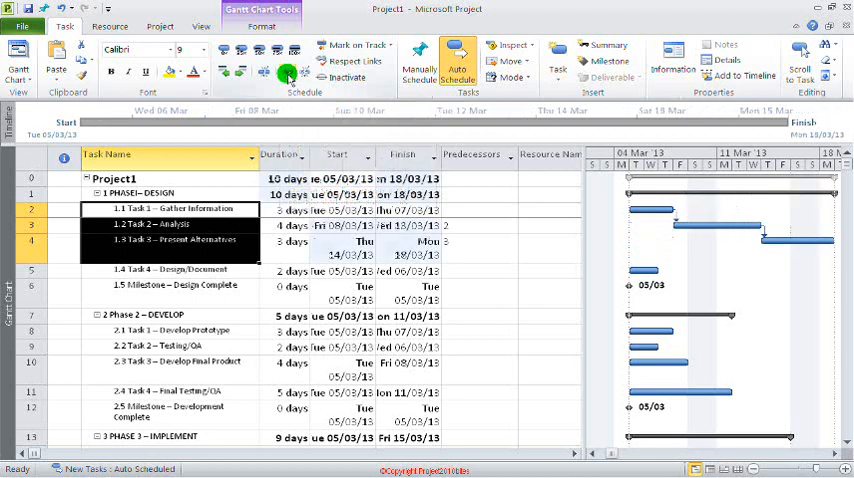
pyautogui.moveTo(590, 378)
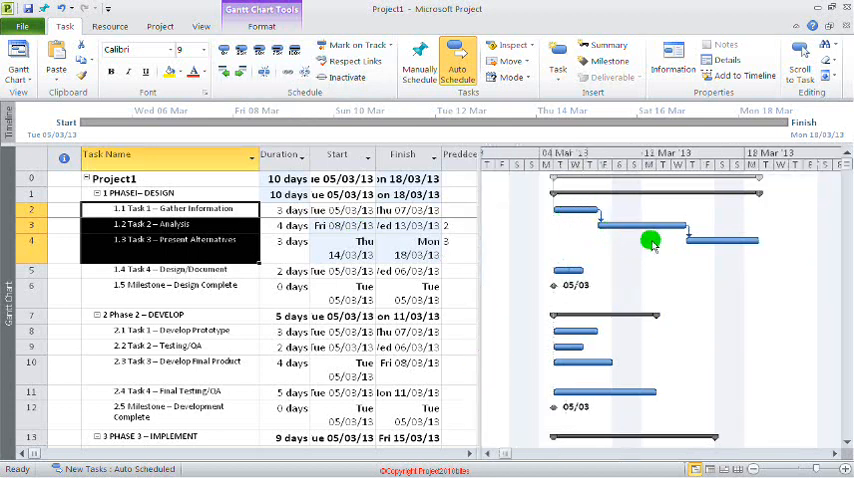
pyautogui.moveTo(618, 287)
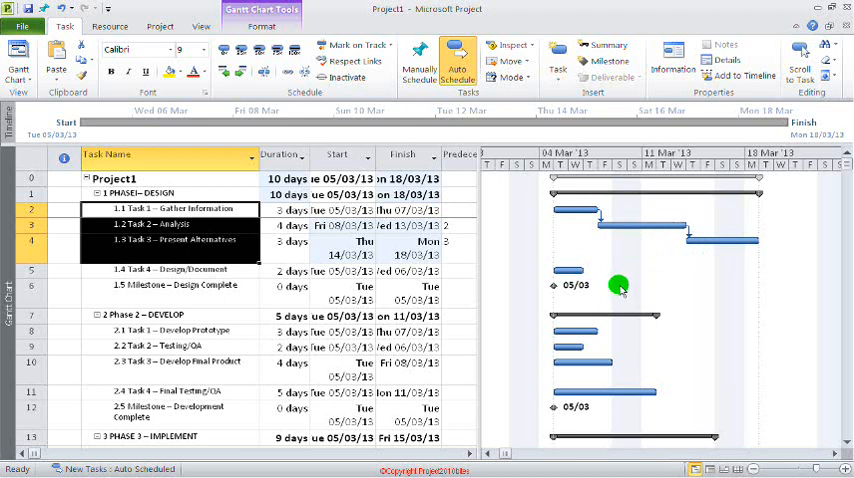
pyautogui.moveTo(230, 272)
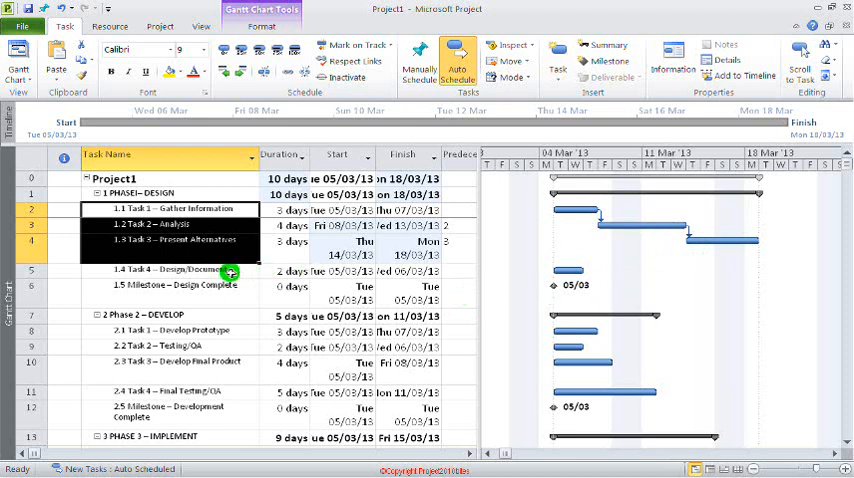
pyautogui.click(170, 270)
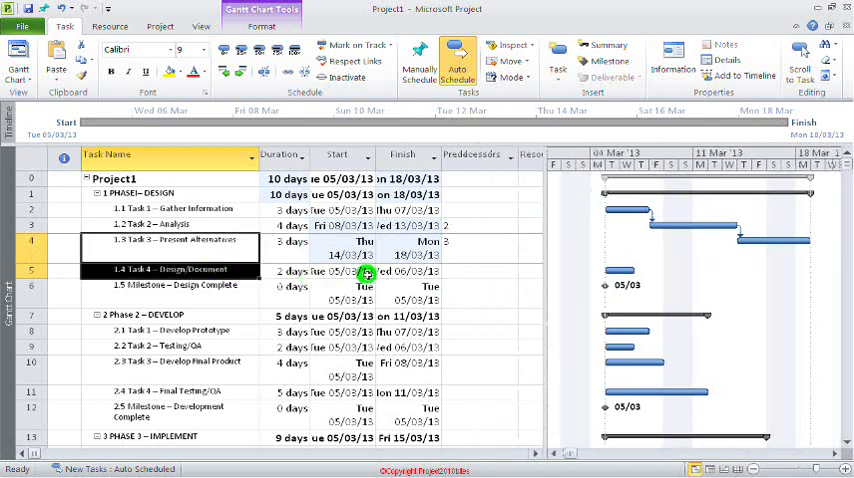
# Step: Link Design/Document after Present Alternatives, moving the finish to 20/03/13
pyautogui.click(478, 271)
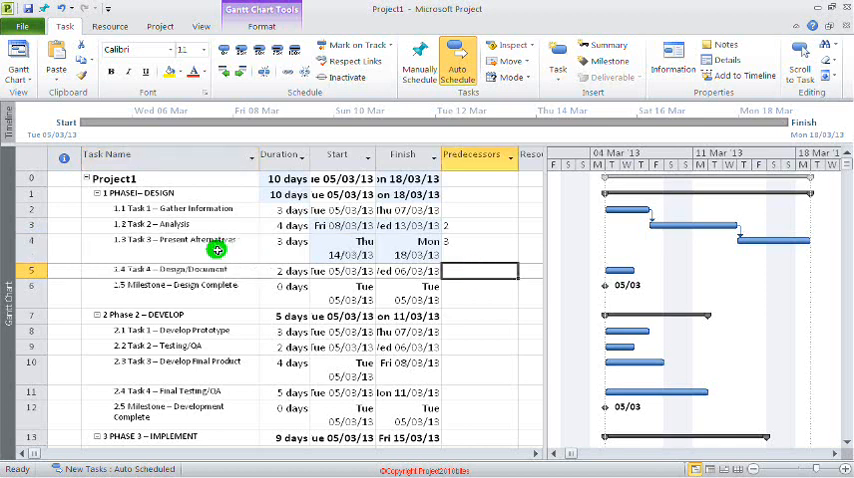
pyautogui.click(35, 241)
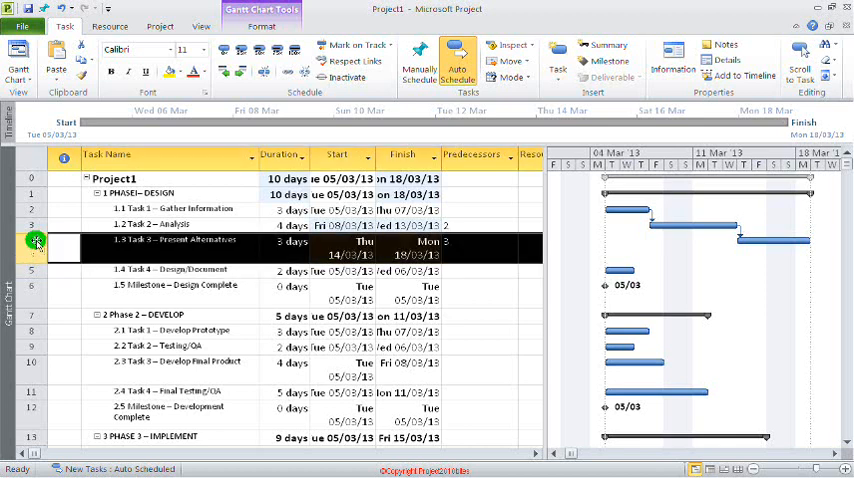
pyautogui.click(490, 271)
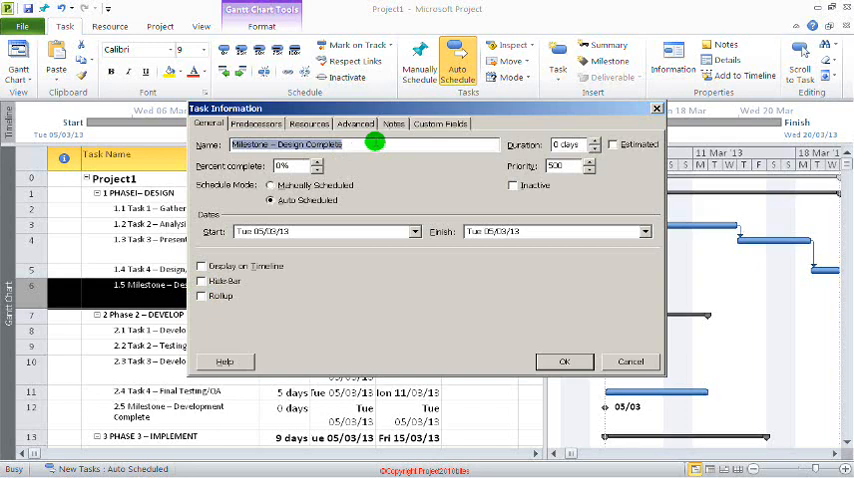
pyautogui.moveTo(307, 108)
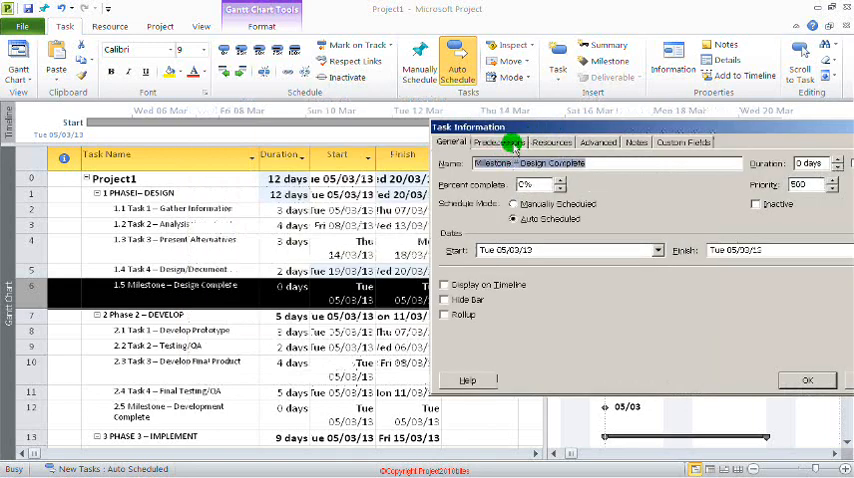
# Step: Confirm Design/Document as Design Complete's predecessor in Task Information
pyautogui.click(499, 141)
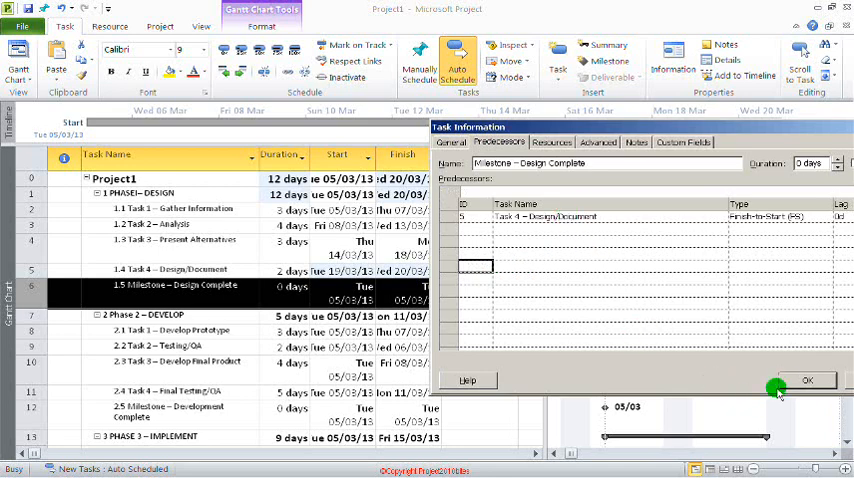
pyautogui.click(806, 380)
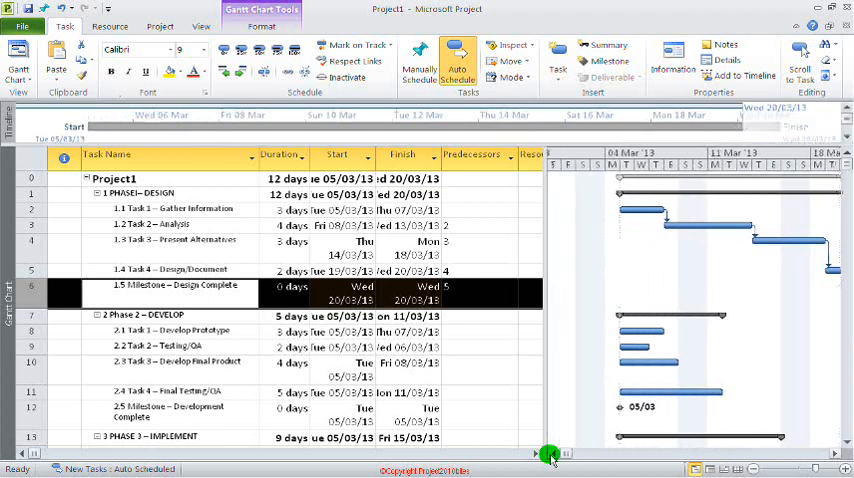
pyautogui.click(550, 453)
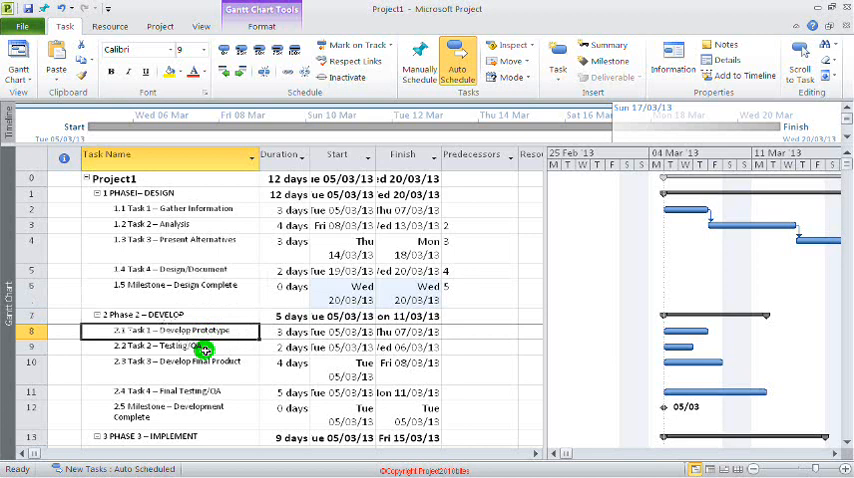
pyautogui.moveTo(183, 399)
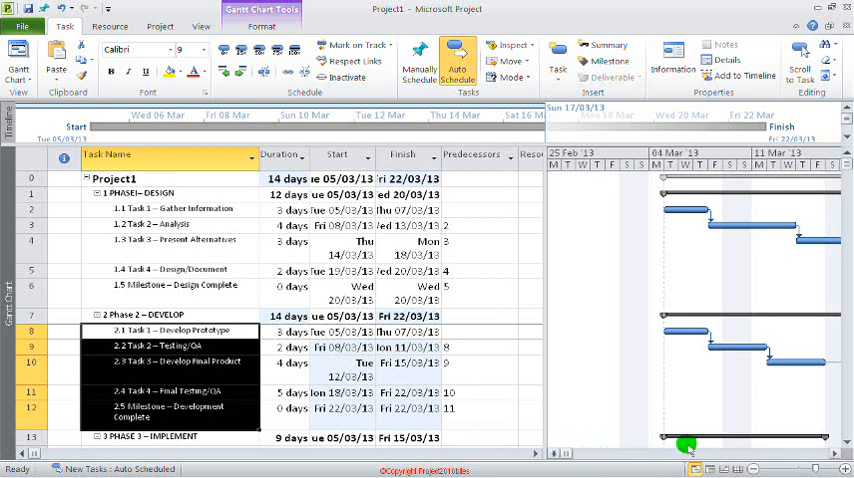
# Step: Link the Develop and Implement phase tasks in sequence
pyautogui.scroll(-3)
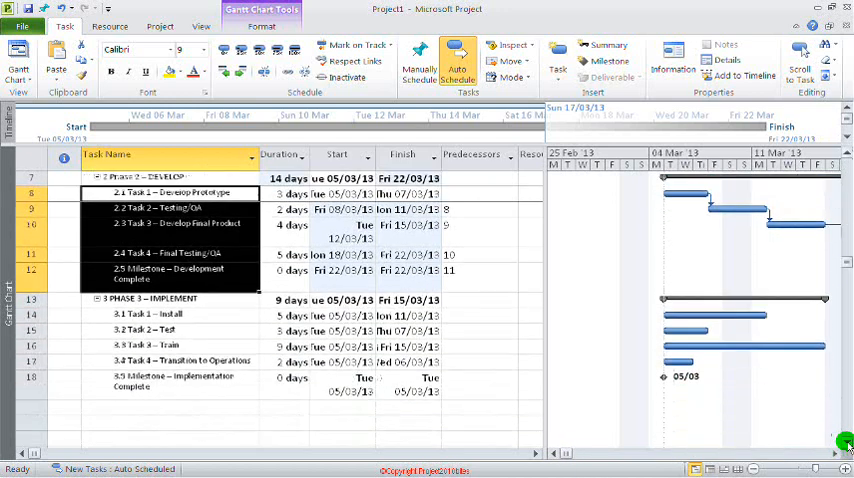
pyautogui.click(160, 314)
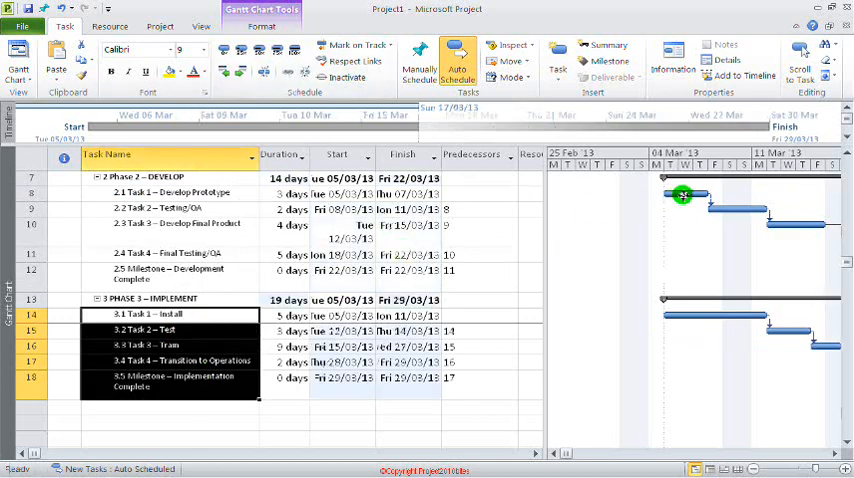
pyautogui.scroll(3)
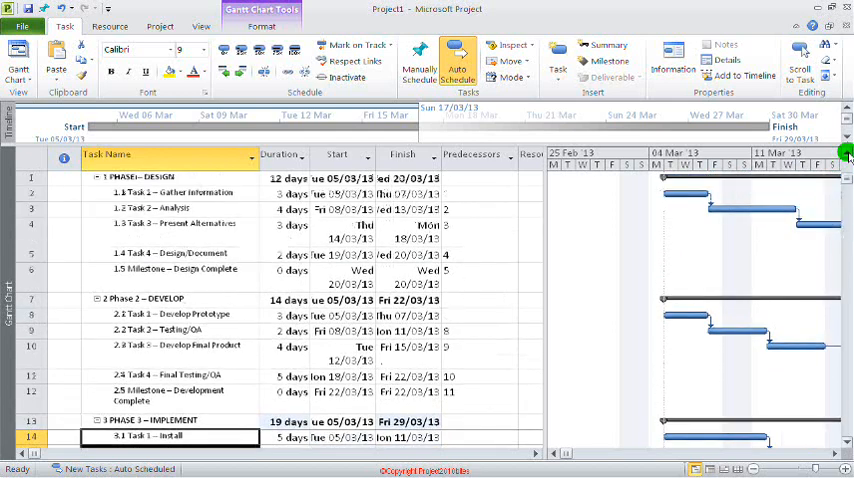
pyautogui.click(497, 314)
pyautogui.write('6')
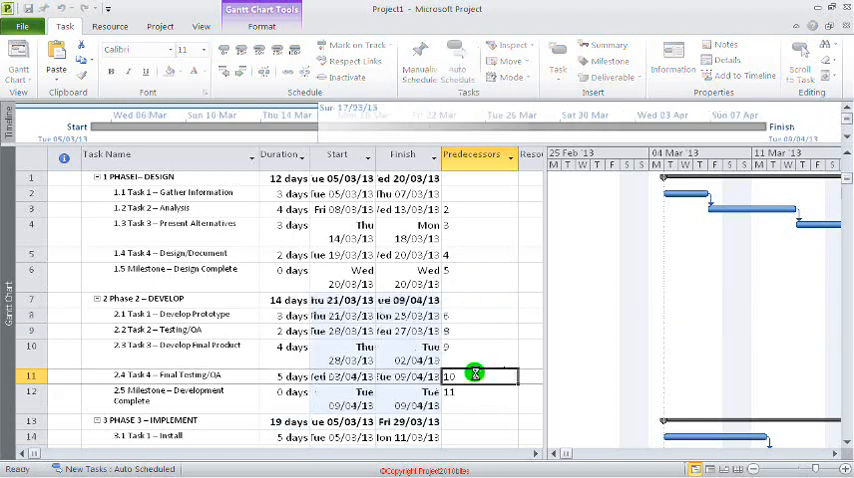
# Step: Enter predecessor 12 (Development Complete) for task 3.1 Install
pyautogui.scroll(-3)
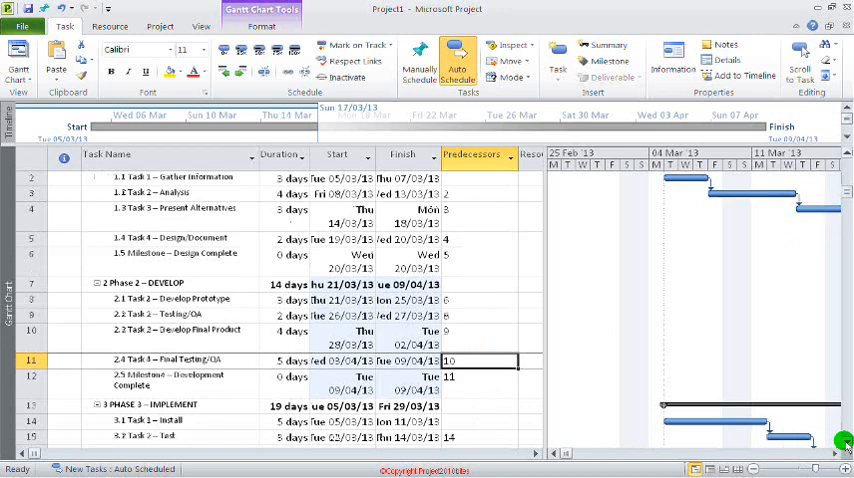
pyautogui.scroll(-3)
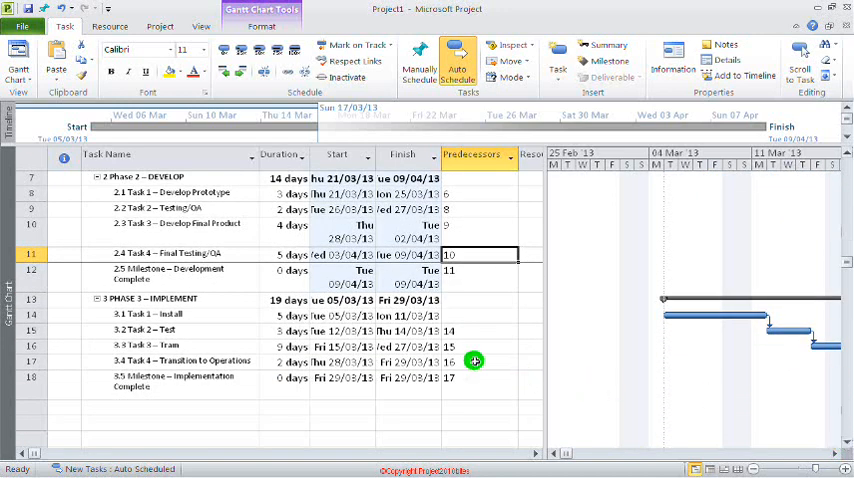
pyautogui.click(483, 316)
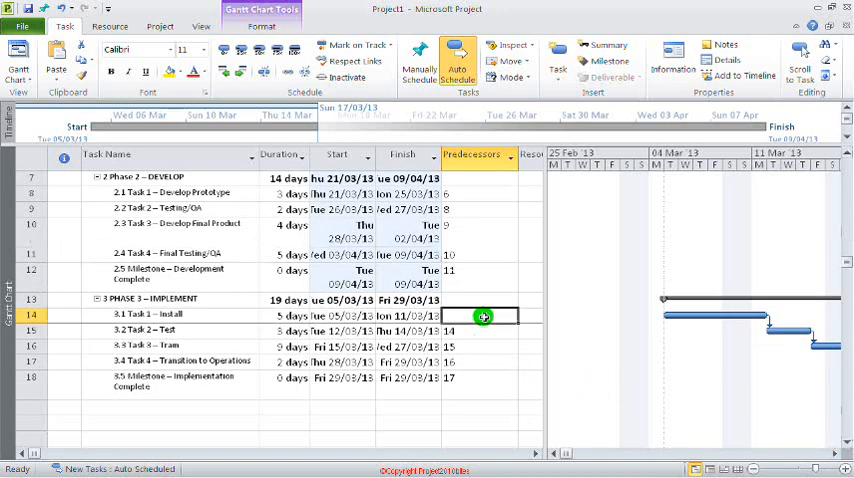
pyautogui.write('12')
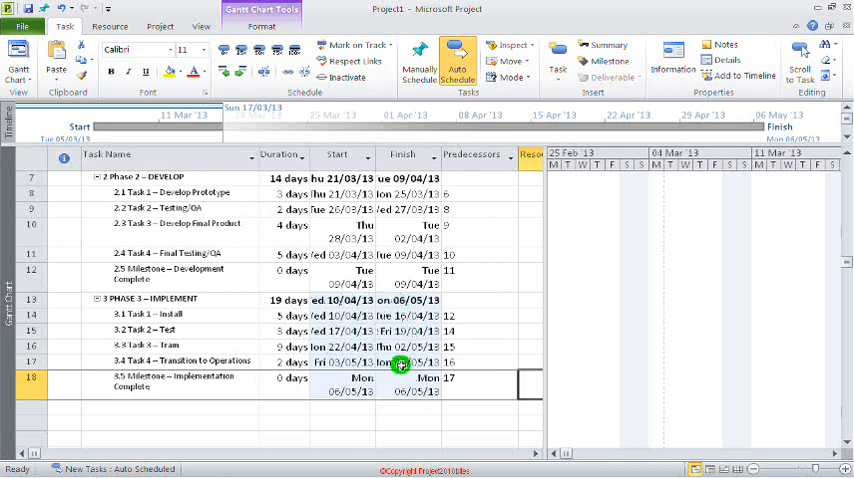
pyautogui.click(400, 361)
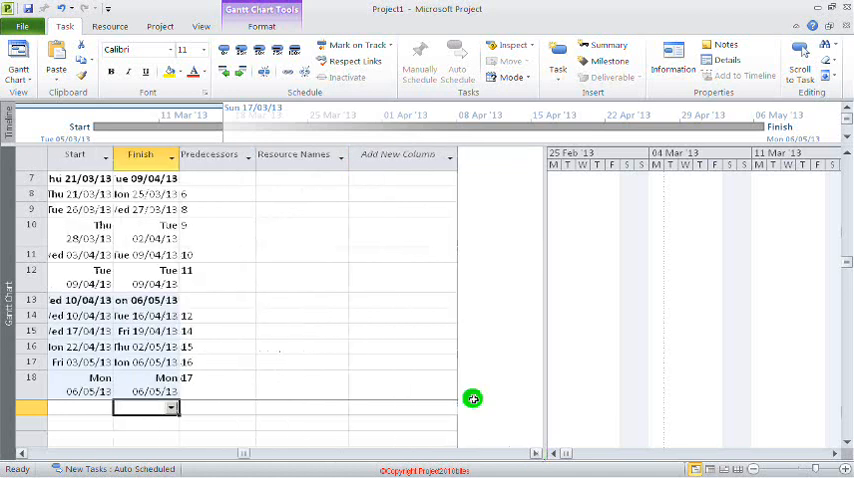
# Step: Choose Resource Sheet from the Resource tab's view list
pyautogui.click(300, 178)
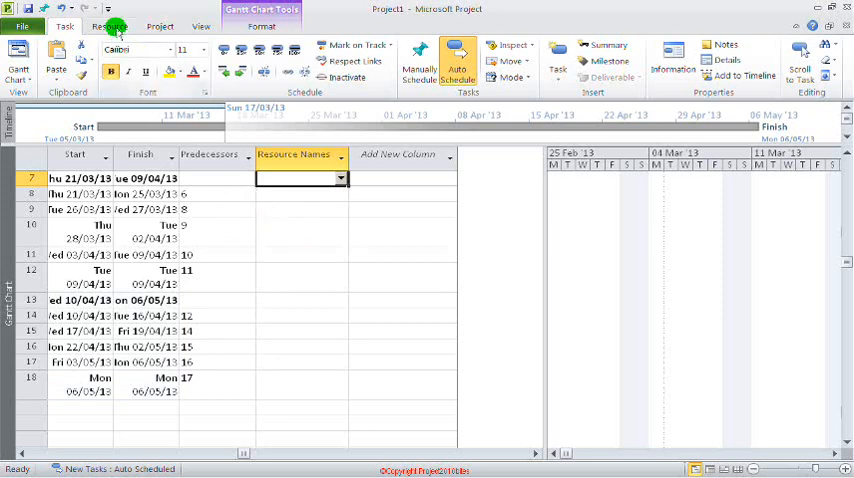
pyautogui.click(110, 26)
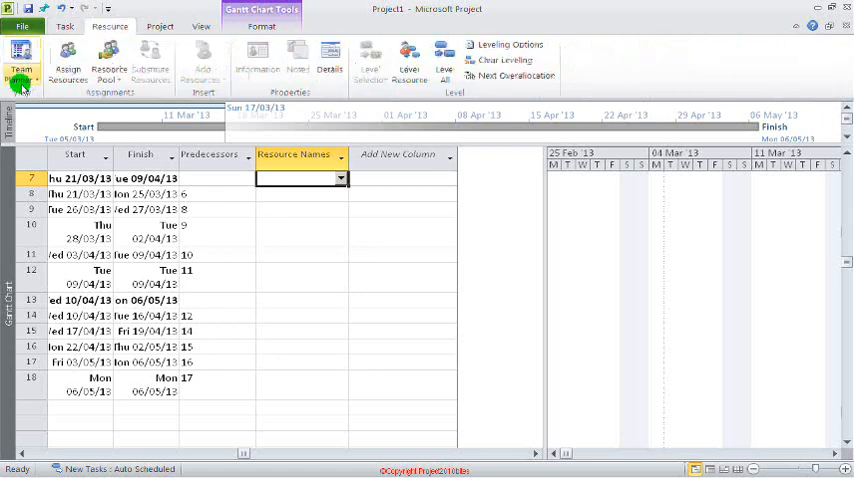
pyautogui.click(22, 60)
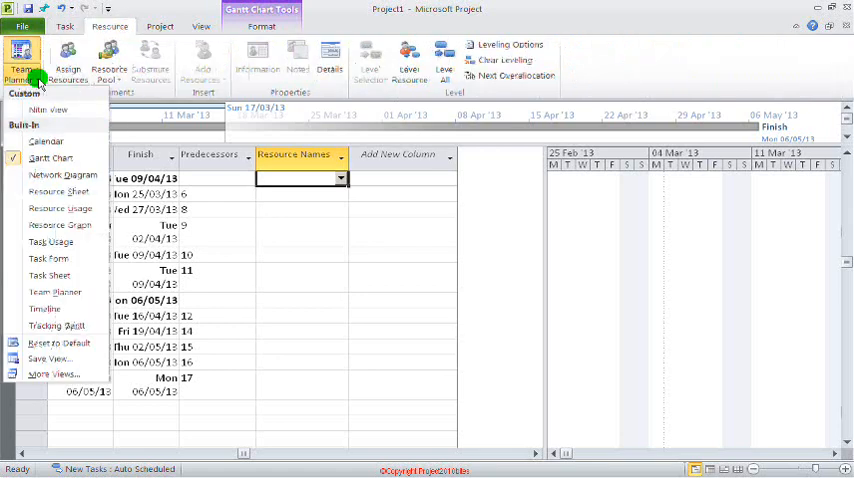
pyautogui.click(58, 191)
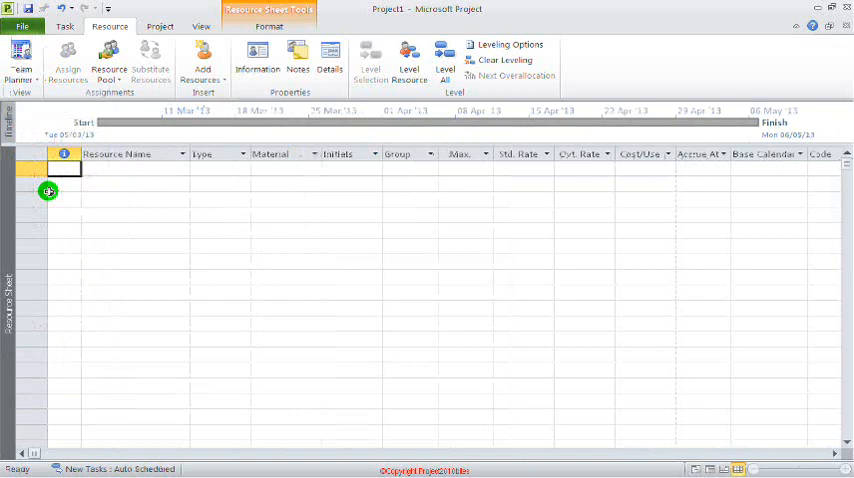
# Step: Enter Res1, Res2 and Res3 in the Resource Name column and check Res3's information
pyautogui.click(116, 169)
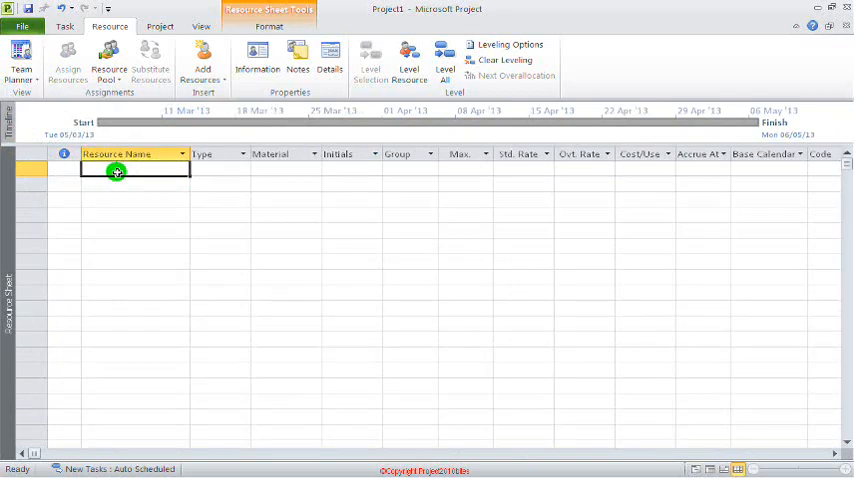
pyautogui.write('Res')
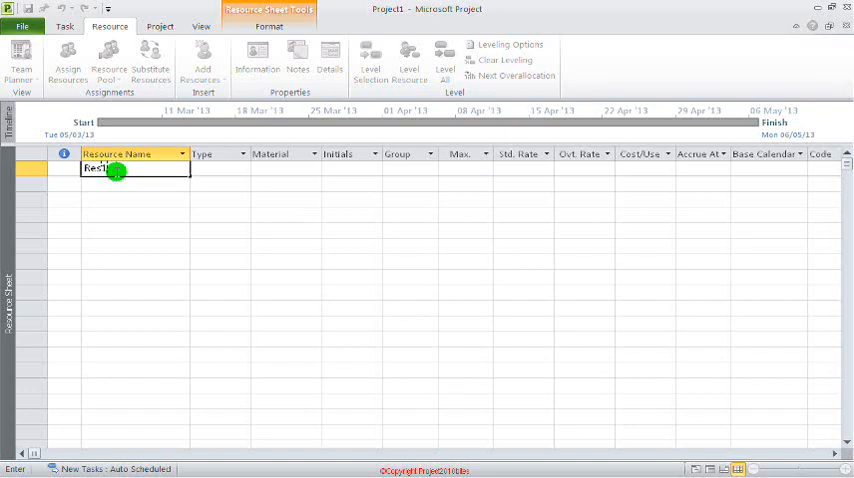
pyautogui.press('Return')
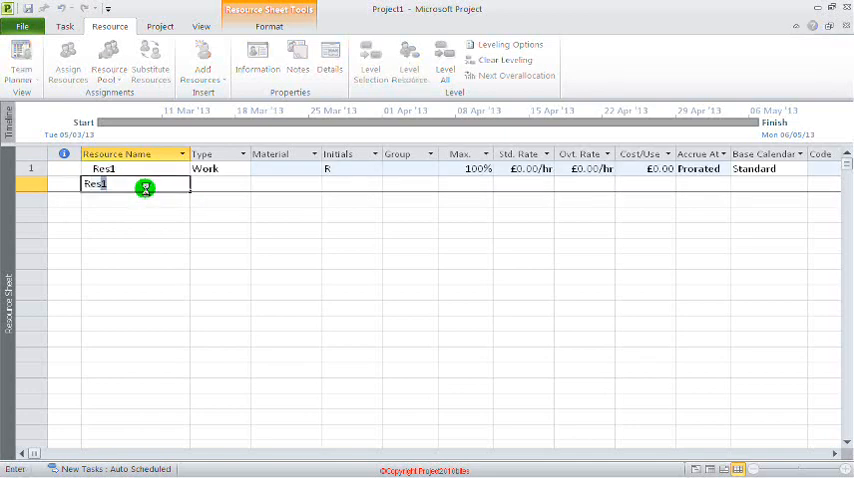
pyautogui.press('Return')
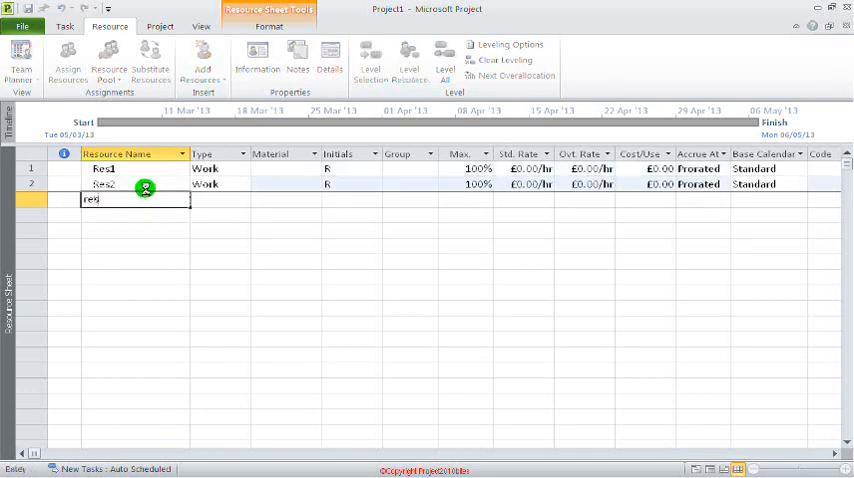
pyautogui.write('3')
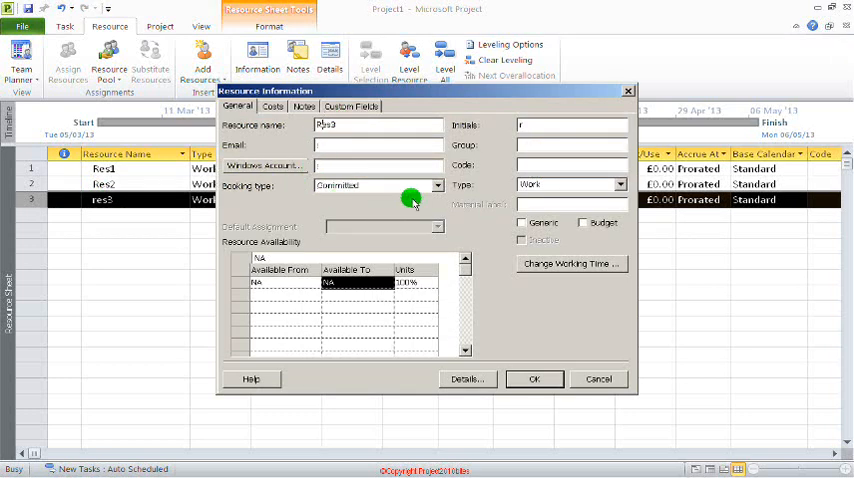
pyautogui.click(534, 379)
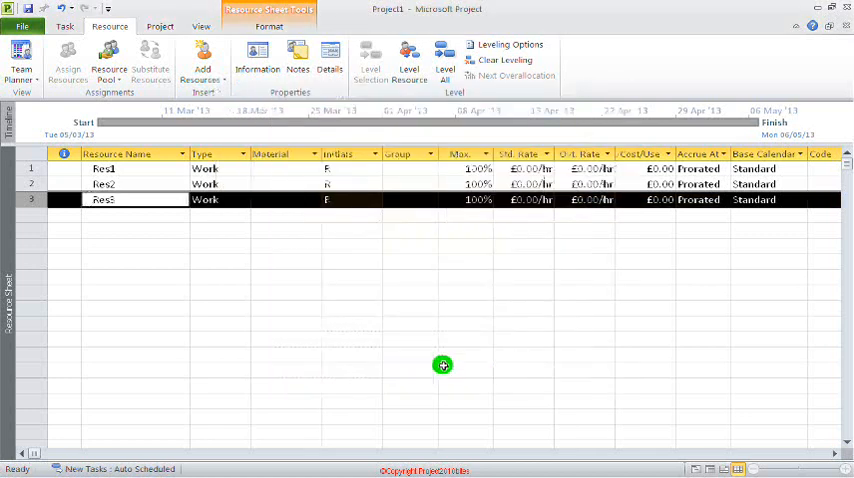
pyautogui.click(410, 370)
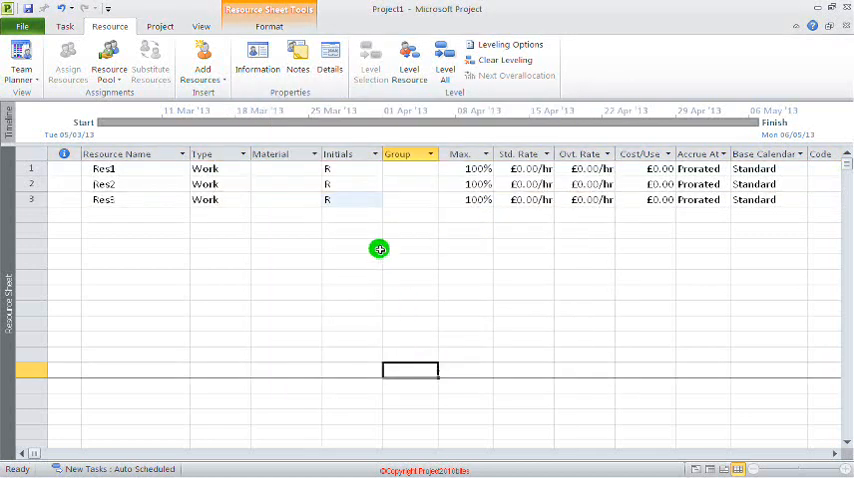
pyautogui.moveTo(251, 171)
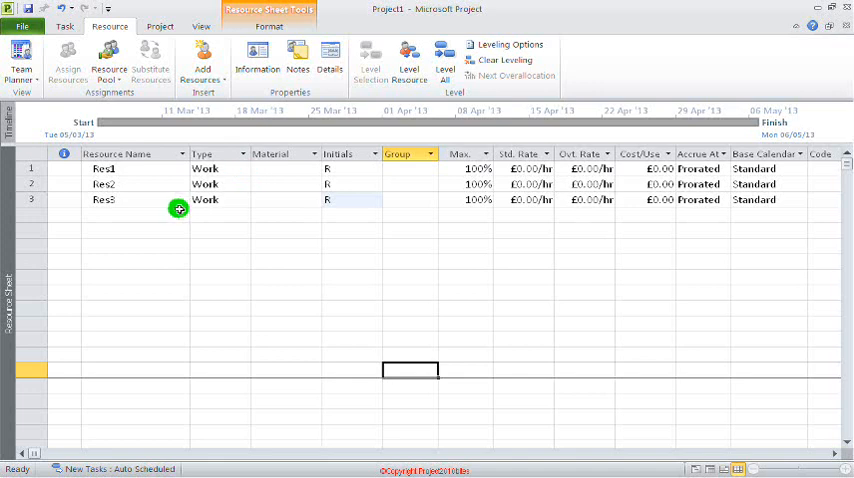
pyautogui.click(135, 214)
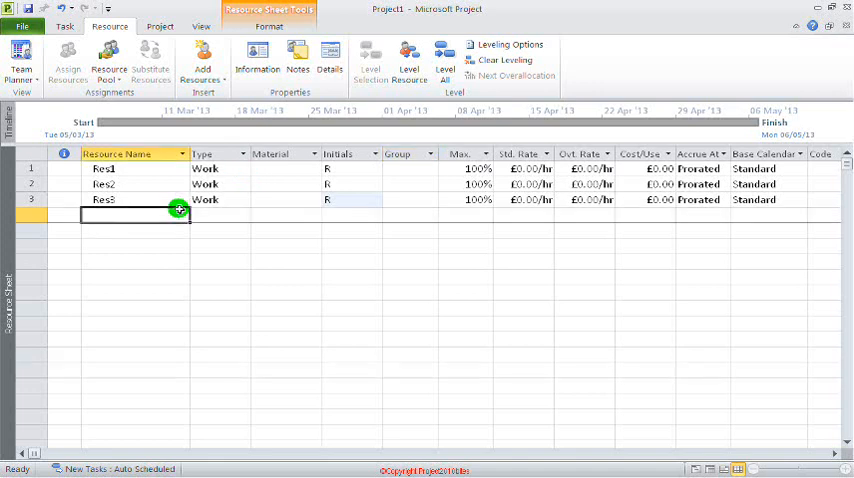
# Step: Add Laptop as a Material resource with initials L
pyautogui.write('Laptop')
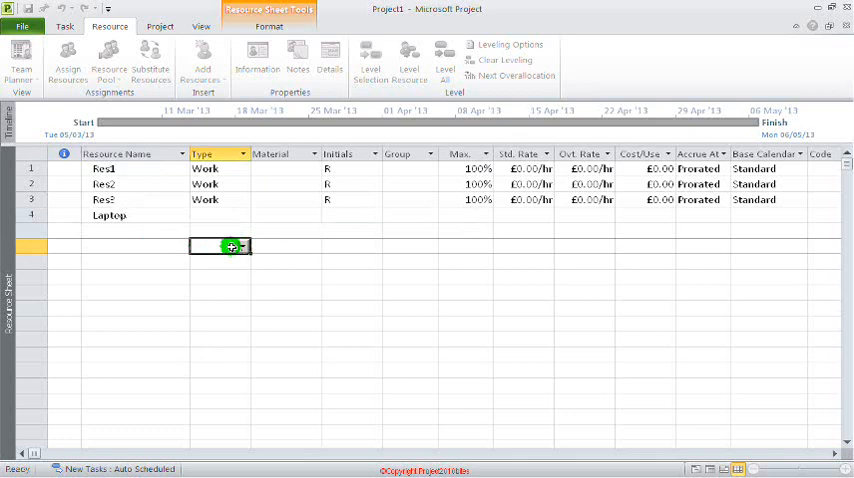
pyautogui.click(241, 215)
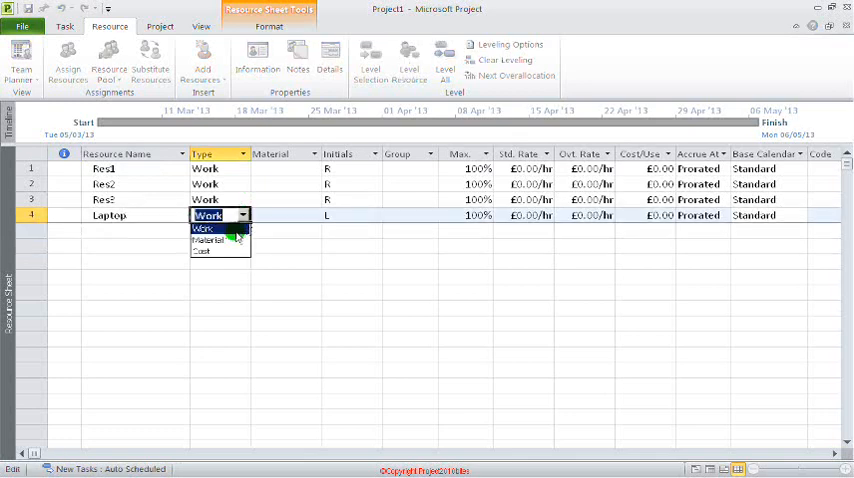
pyautogui.click(208, 240)
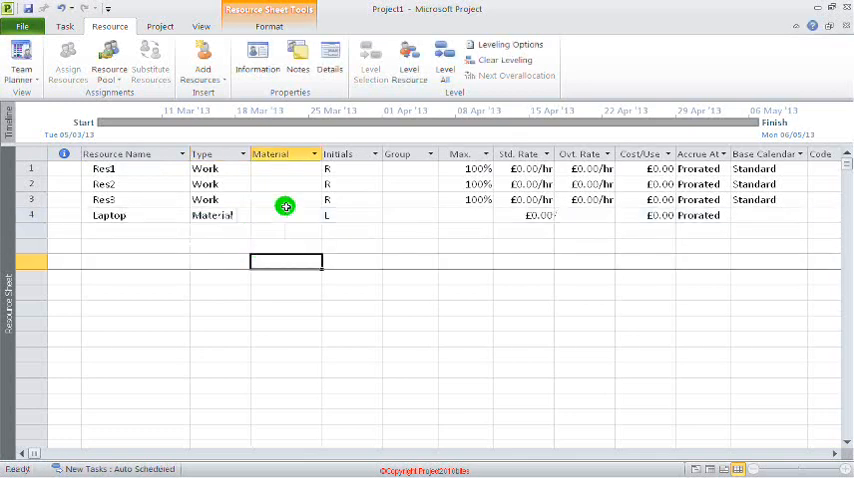
pyautogui.click(349, 215)
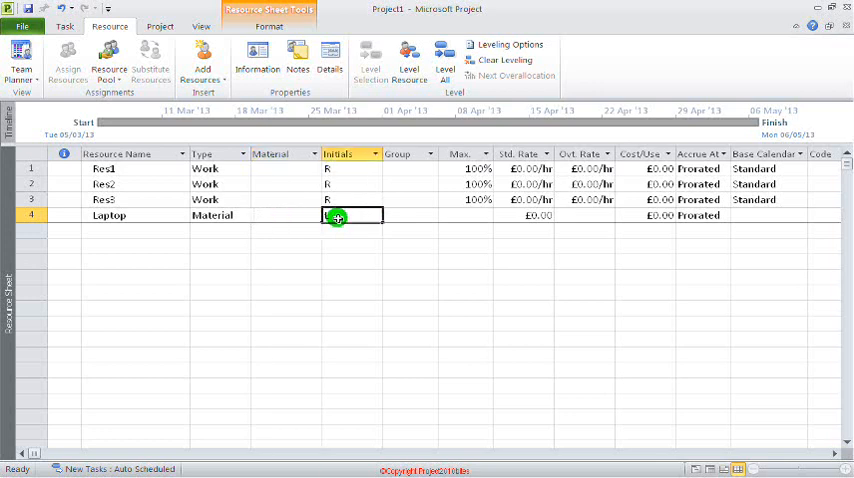
pyautogui.click(283, 215)
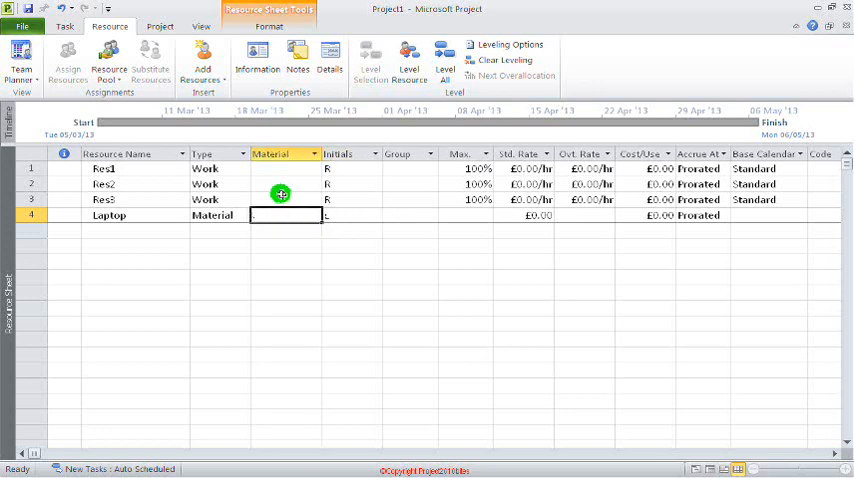
# Step: Set the work resources' initials to R1, R2 and R3
pyautogui.click(130, 168)
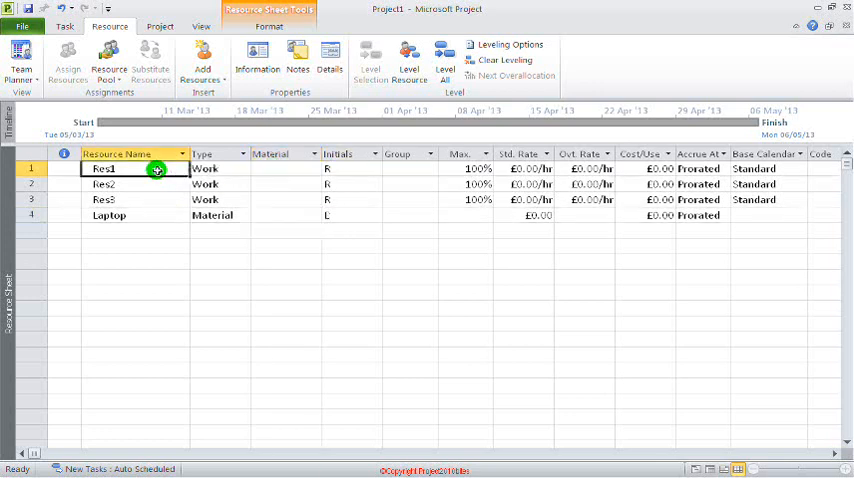
pyautogui.click(218, 184)
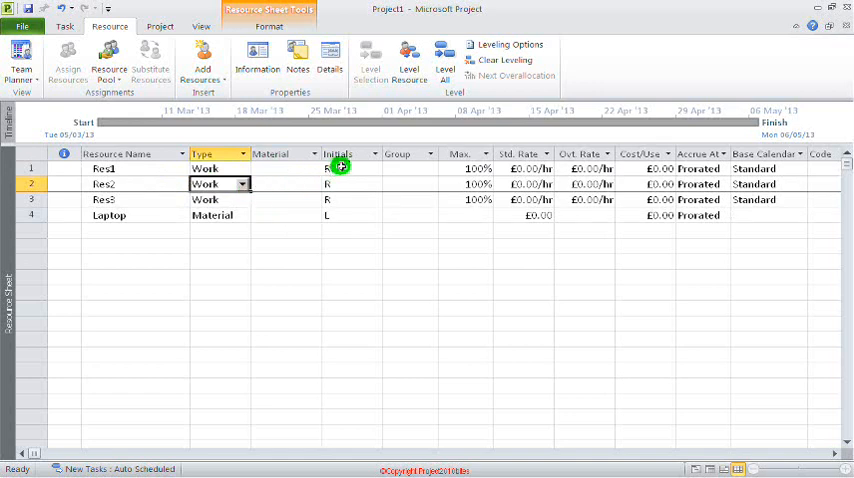
pyautogui.click(350, 168)
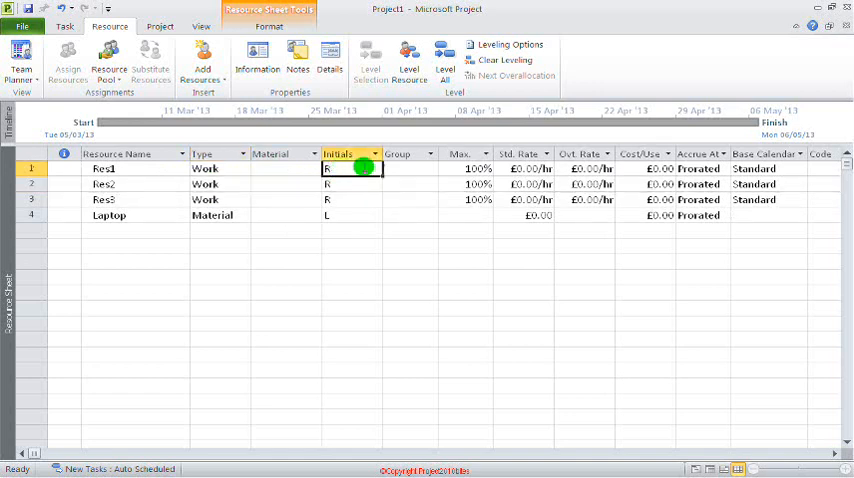
pyautogui.click(350, 199)
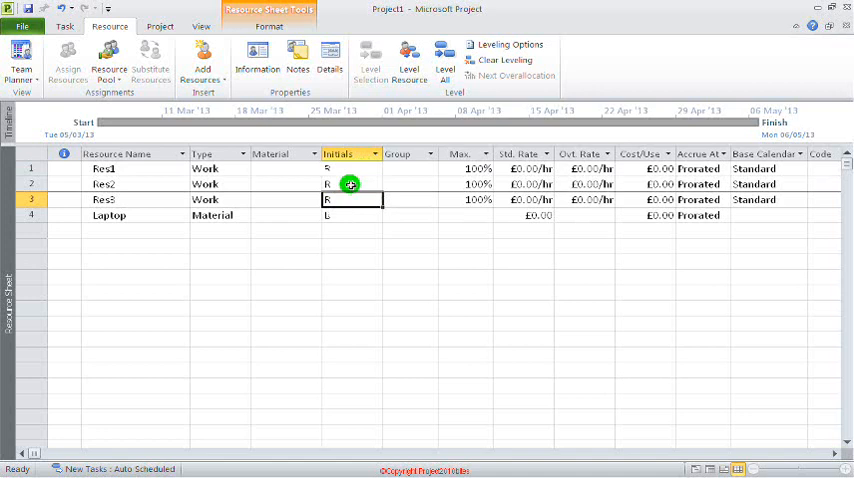
pyautogui.click(350, 168)
pyautogui.write('1')
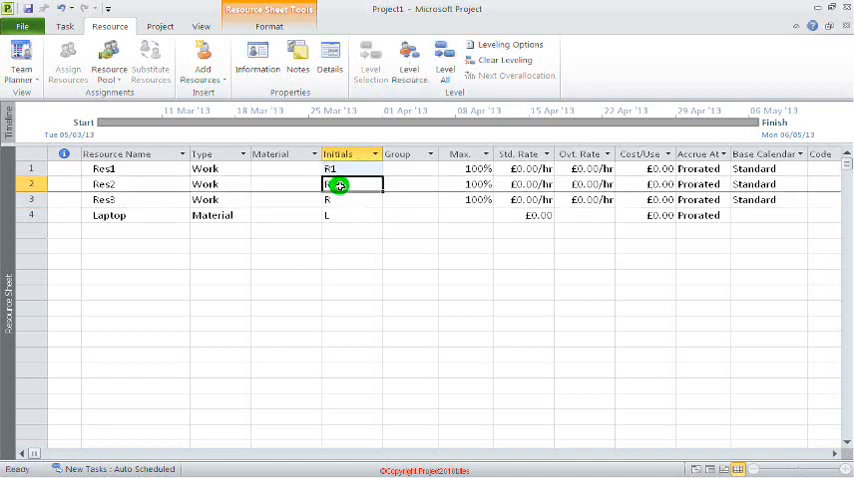
pyautogui.click(351, 199)
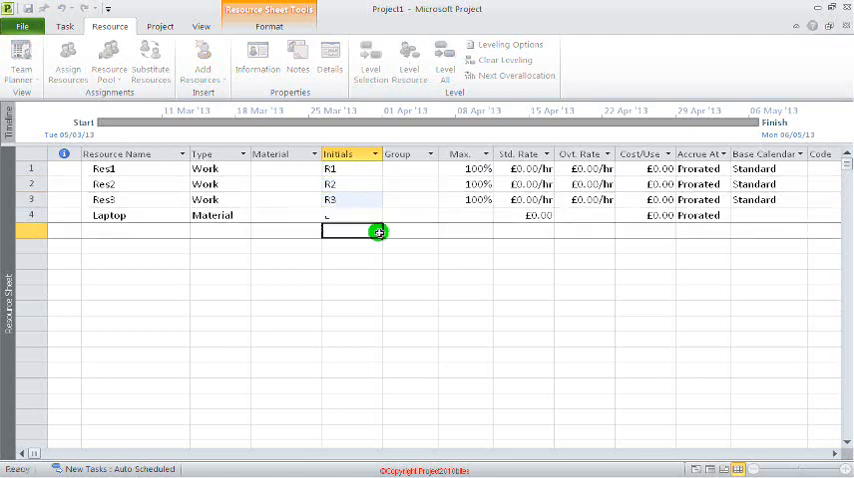
pyautogui.click(521, 168)
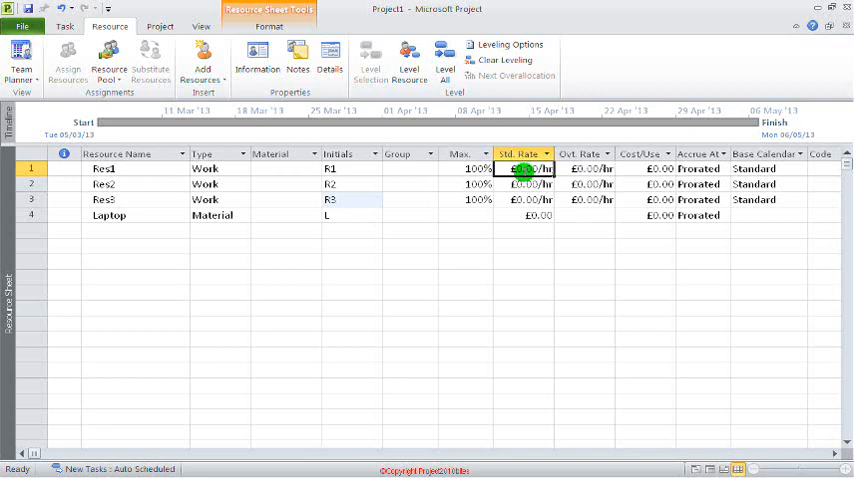
# Step: Enter £80/hr standard rate for Res1–Res3 and £100/hr overtime for Res1
pyautogui.doubleClick(523, 168)
pyautogui.write('8')
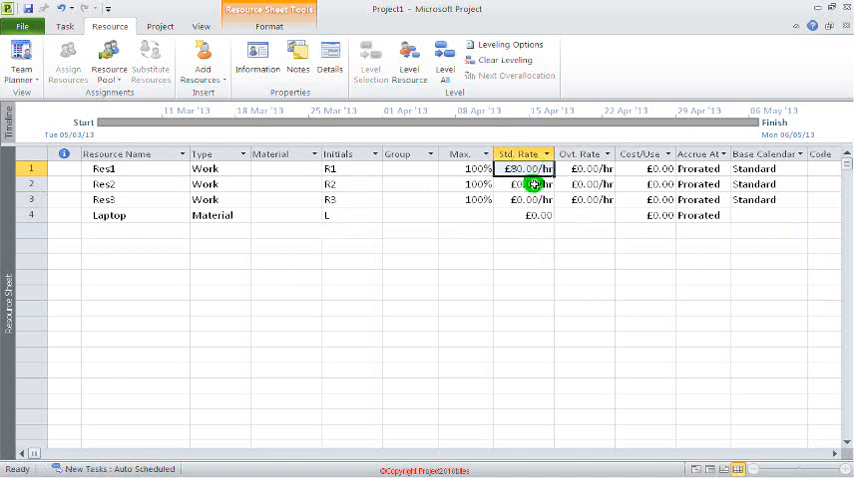
pyautogui.click(565, 232)
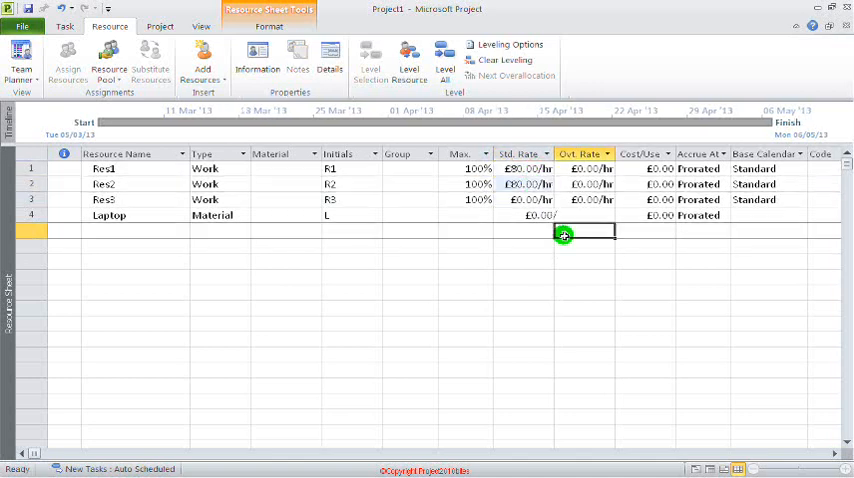
pyautogui.click(525, 184)
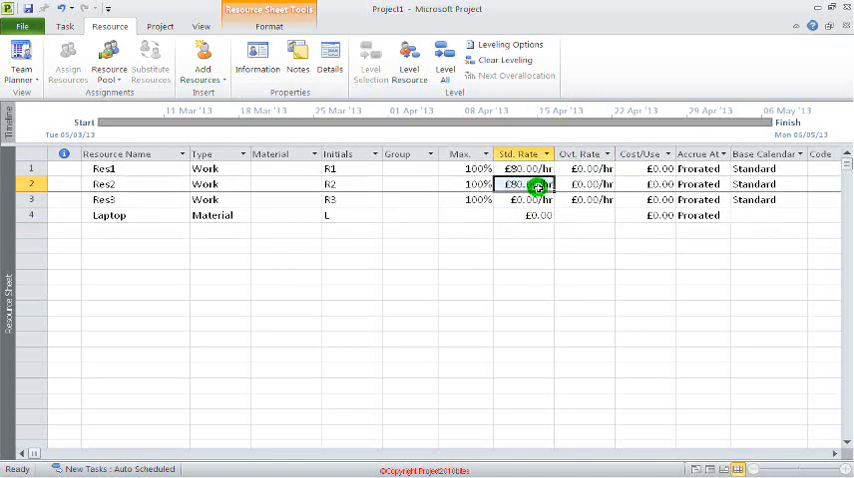
pyautogui.click(524, 199)
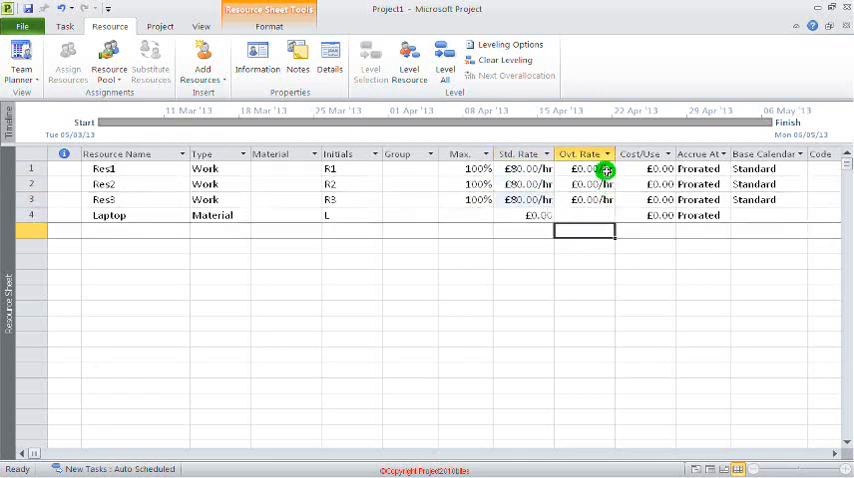
pyautogui.click(584, 168)
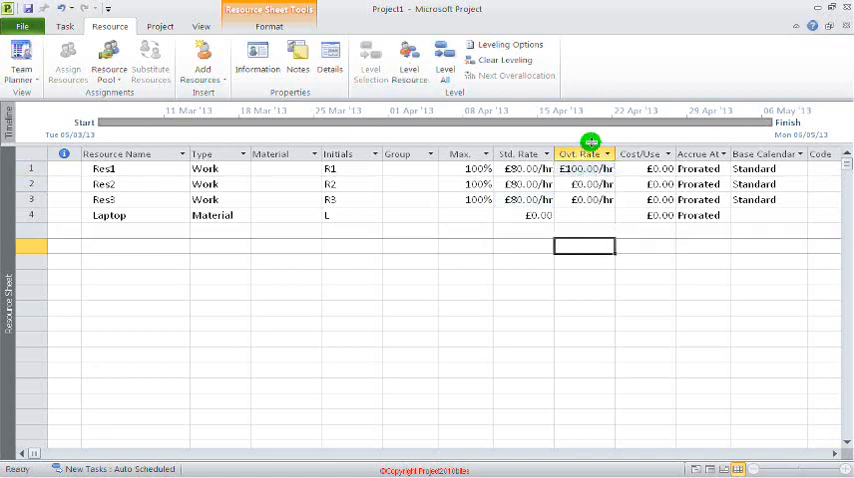
pyautogui.click(585, 184)
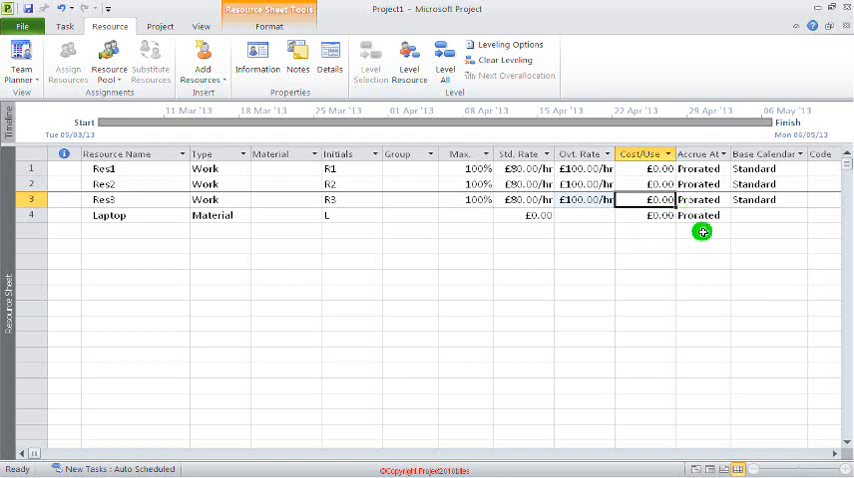
# Step: Set £100/hr overtime for Res2–Res3, Laptop £500 plus £200 per use, then return to Gantt Chart
pyautogui.click(765, 168)
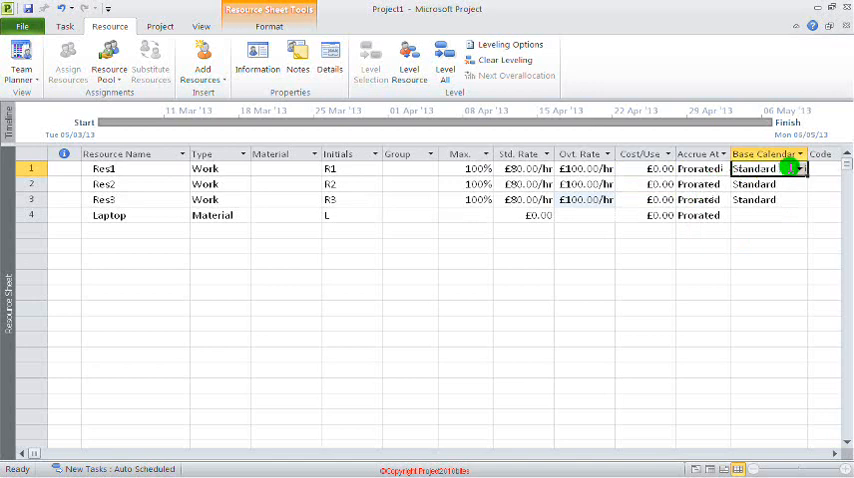
pyautogui.click(799, 168)
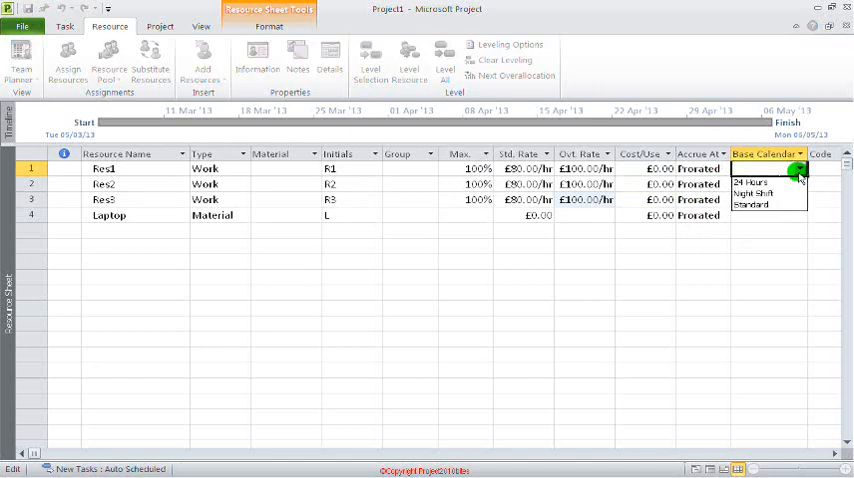
pyautogui.click(753, 203)
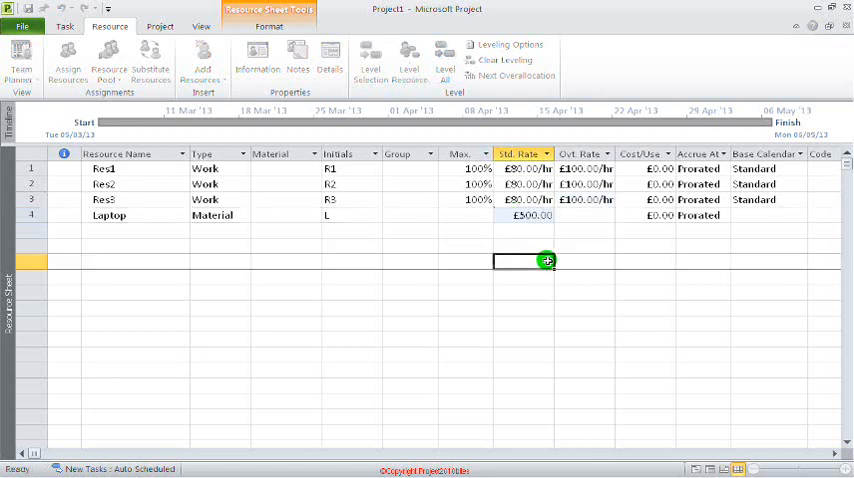
pyautogui.click(645, 215)
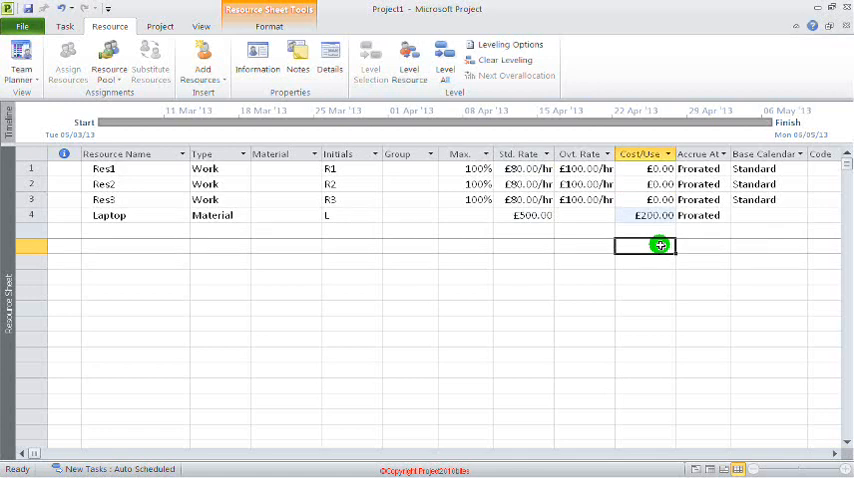
pyautogui.moveTo(654, 280)
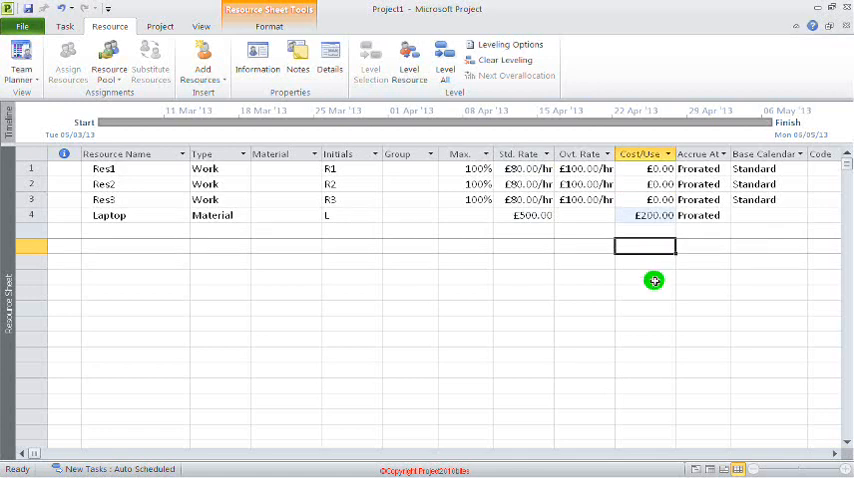
pyautogui.click(585, 339)
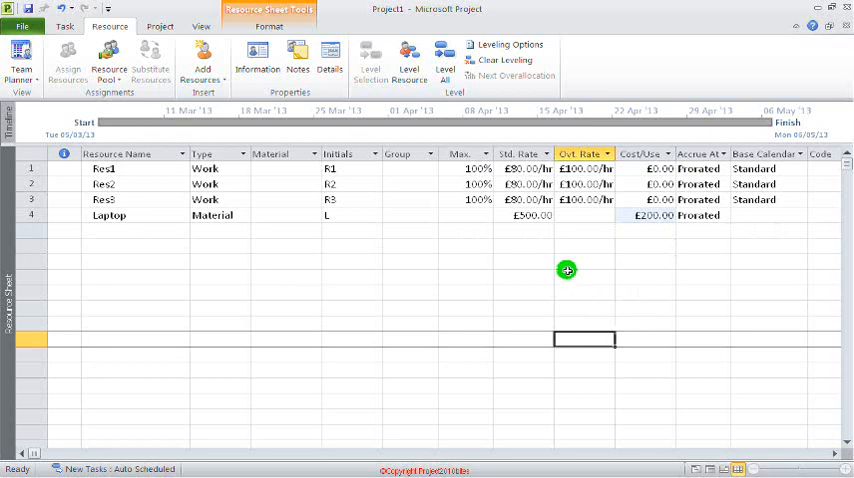
pyautogui.moveTo(329, 199)
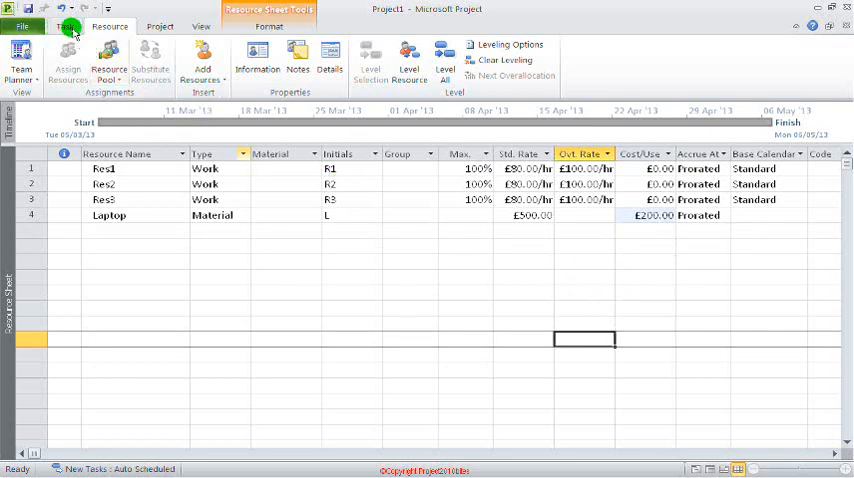
pyautogui.moveTo(64, 26)
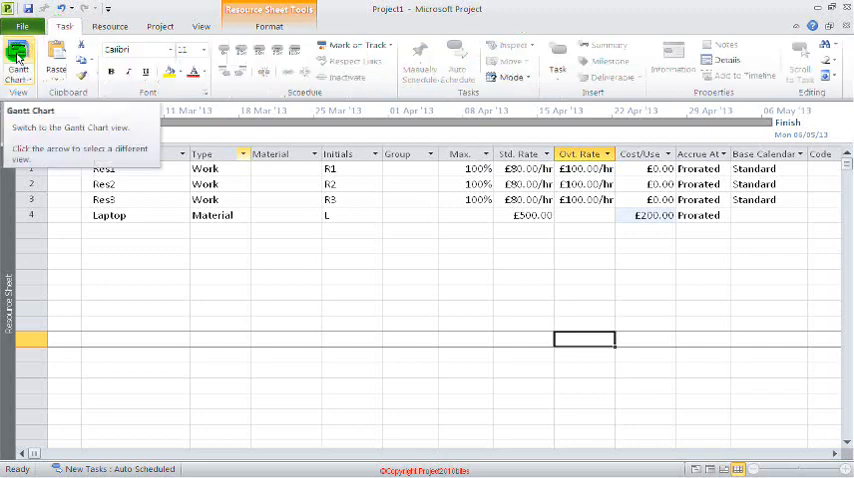
pyautogui.click(18, 60)
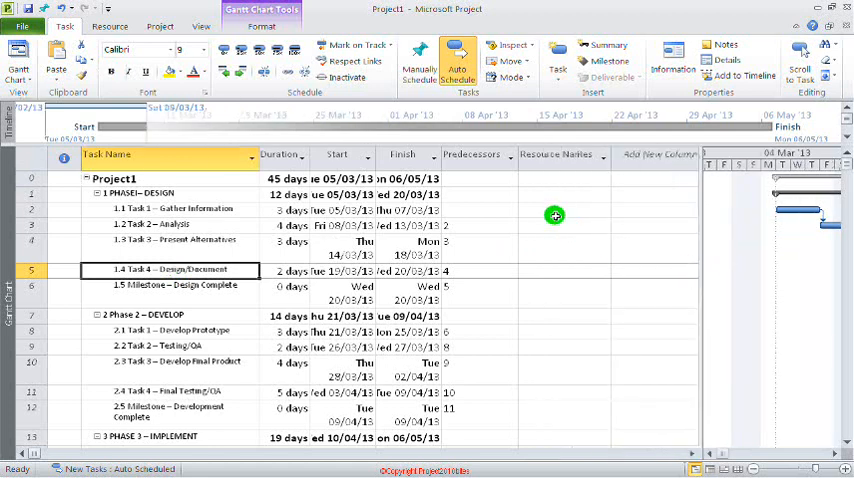
# Step: Assign Res1, Res2 to Gather Information, Res3 to Analysis, Res1 to Present Alternatives, Res2 to Design/Document
pyautogui.click(563, 194)
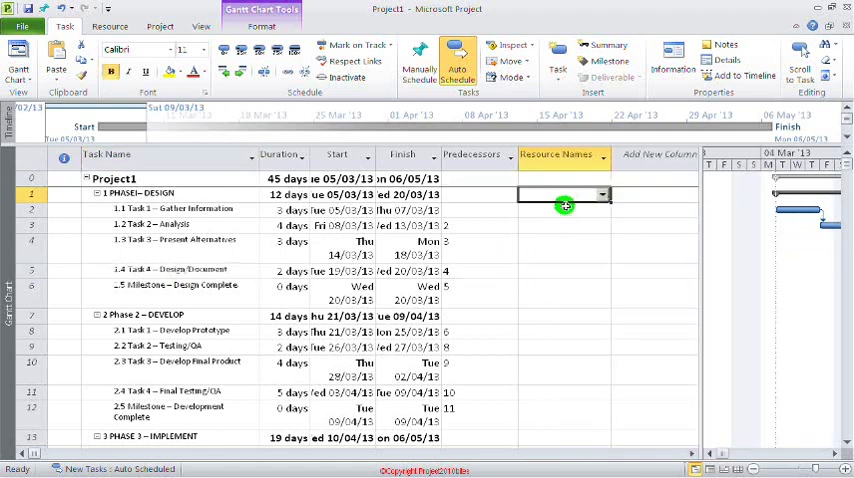
pyautogui.click(565, 209)
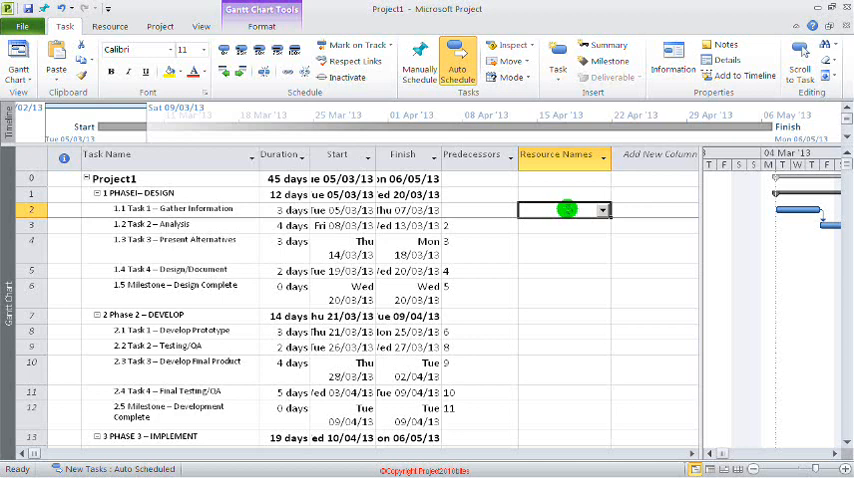
pyautogui.click(603, 210)
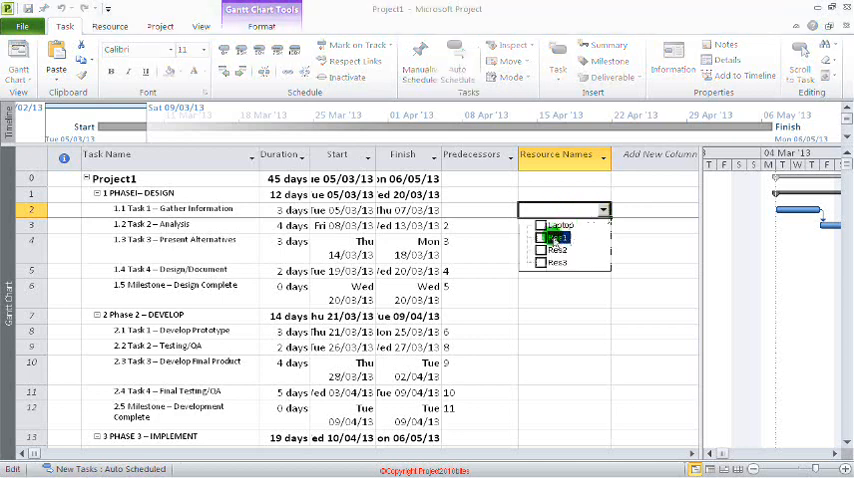
pyautogui.click(540, 238)
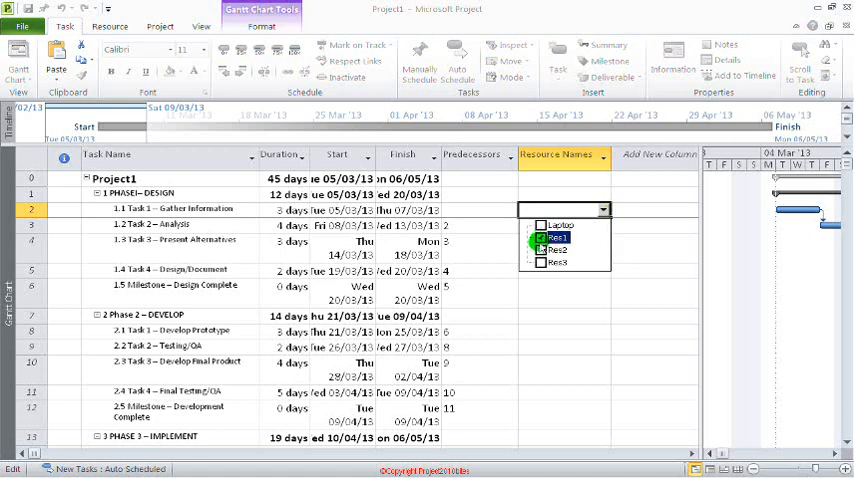
pyautogui.click(542, 250)
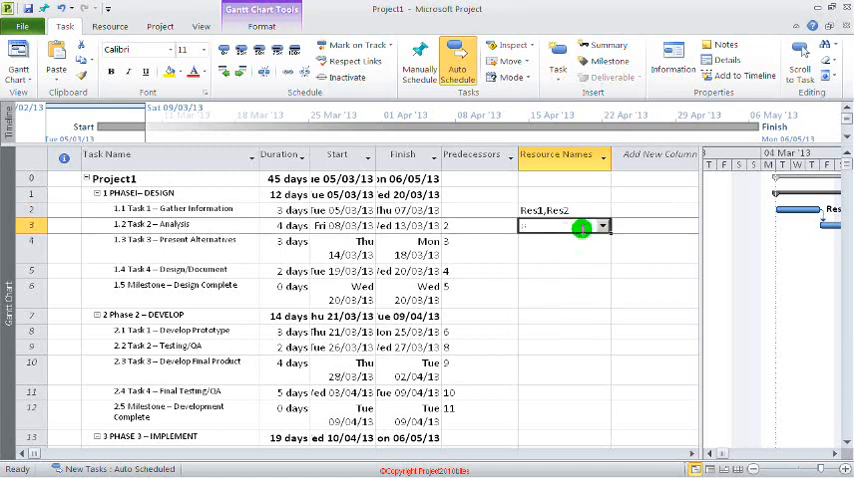
pyautogui.click(604, 225)
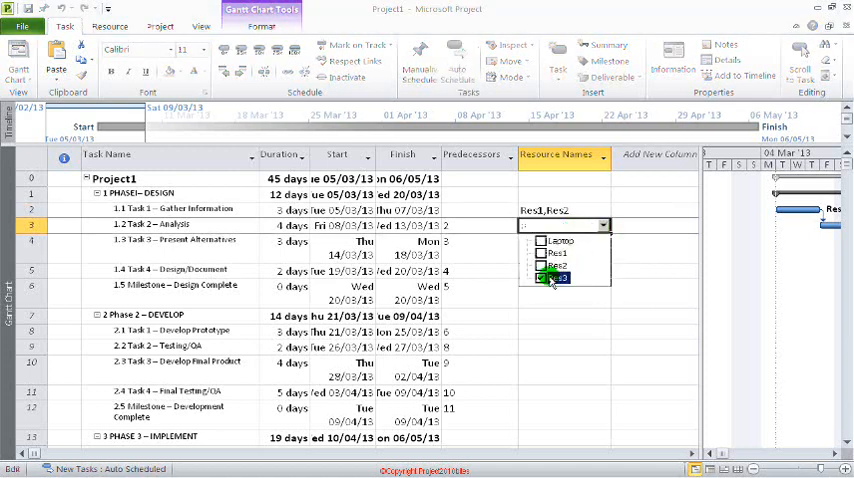
pyautogui.click(543, 278)
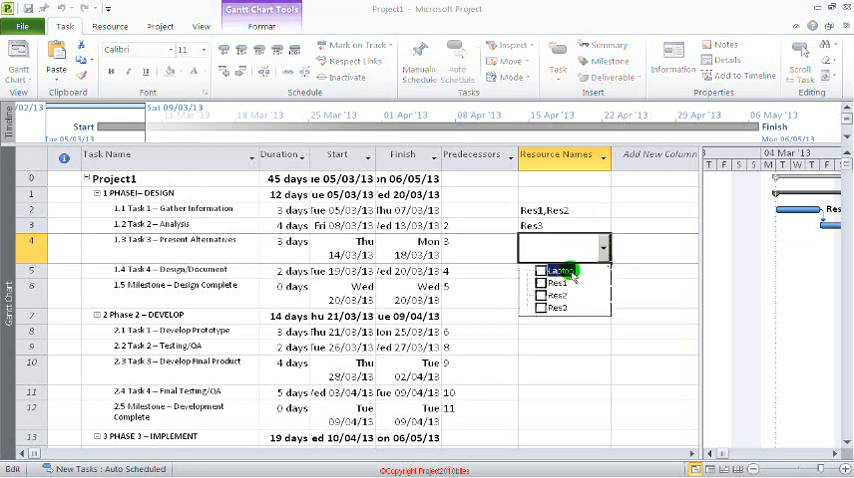
pyautogui.click(542, 271)
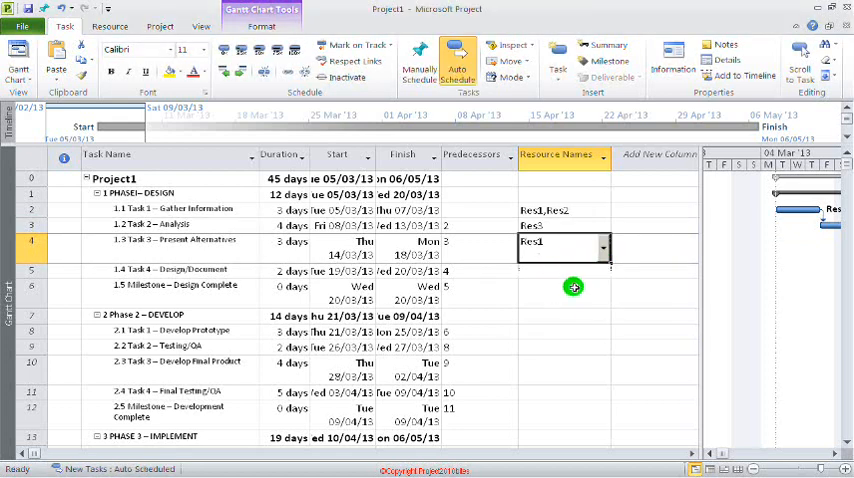
pyautogui.click(560, 271)
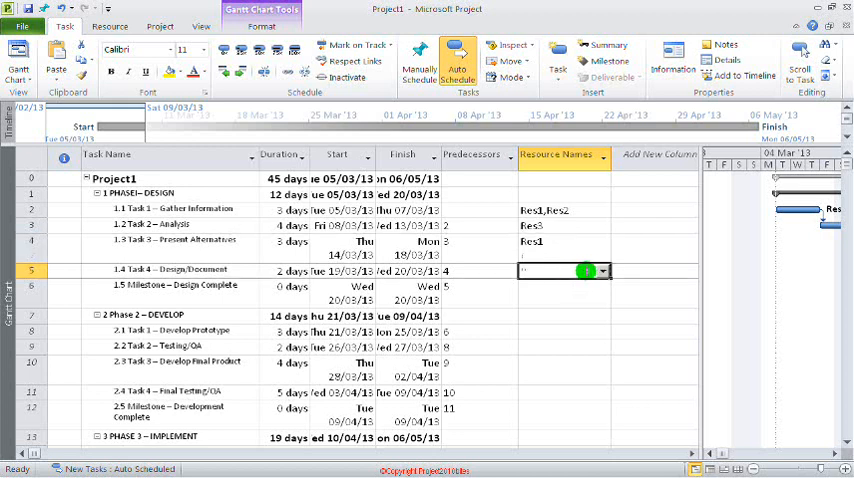
pyautogui.click(602, 271)
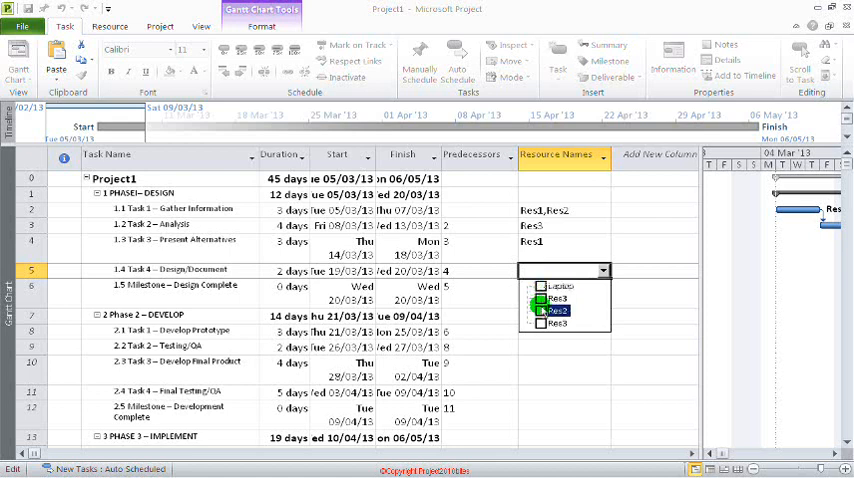
pyautogui.click(557, 297)
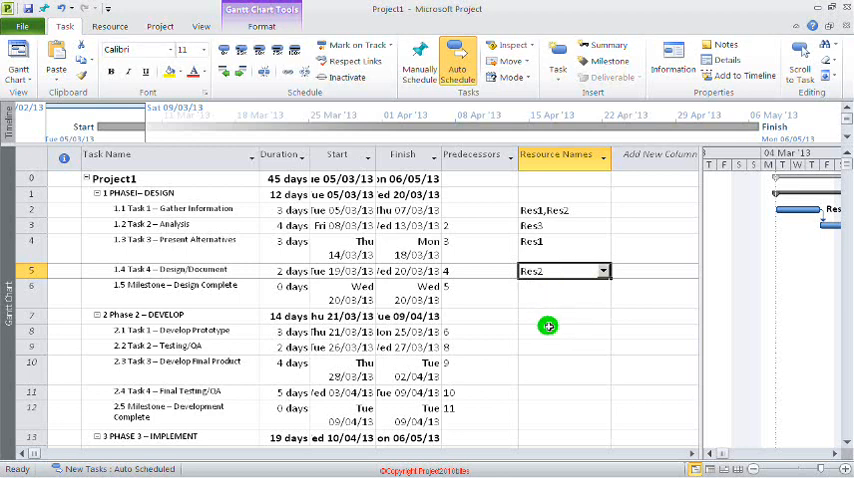
# Step: Assign Laptop and Res1 to Develop Prototype, Res3 to Develop Final Product, Res1–Res3 to Final Testing/QA
pyautogui.click(603, 331)
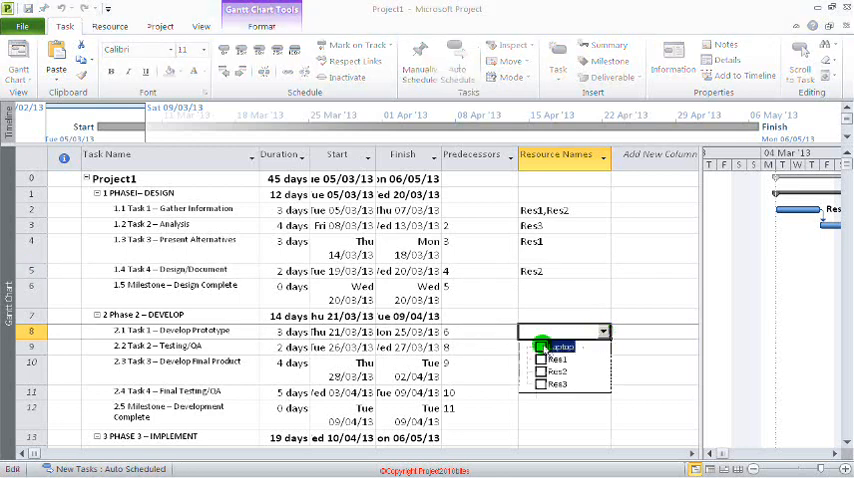
pyautogui.click(540, 359)
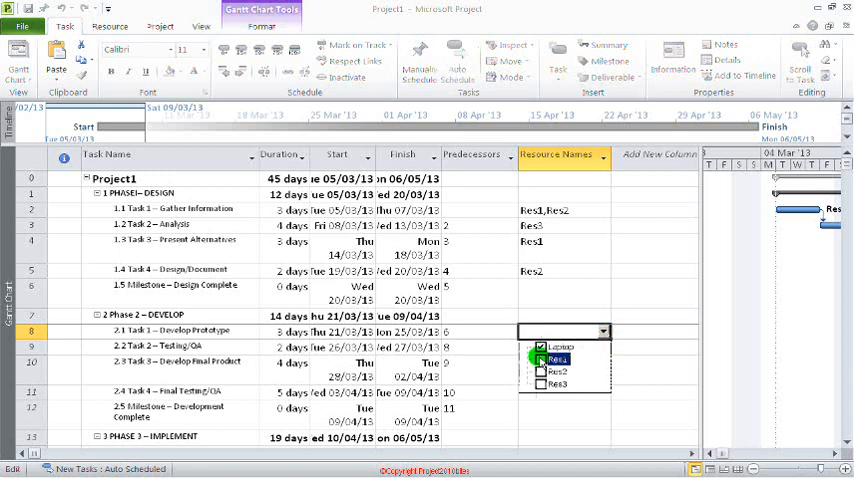
pyautogui.click(540, 347)
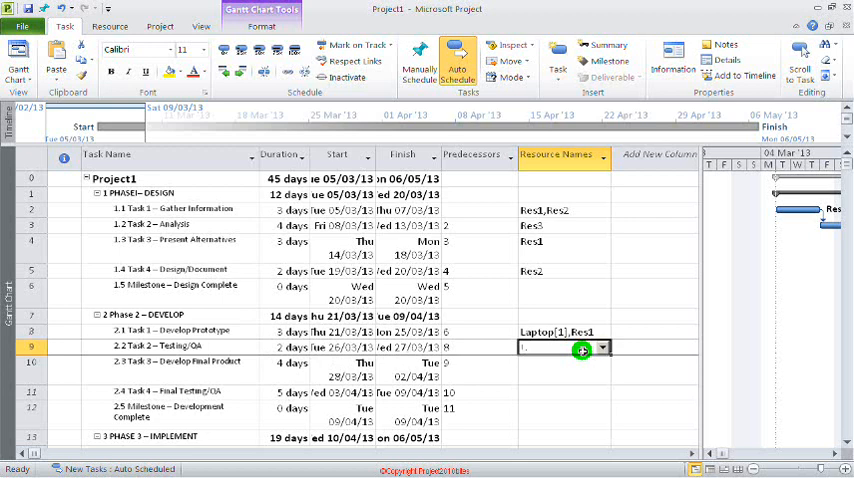
pyautogui.click(602, 347)
pyautogui.write('Res2')
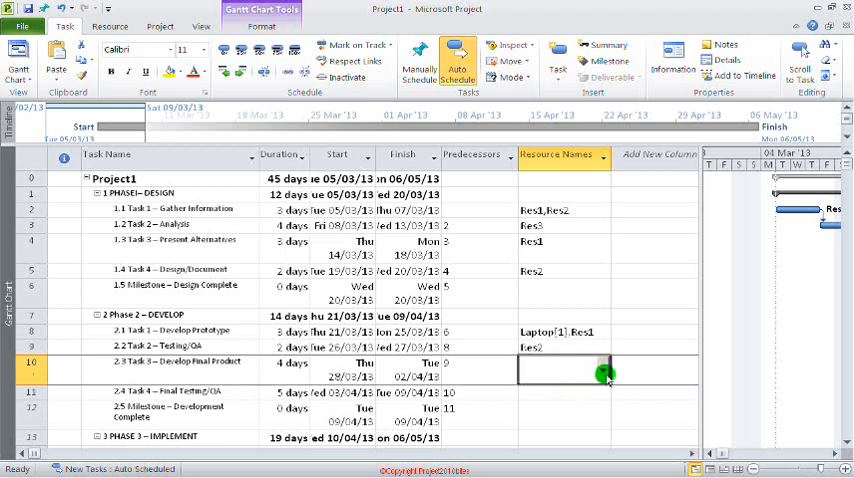
pyautogui.click(603, 370)
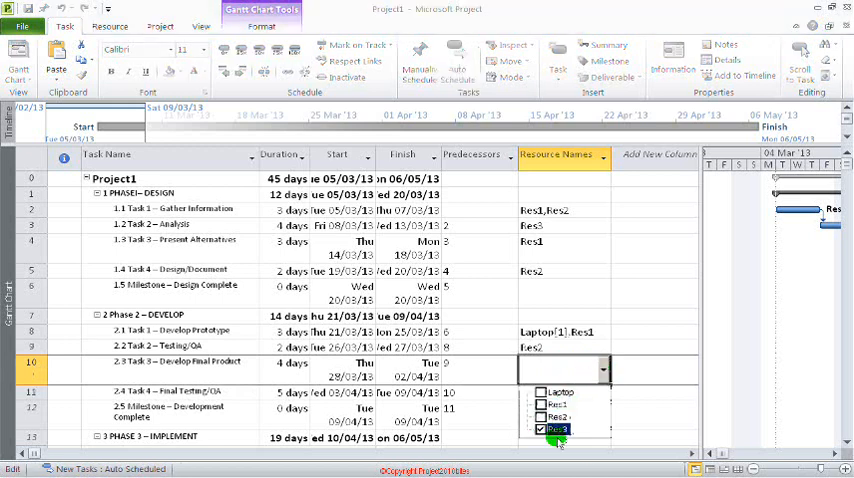
pyautogui.click(541, 429)
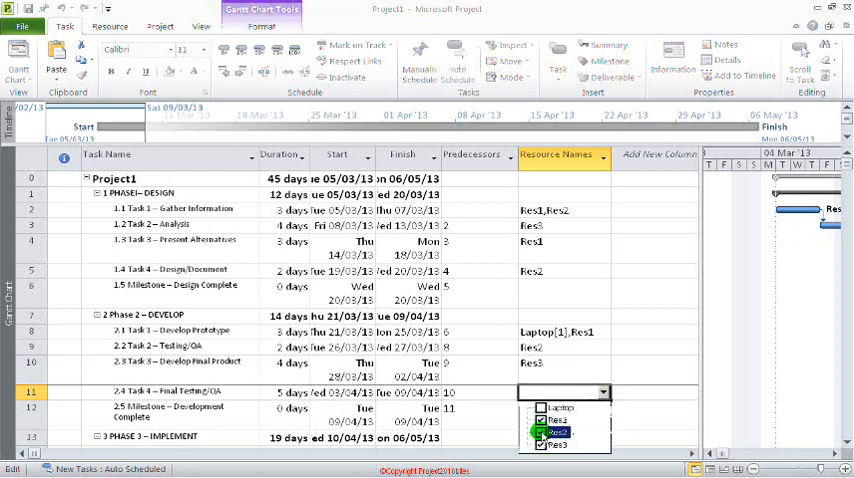
pyautogui.click(543, 432)
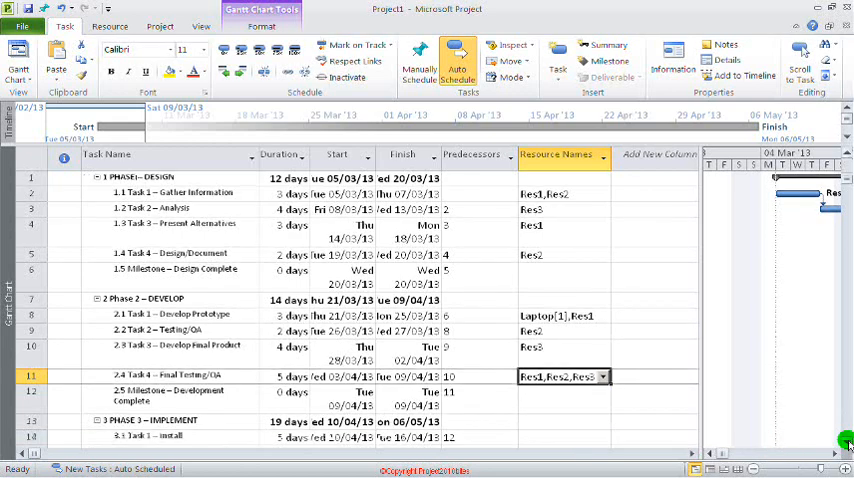
# Step: Tick Res2 in the Resource Names dropdowns of tasks 14, 15 and 16
pyautogui.scroll(-3)
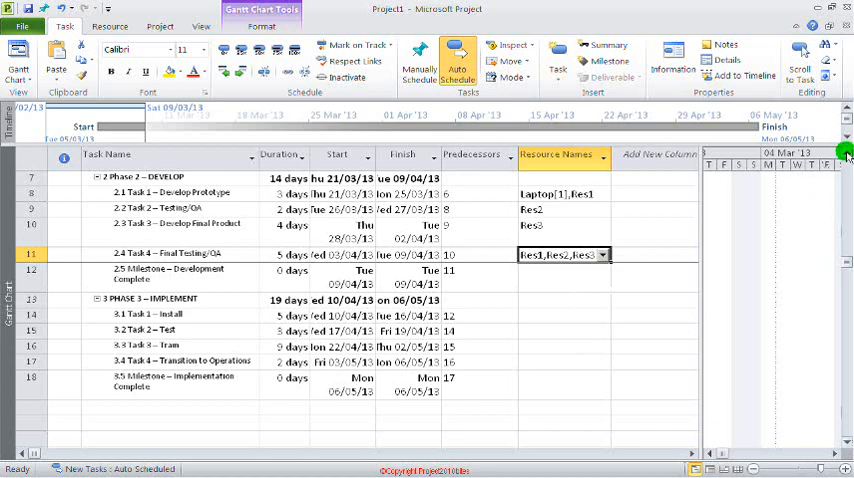
pyautogui.scroll(3)
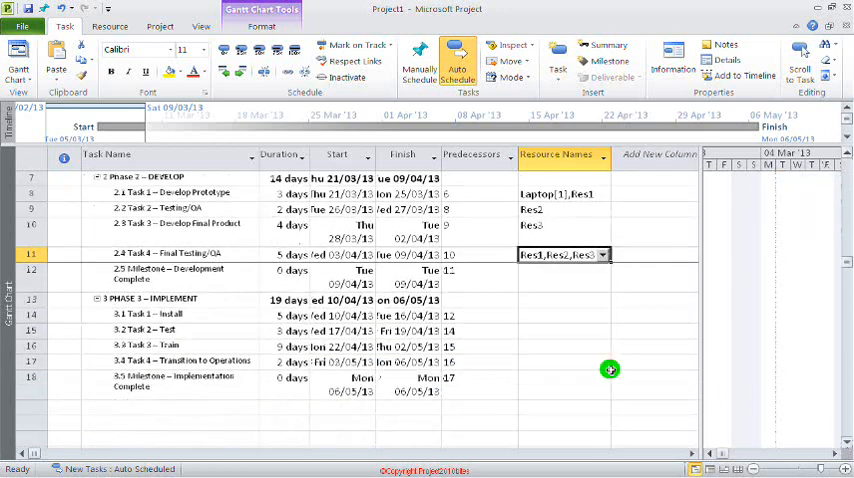
pyautogui.click(604, 315)
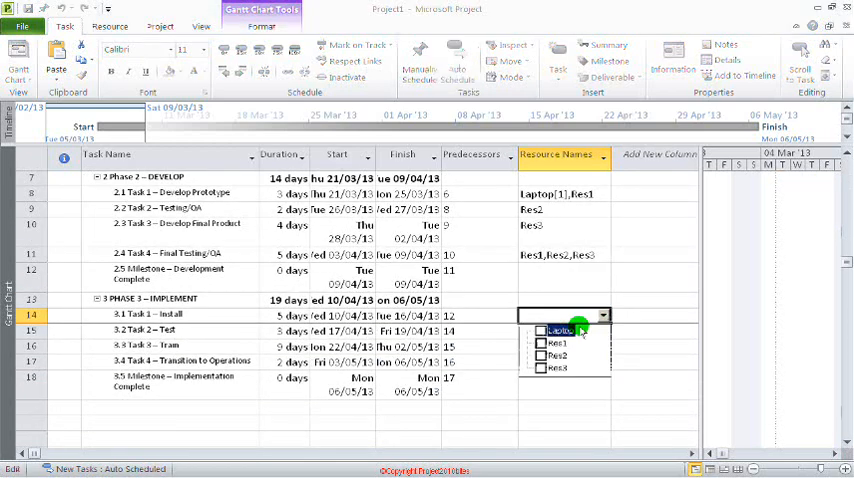
pyautogui.click(555, 356)
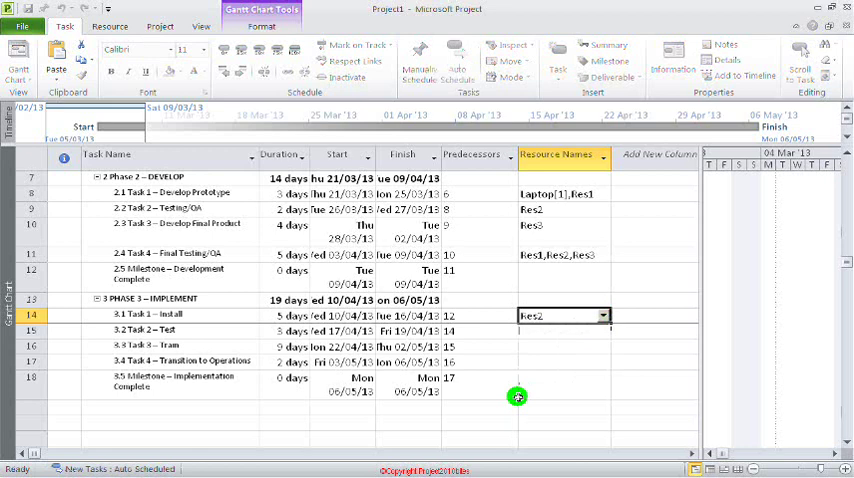
pyautogui.click(603, 331)
pyautogui.write('Res2')
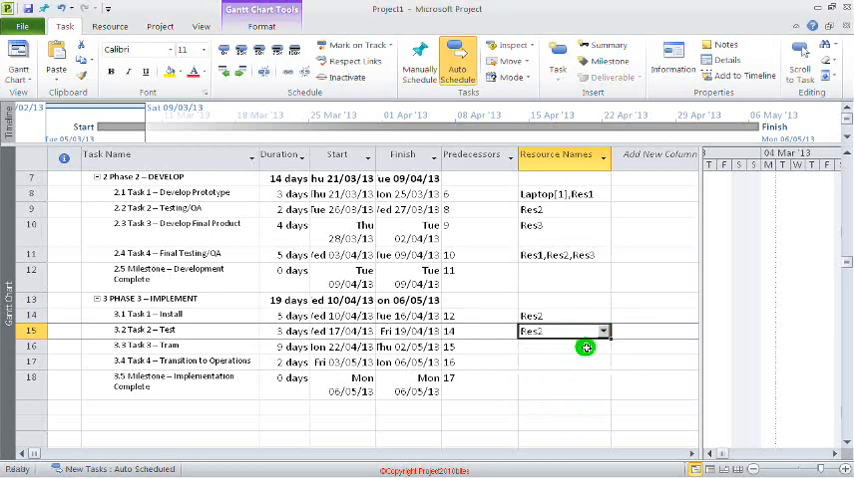
pyautogui.click(603, 346)
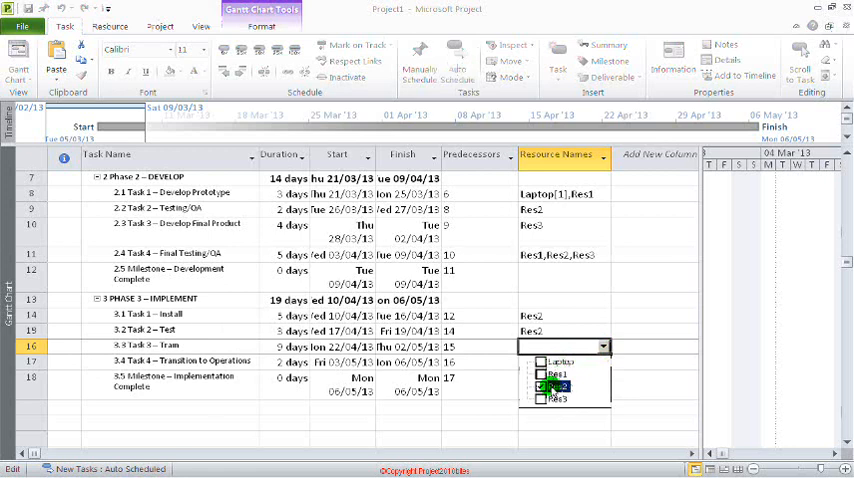
pyautogui.click(557, 386)
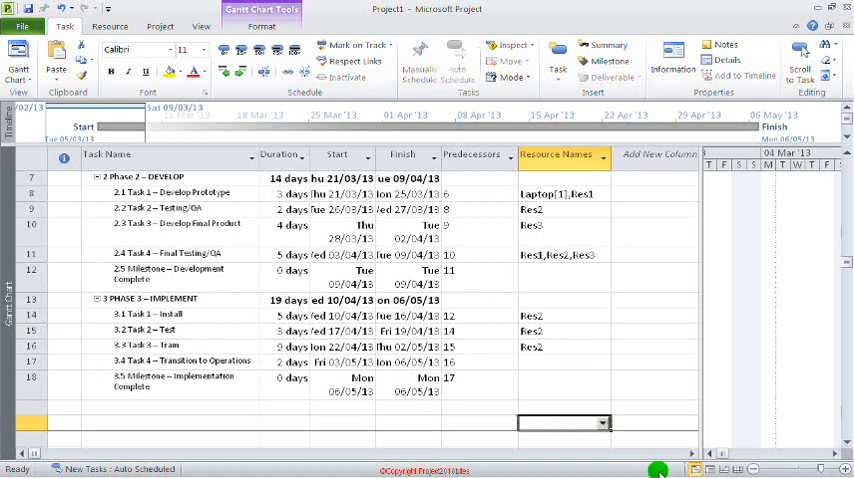
pyautogui.hscroll(3)
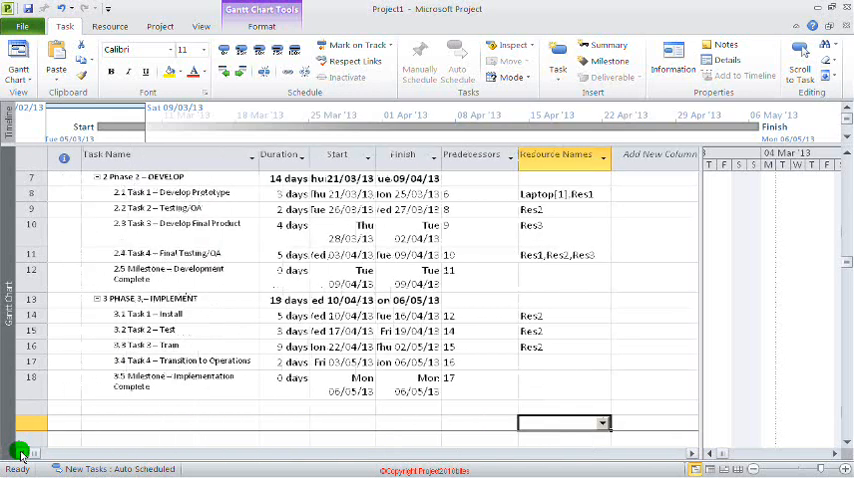
pyautogui.click(170, 408)
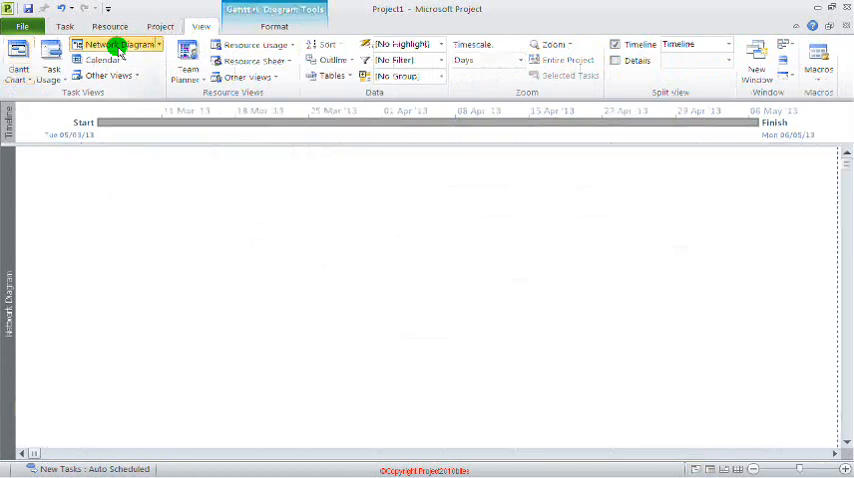
pyautogui.click(114, 43)
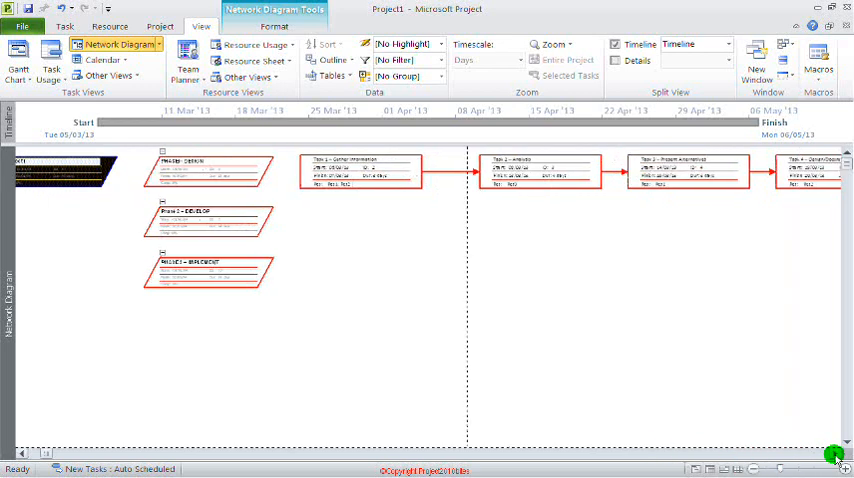
pyautogui.hscroll(3)
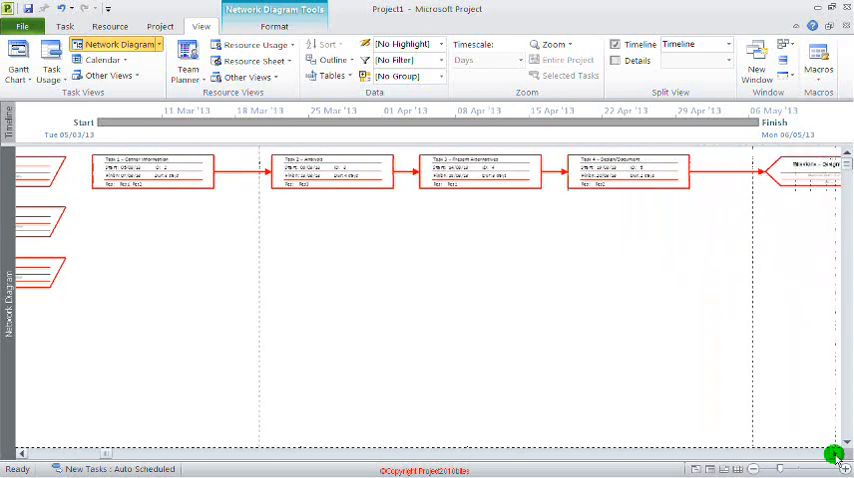
pyautogui.hscroll(3)
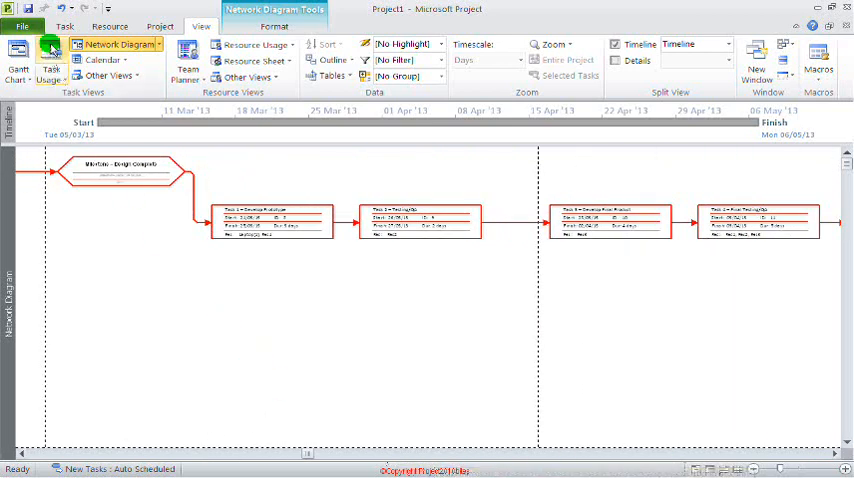
pyautogui.click(17, 55)
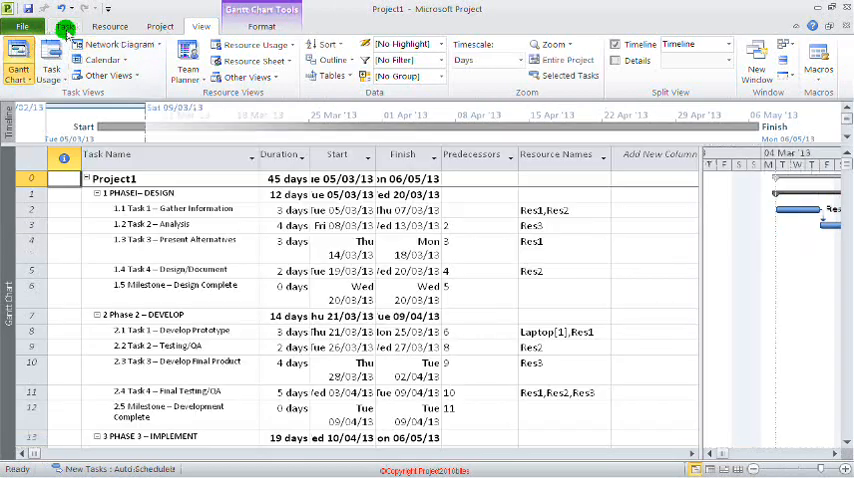
pyautogui.click(160, 26)
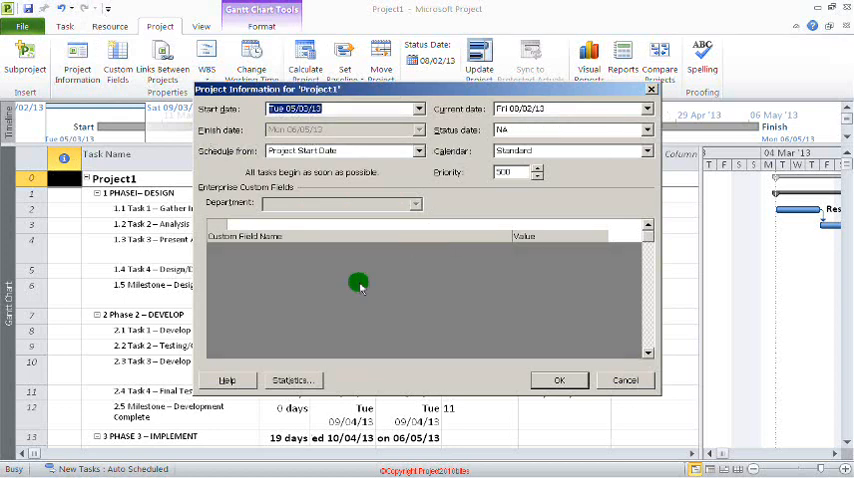
pyautogui.click(293, 380)
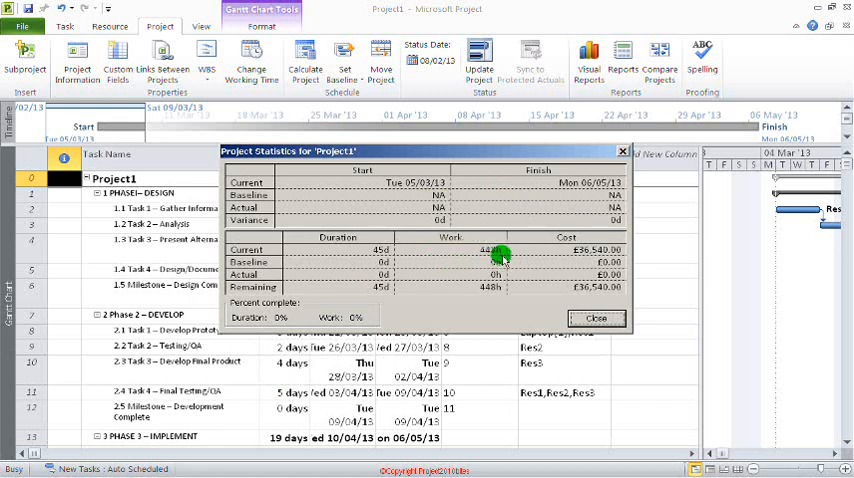
pyautogui.moveTo(615, 325)
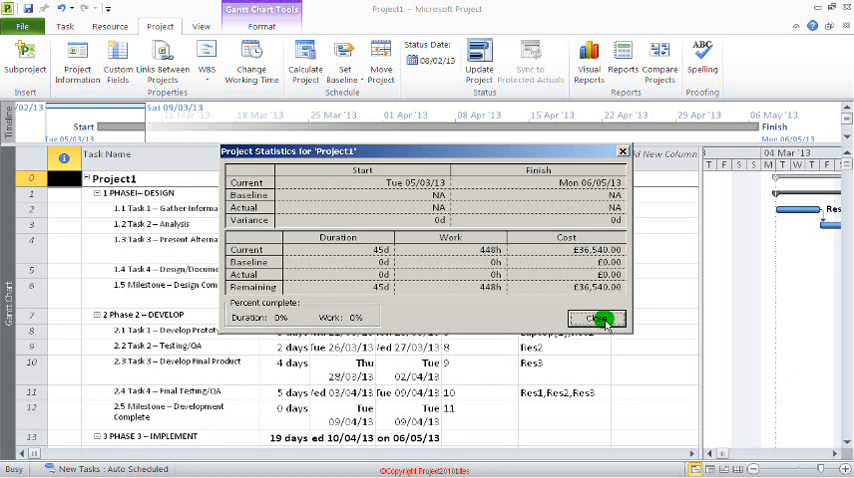
pyautogui.click(595, 318)
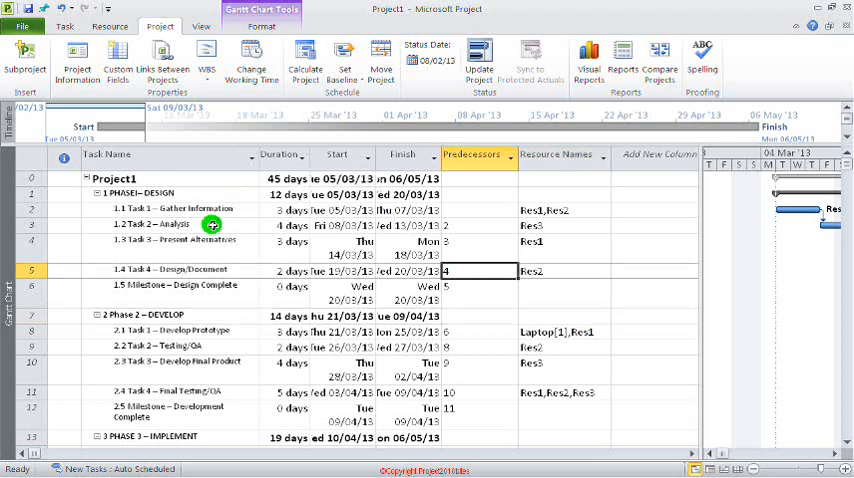
# Step: Save Baseline for the Entire project through the Set Baseline dialog
pyautogui.click(344, 60)
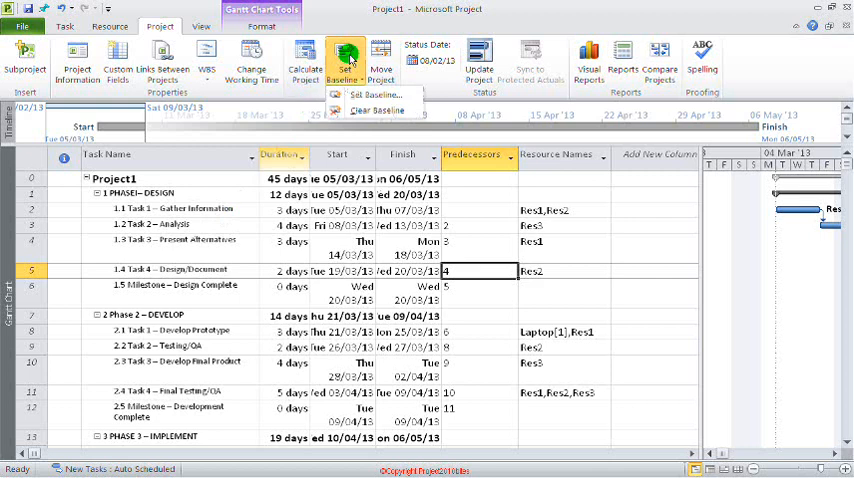
pyautogui.click(375, 94)
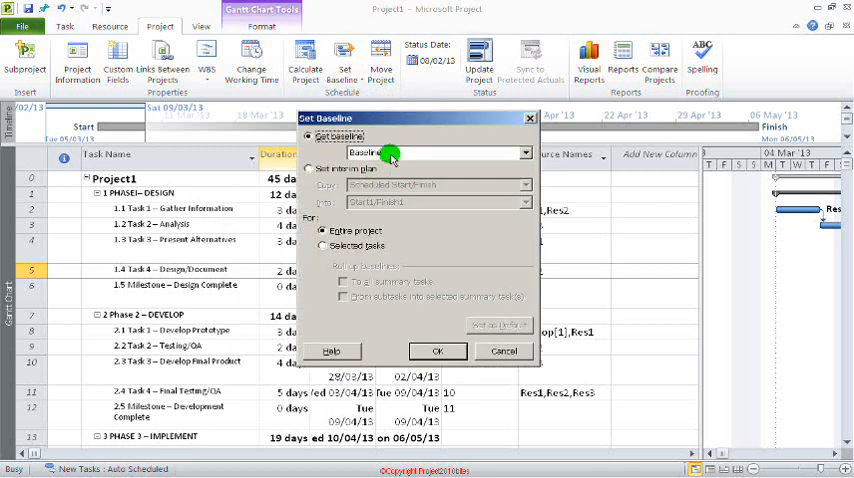
pyautogui.click(524, 152)
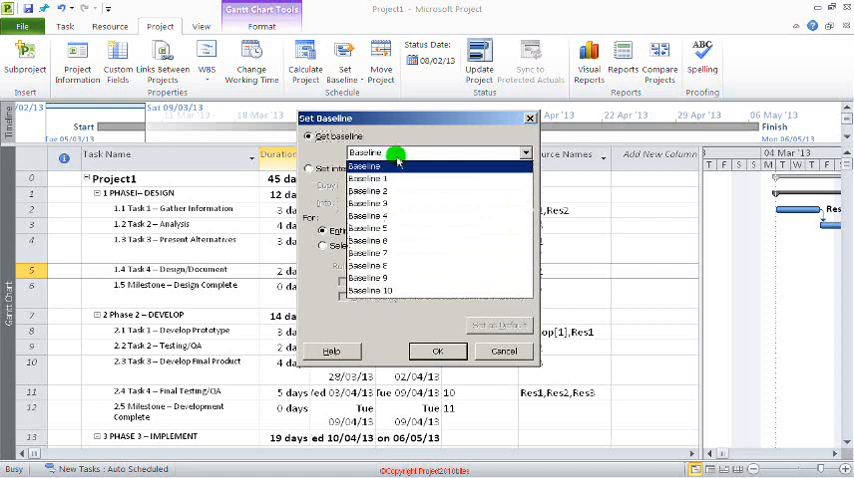
pyautogui.click(370, 165)
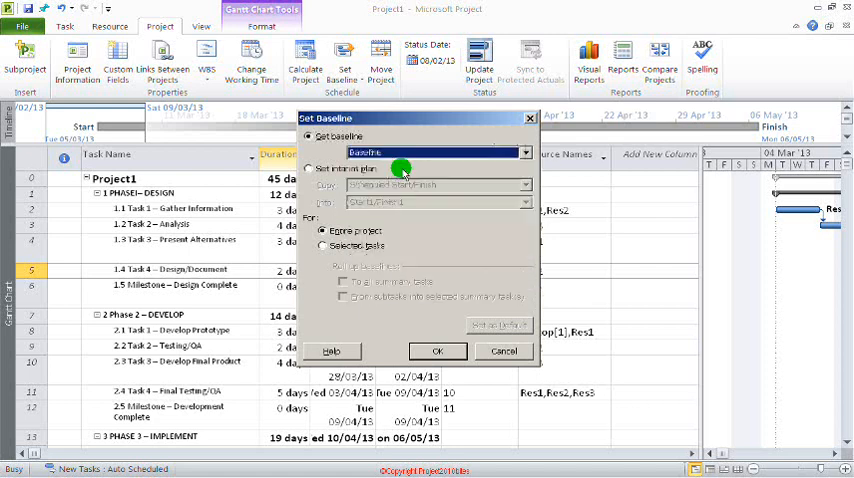
pyautogui.click(322, 230)
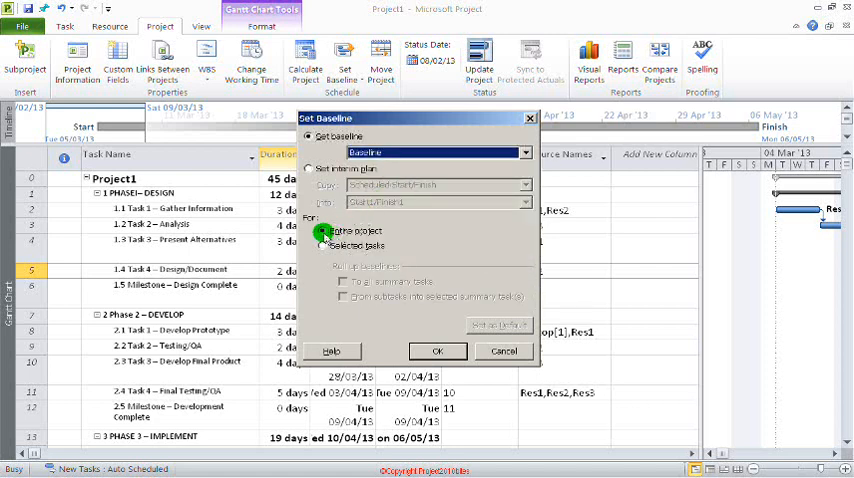
pyautogui.click(329, 246)
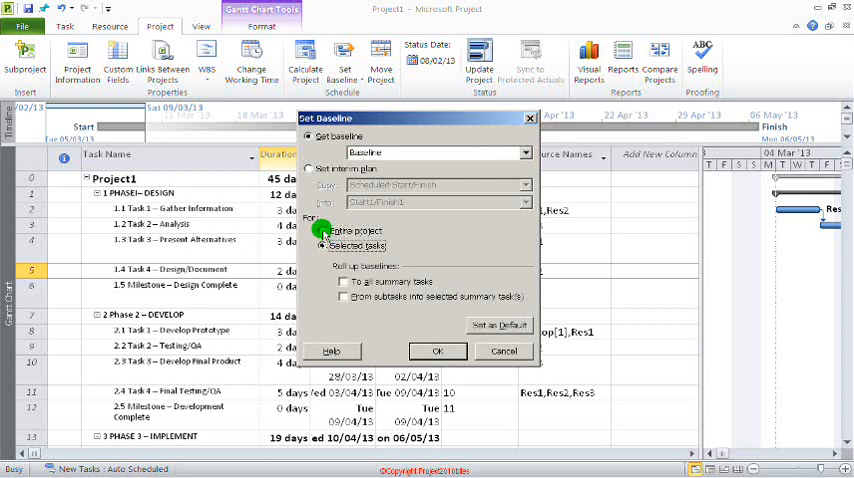
pyautogui.click(328, 231)
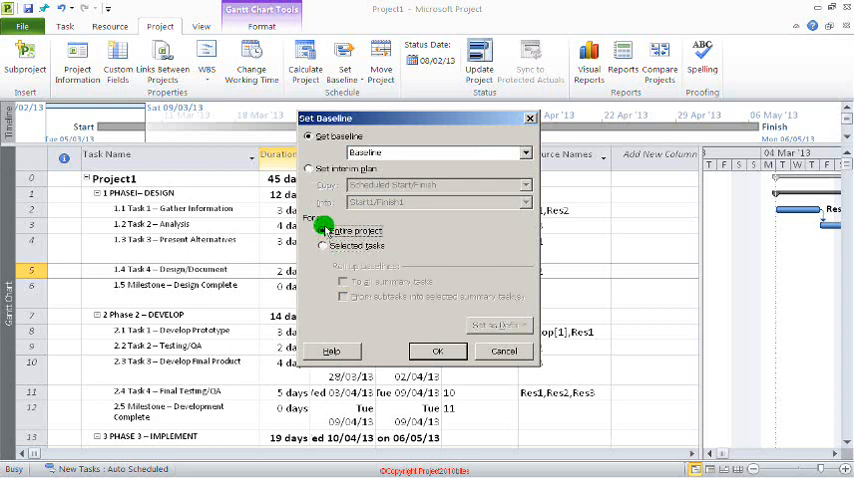
pyautogui.click(437, 350)
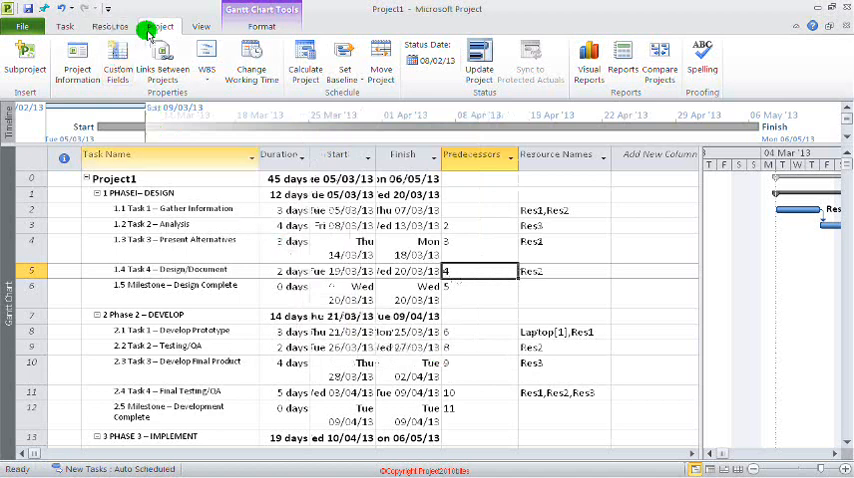
pyautogui.click(77, 57)
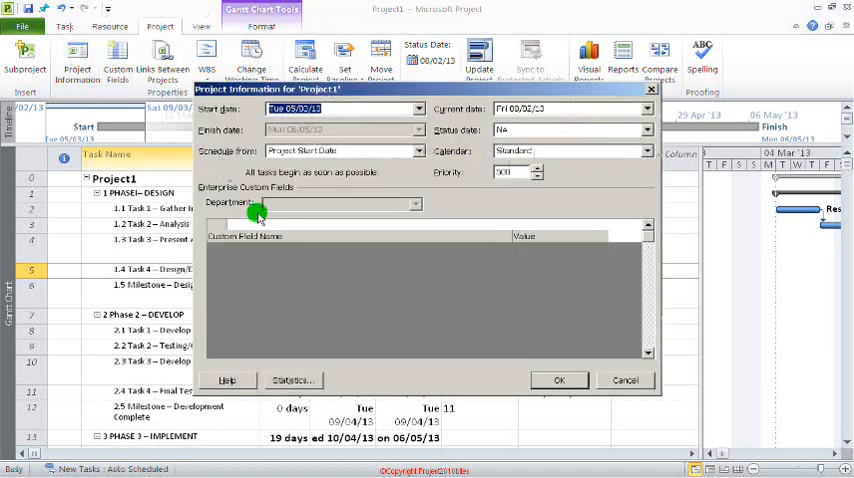
pyautogui.click(292, 380)
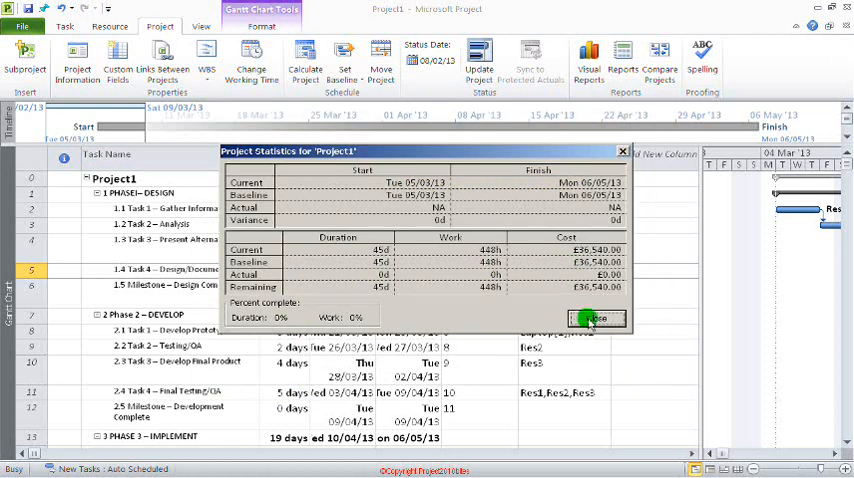
pyautogui.click(594, 318)
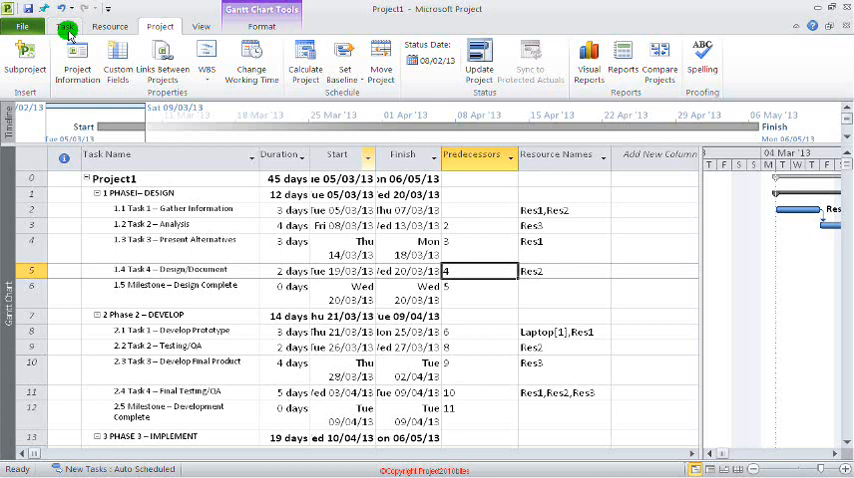
# Step: Apply the Tracking table to the task sheet, showing actual start, finish, % complete and cost
pyautogui.click(67, 26)
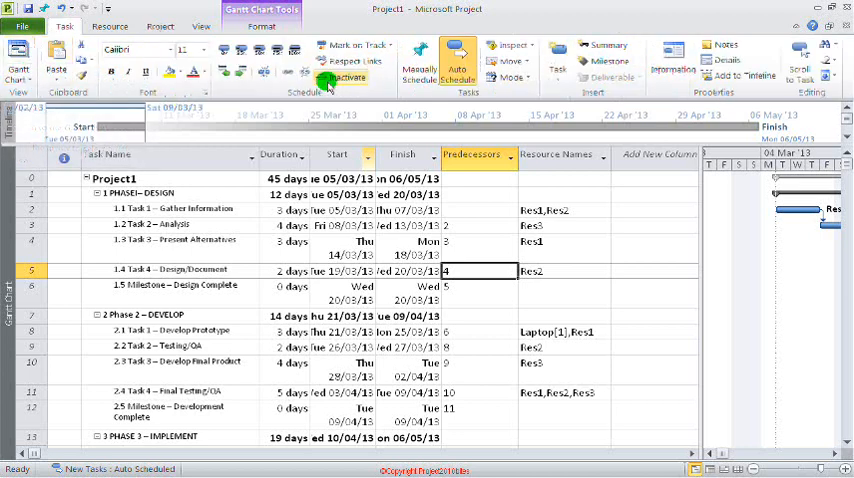
pyautogui.click(201, 25)
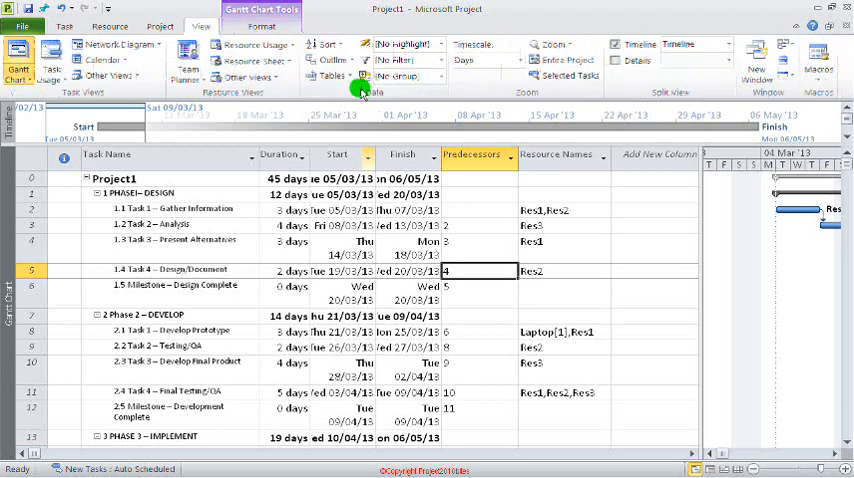
pyautogui.click(332, 76)
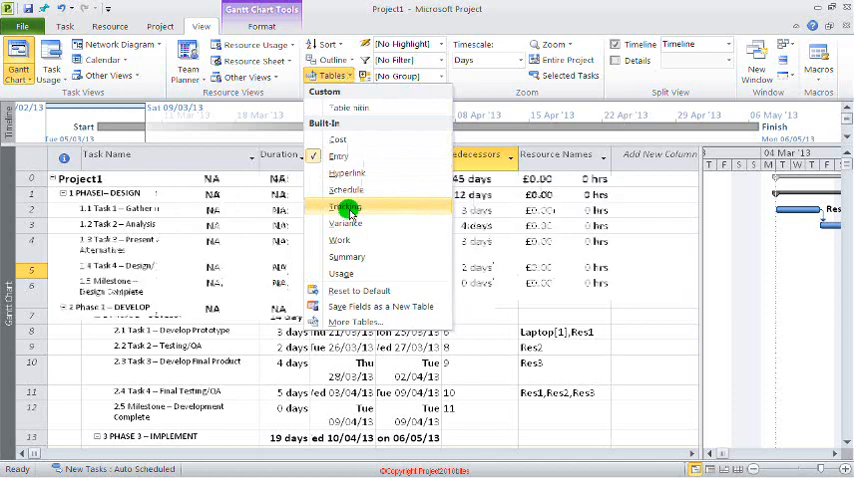
pyautogui.click(345, 206)
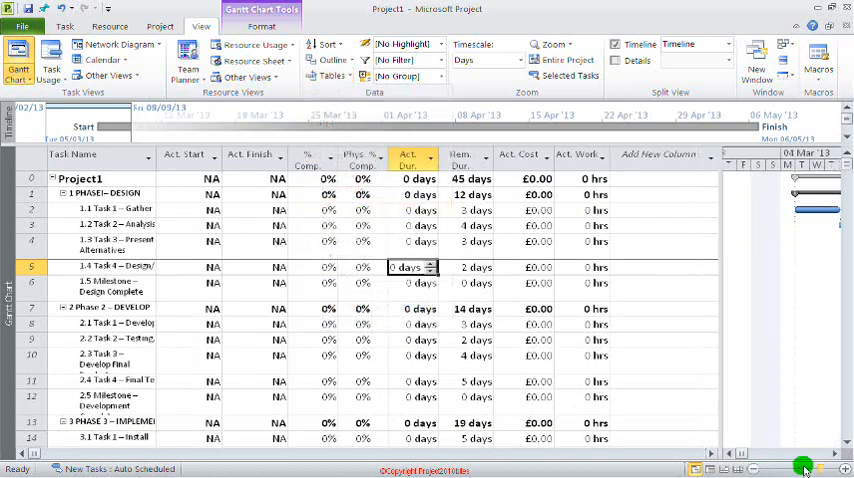
pyautogui.moveTo(722, 367)
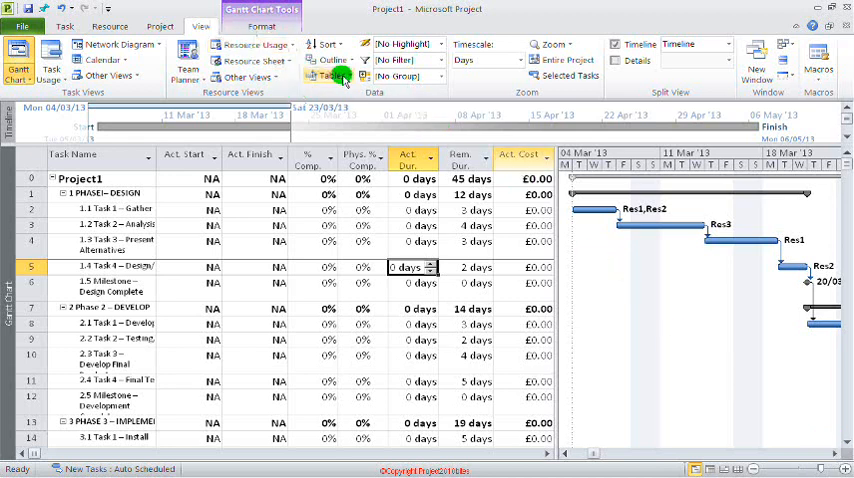
pyautogui.click(329, 76)
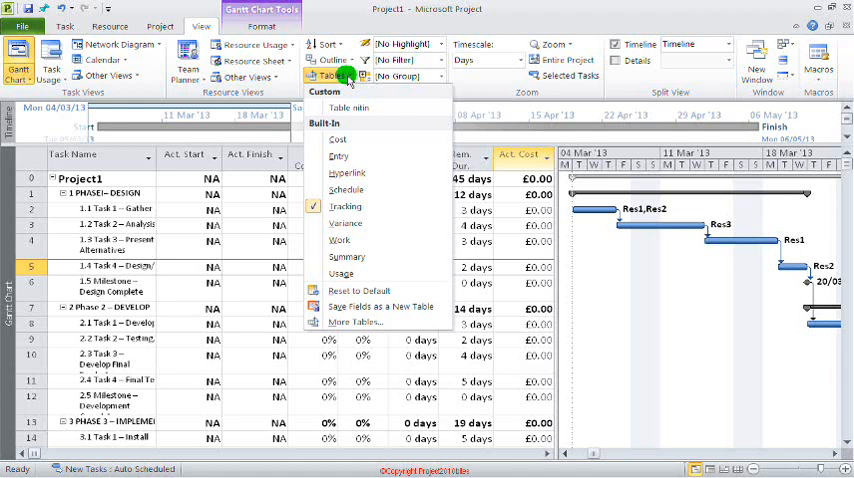
pyautogui.moveTo(378, 107)
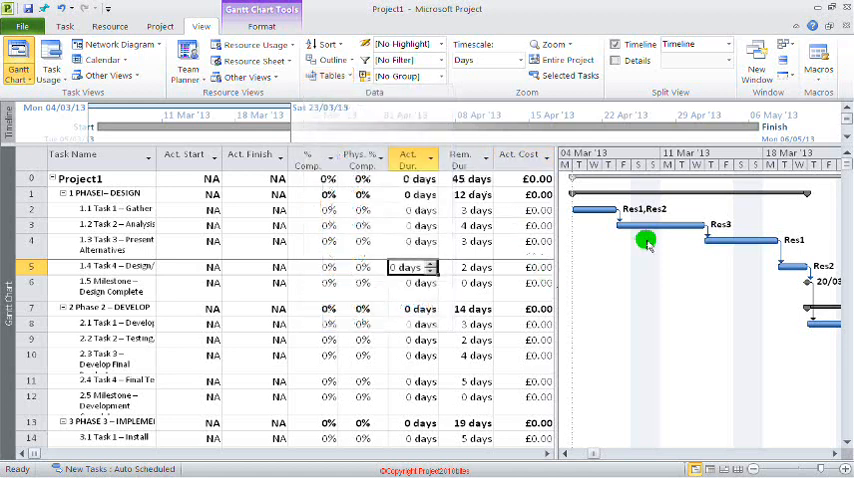
pyautogui.moveTo(563, 258)
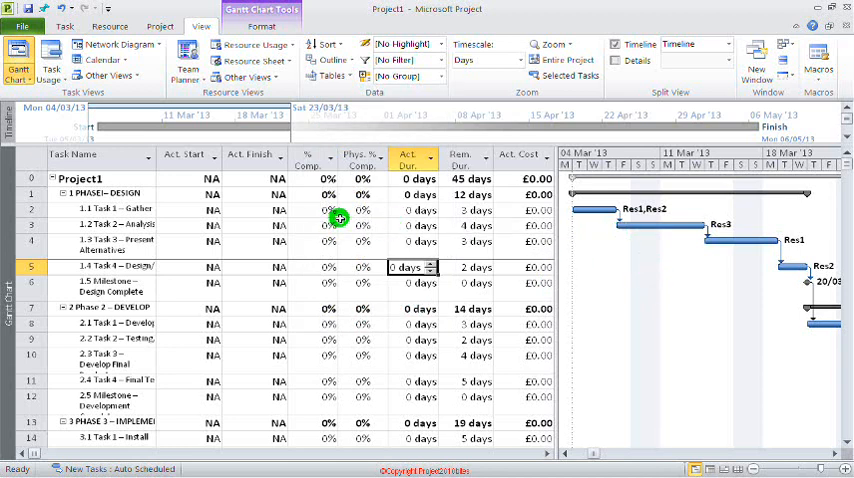
# Step: Enter 20%, 10% and 90% complete for Gather Information, Analysis and Present Alternatives
pyautogui.click(312, 210)
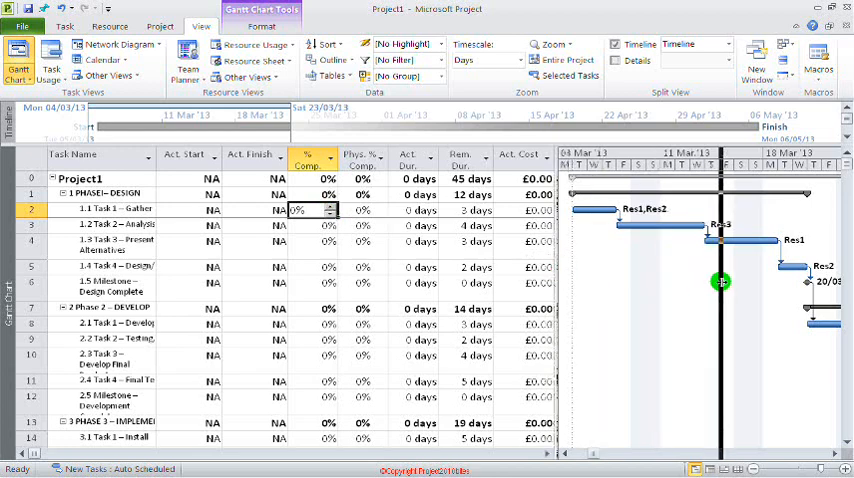
pyautogui.click(588, 154)
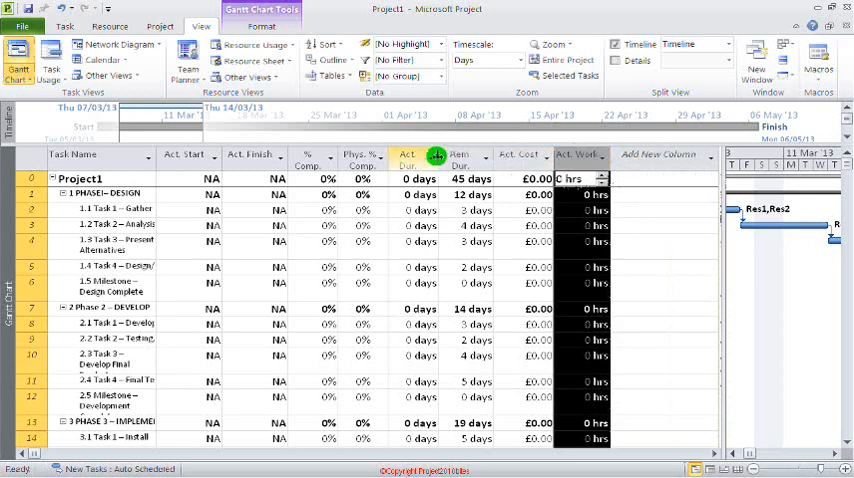
pyautogui.click(362, 209)
pyautogui.write('20')
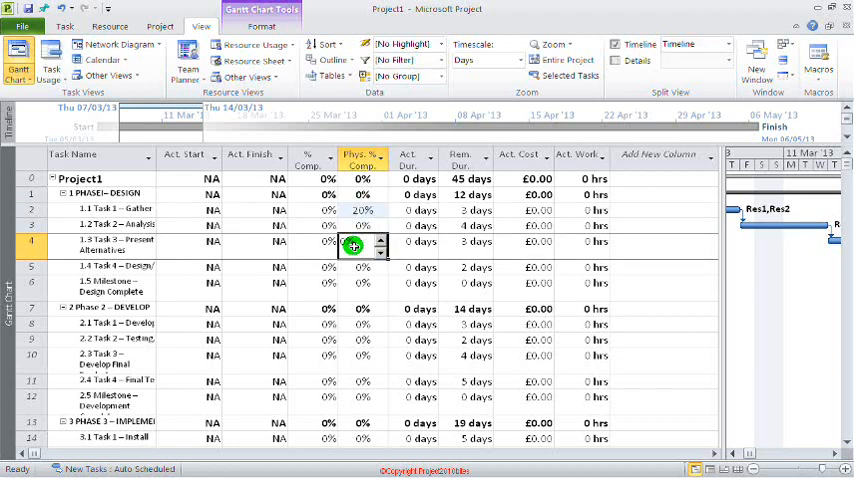
pyautogui.click(362, 209)
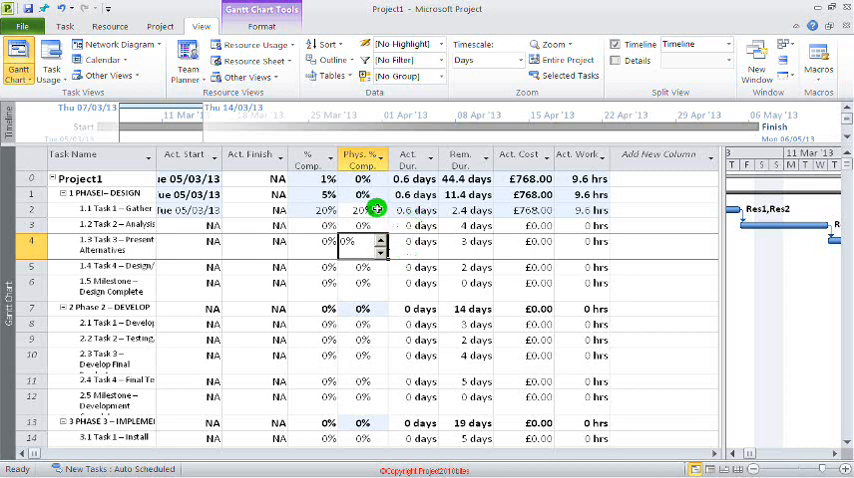
pyautogui.click(362, 266)
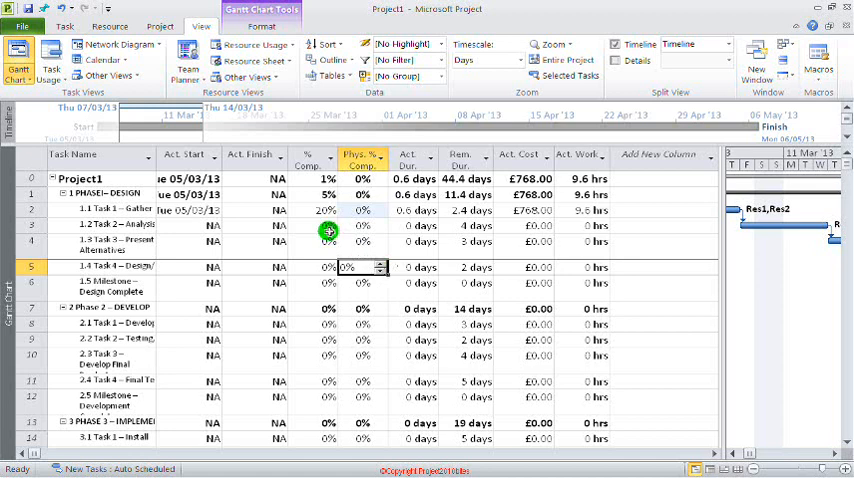
pyautogui.click(328, 225)
pyautogui.write('10')
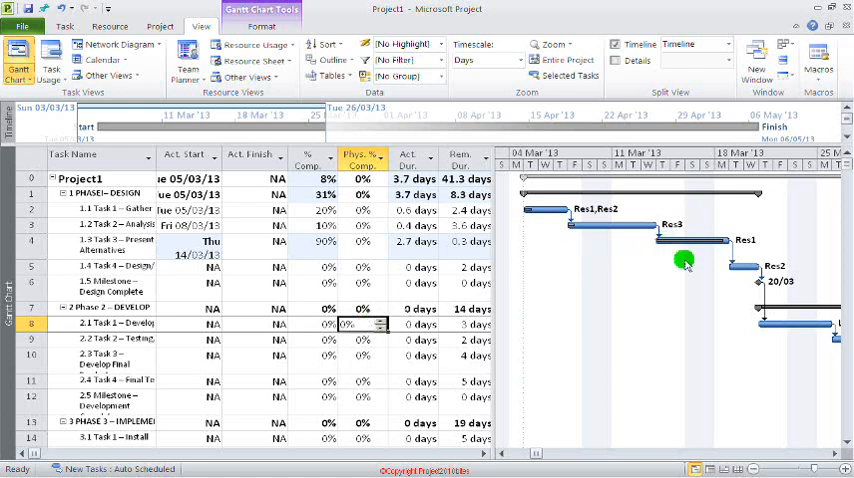
pyautogui.moveTo(640, 274)
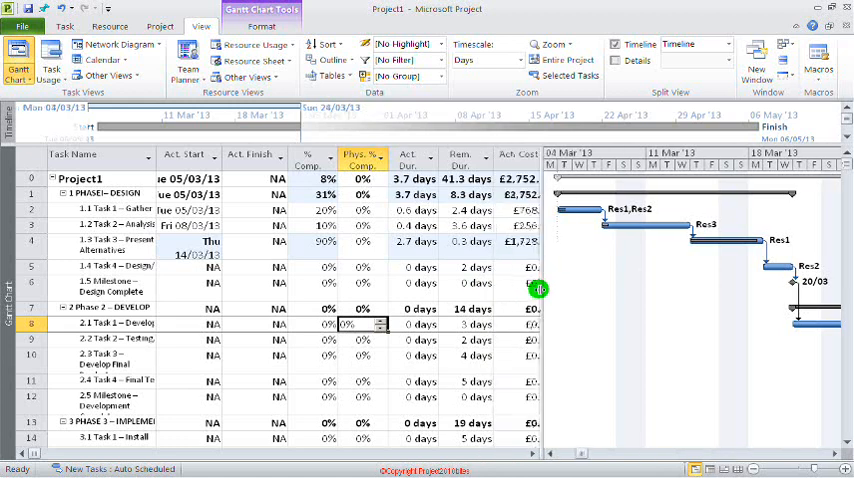
pyautogui.moveTo(187, 58)
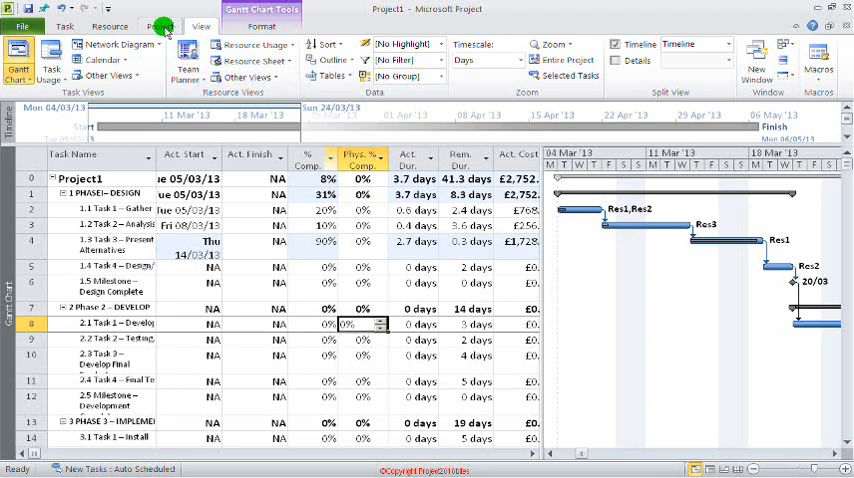
# Step: Check Reports, then browse Task Usage and Resource Usage templates in Visual Reports
pyautogui.click(160, 25)
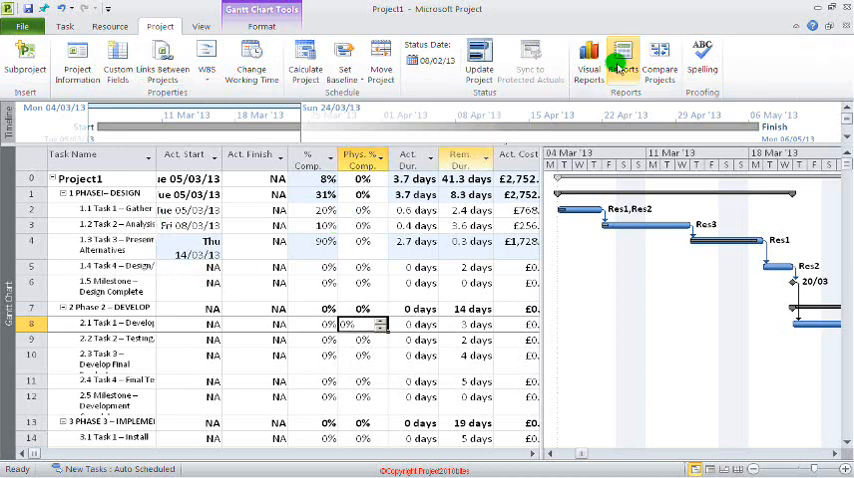
pyautogui.click(623, 58)
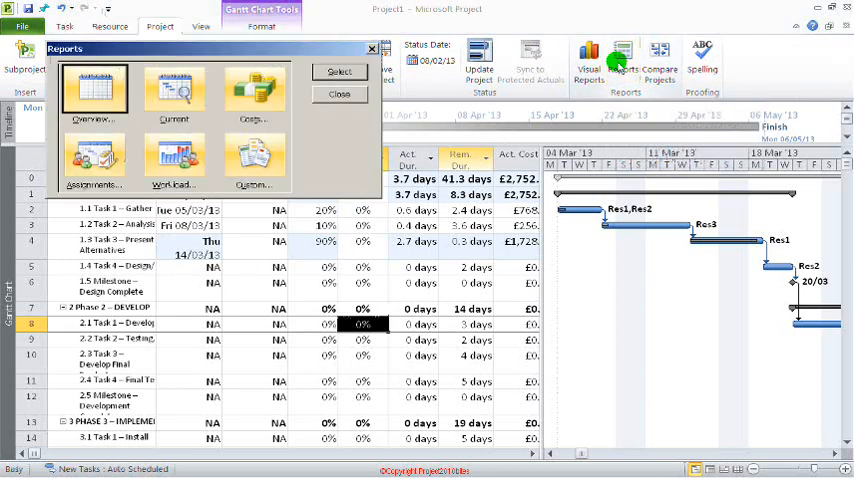
pyautogui.moveTo(200, 120)
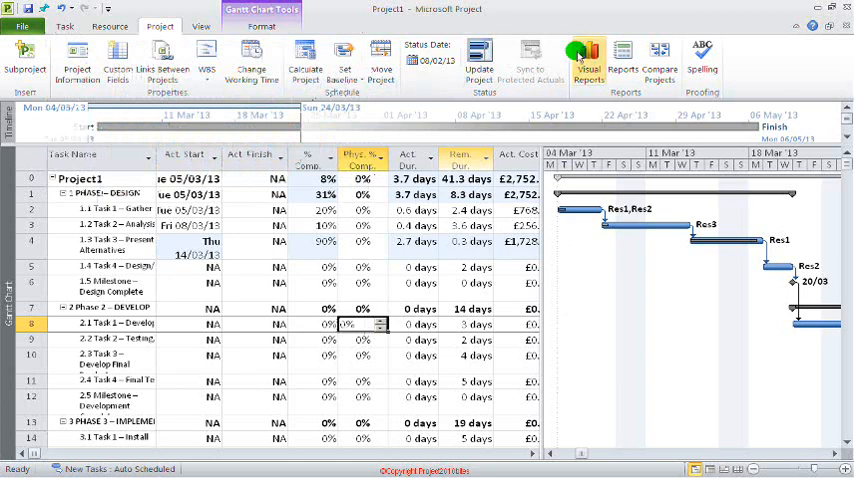
pyautogui.click(588, 57)
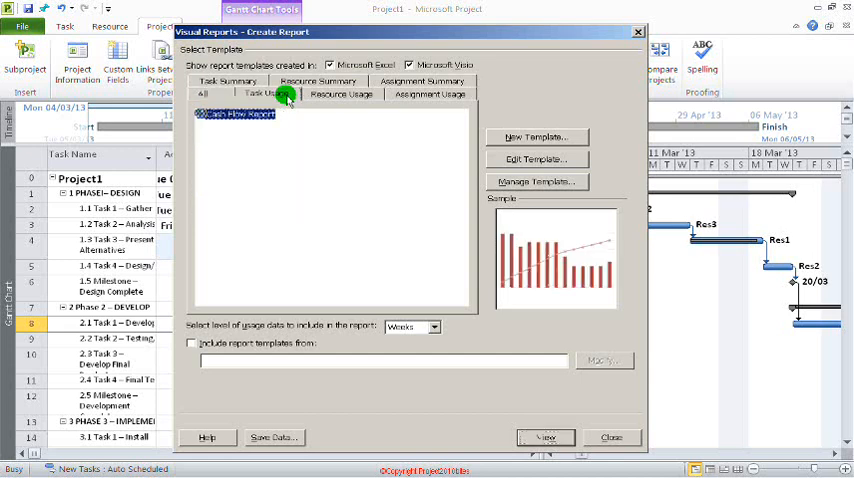
pyautogui.click(341, 94)
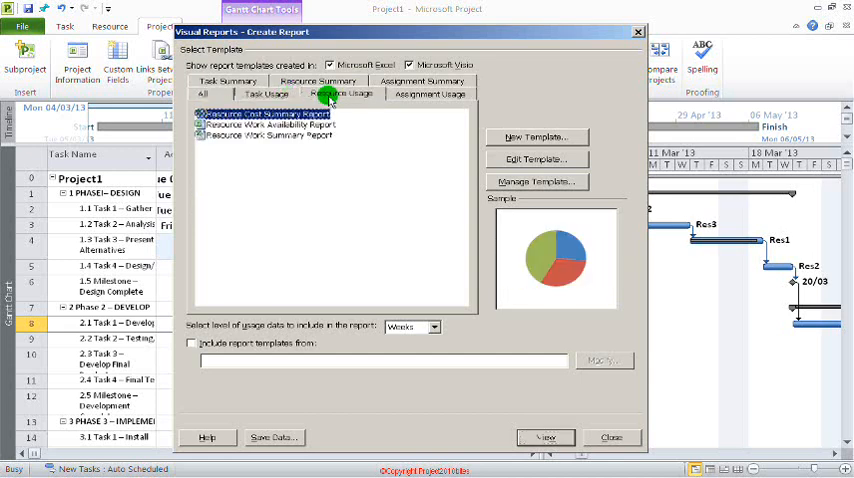
pyautogui.click(422, 81)
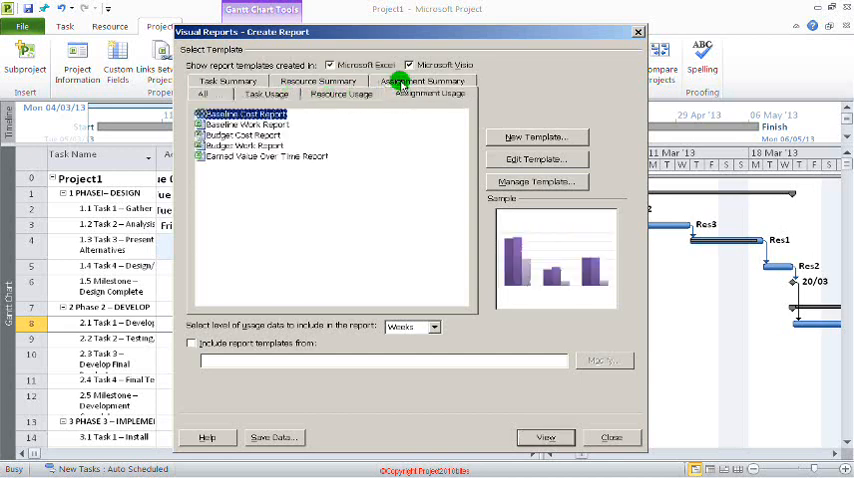